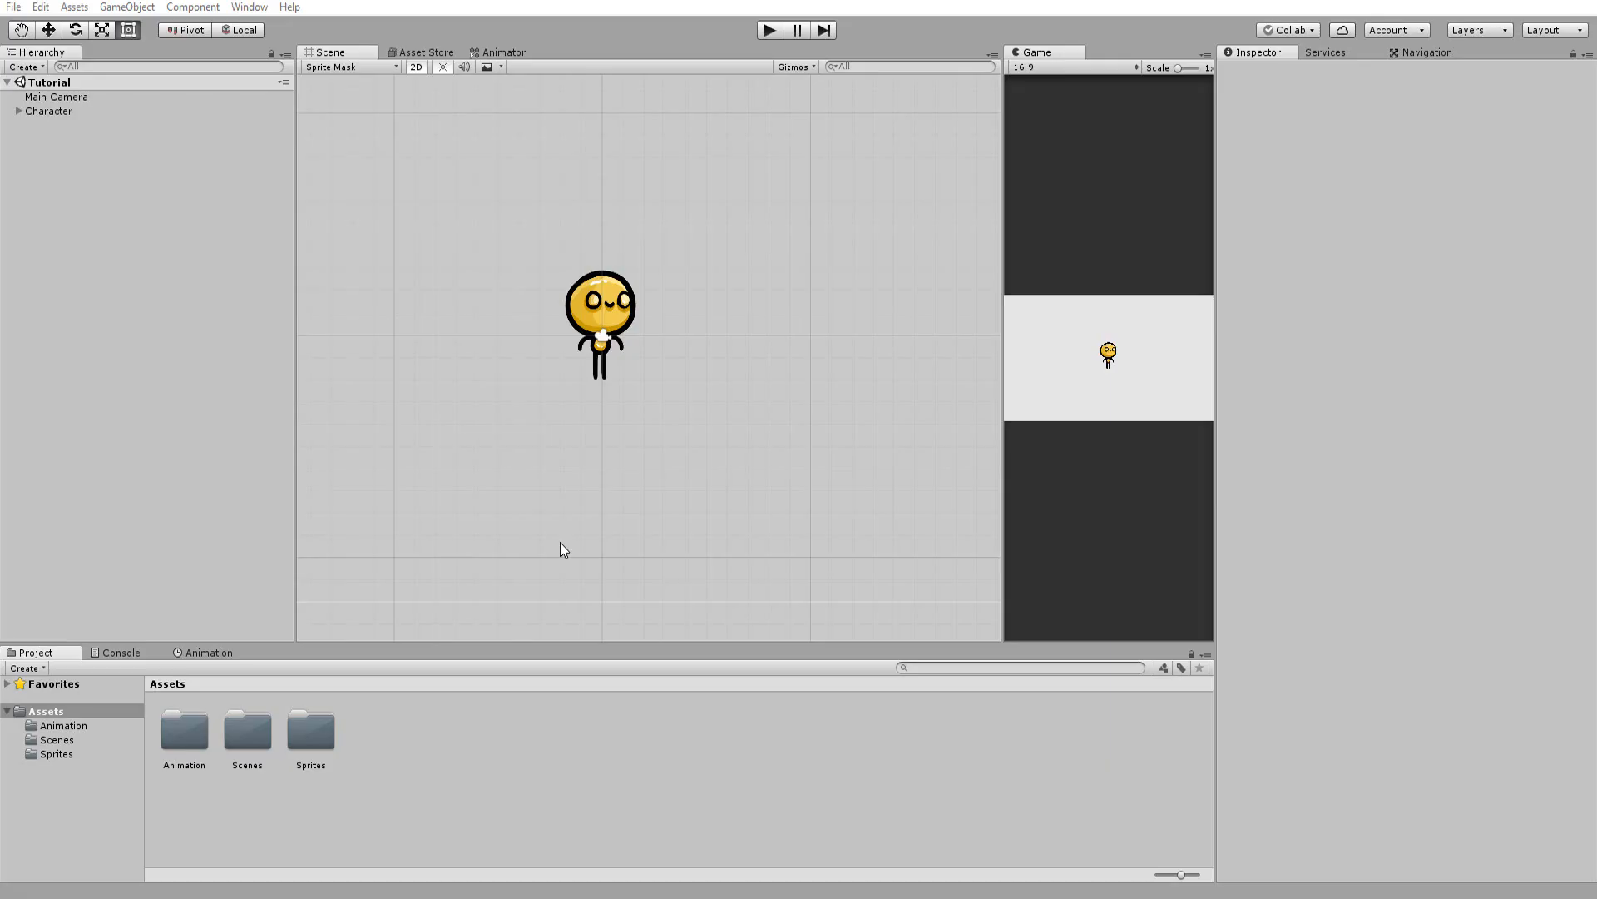
# Step: Play the scene to preview the Character's animation, then stop playback
pyautogui.click(49, 110)
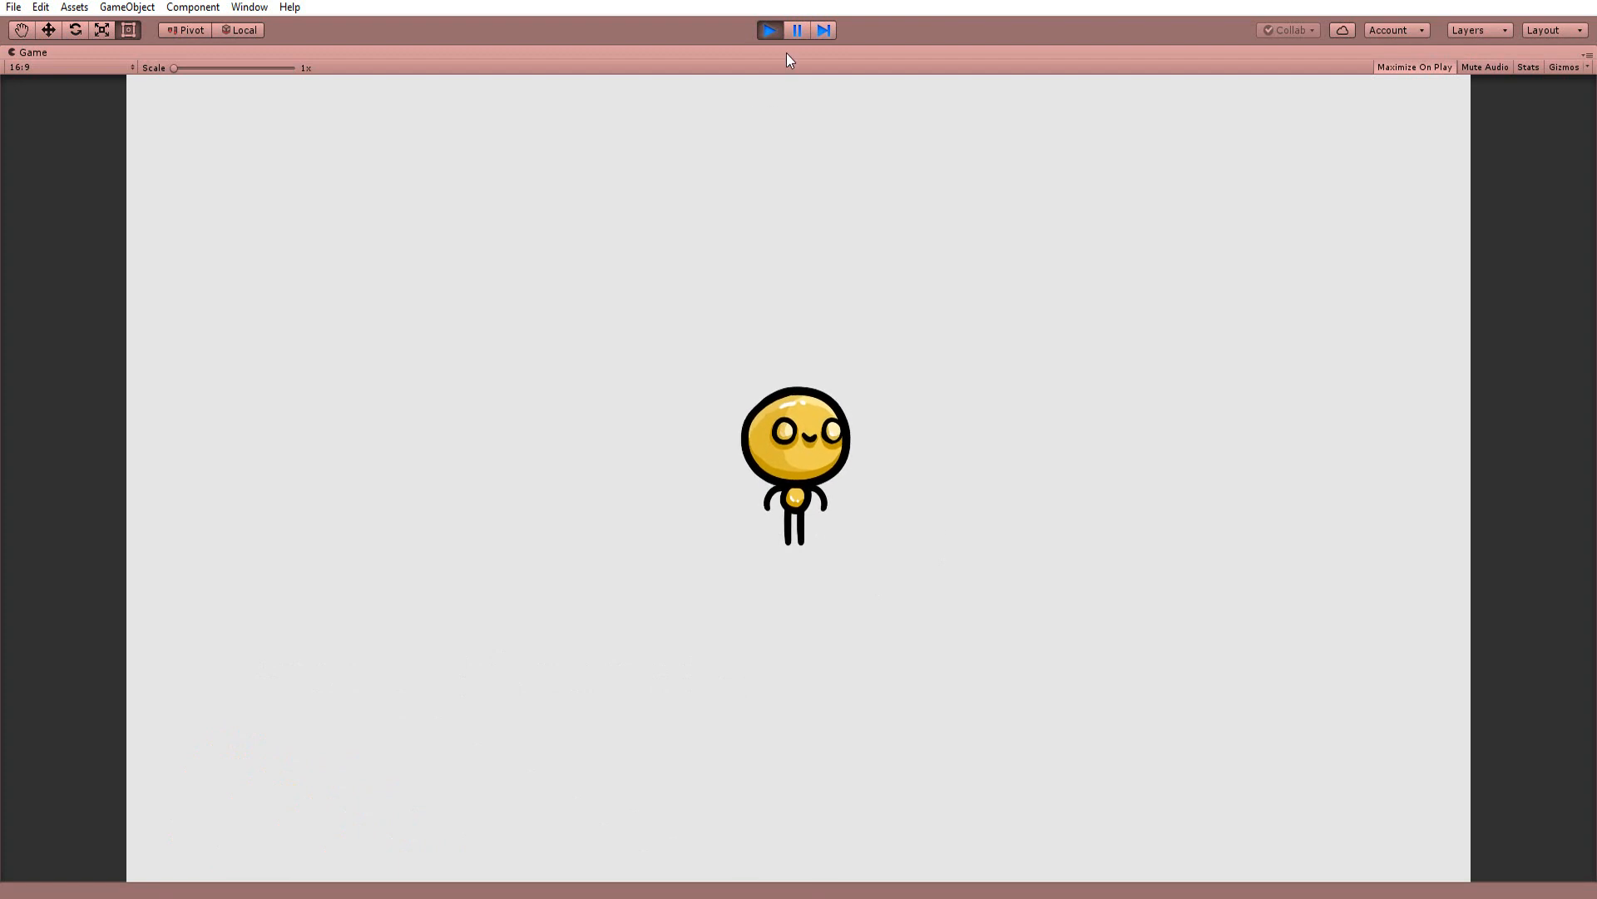
pyautogui.click(768, 30)
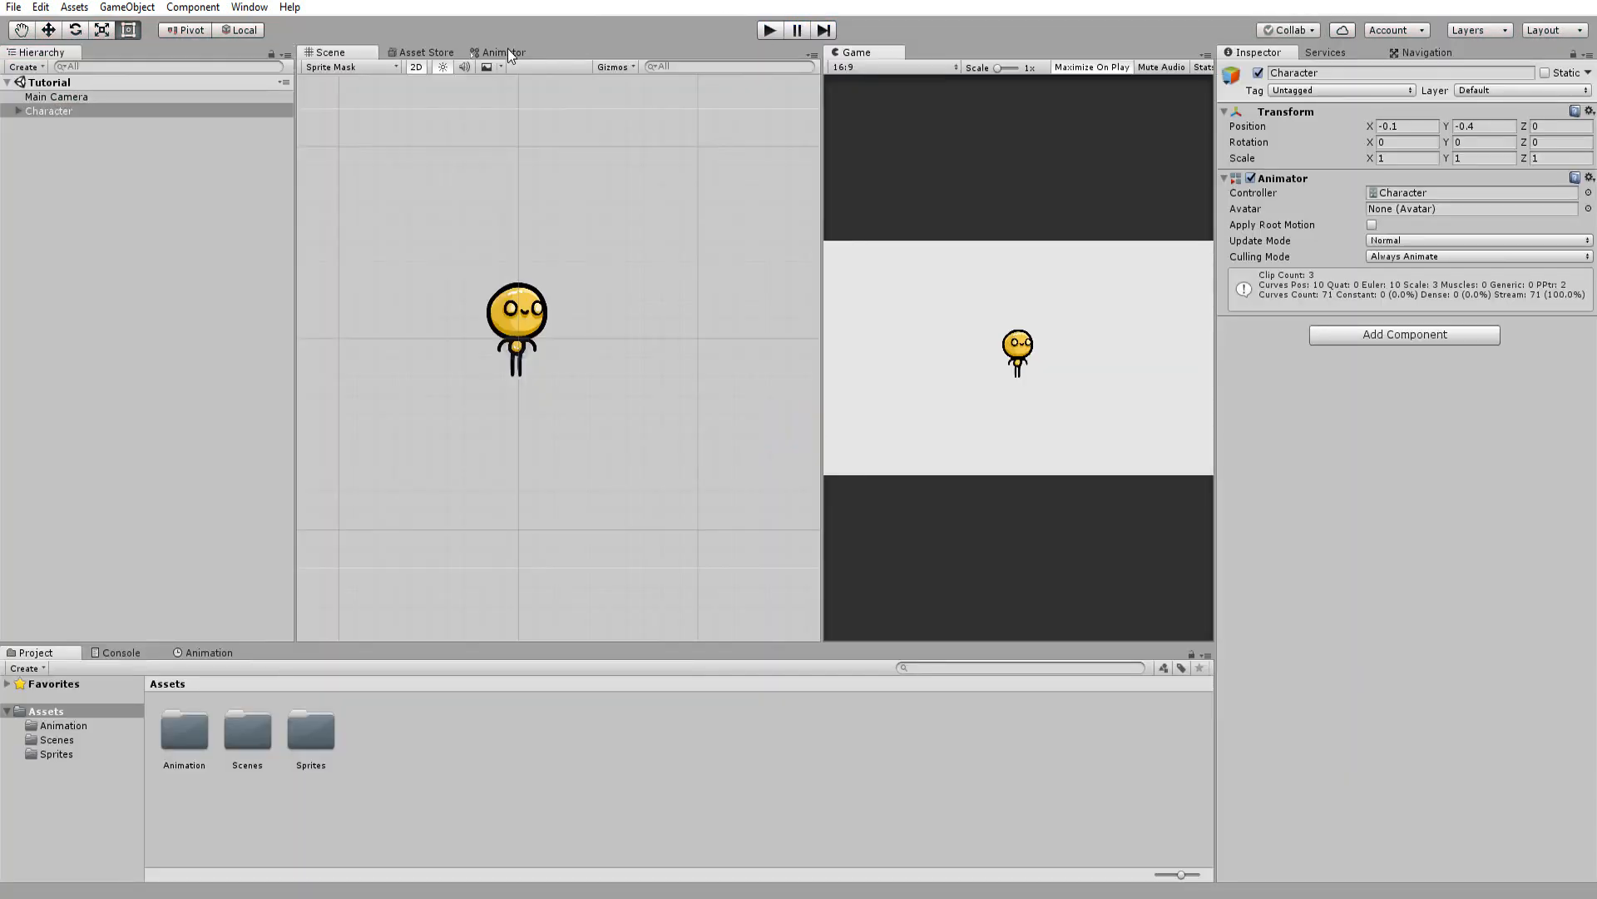
# Step: Open the Animator window to view the Character controller's idle, run and jump states
pyautogui.click(249, 7)
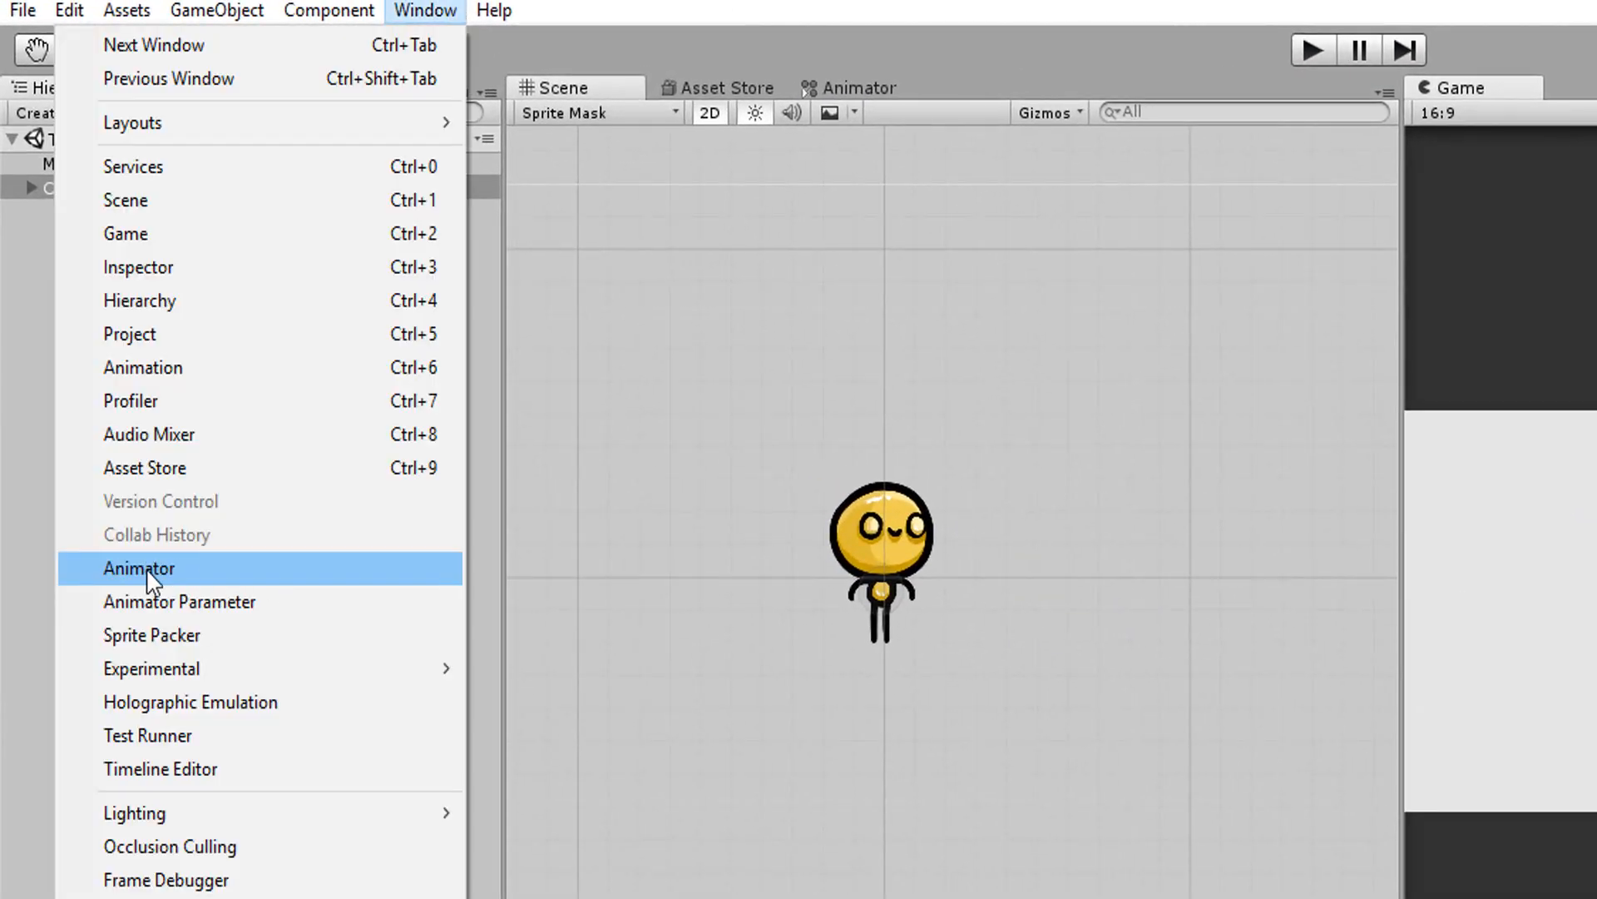
pyautogui.click(139, 567)
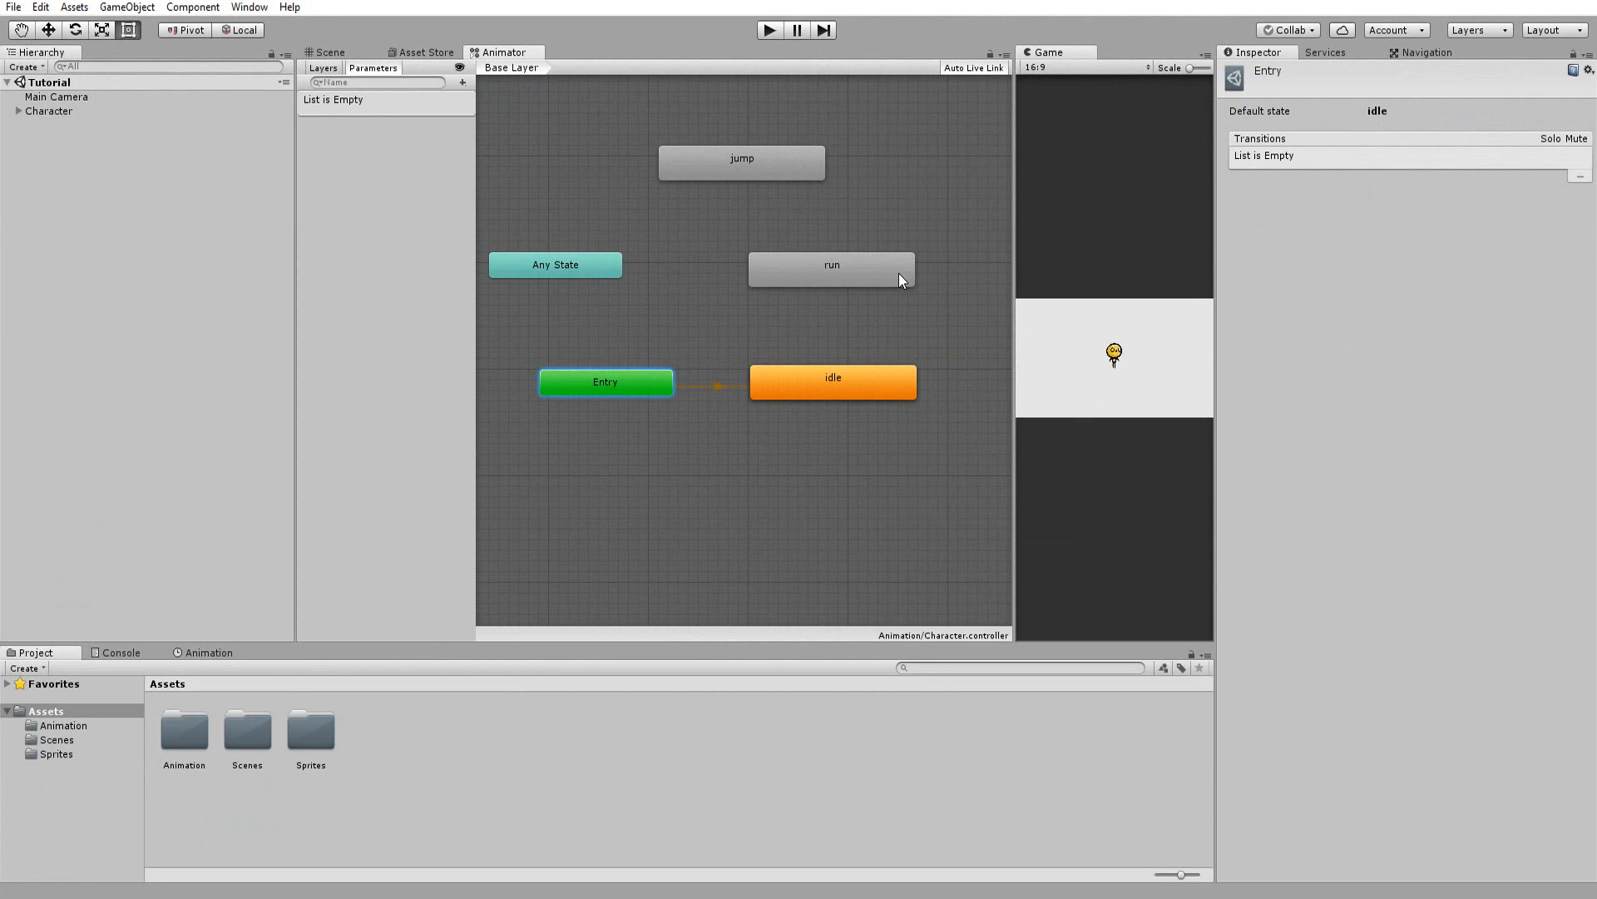
pyautogui.moveTo(489, 841)
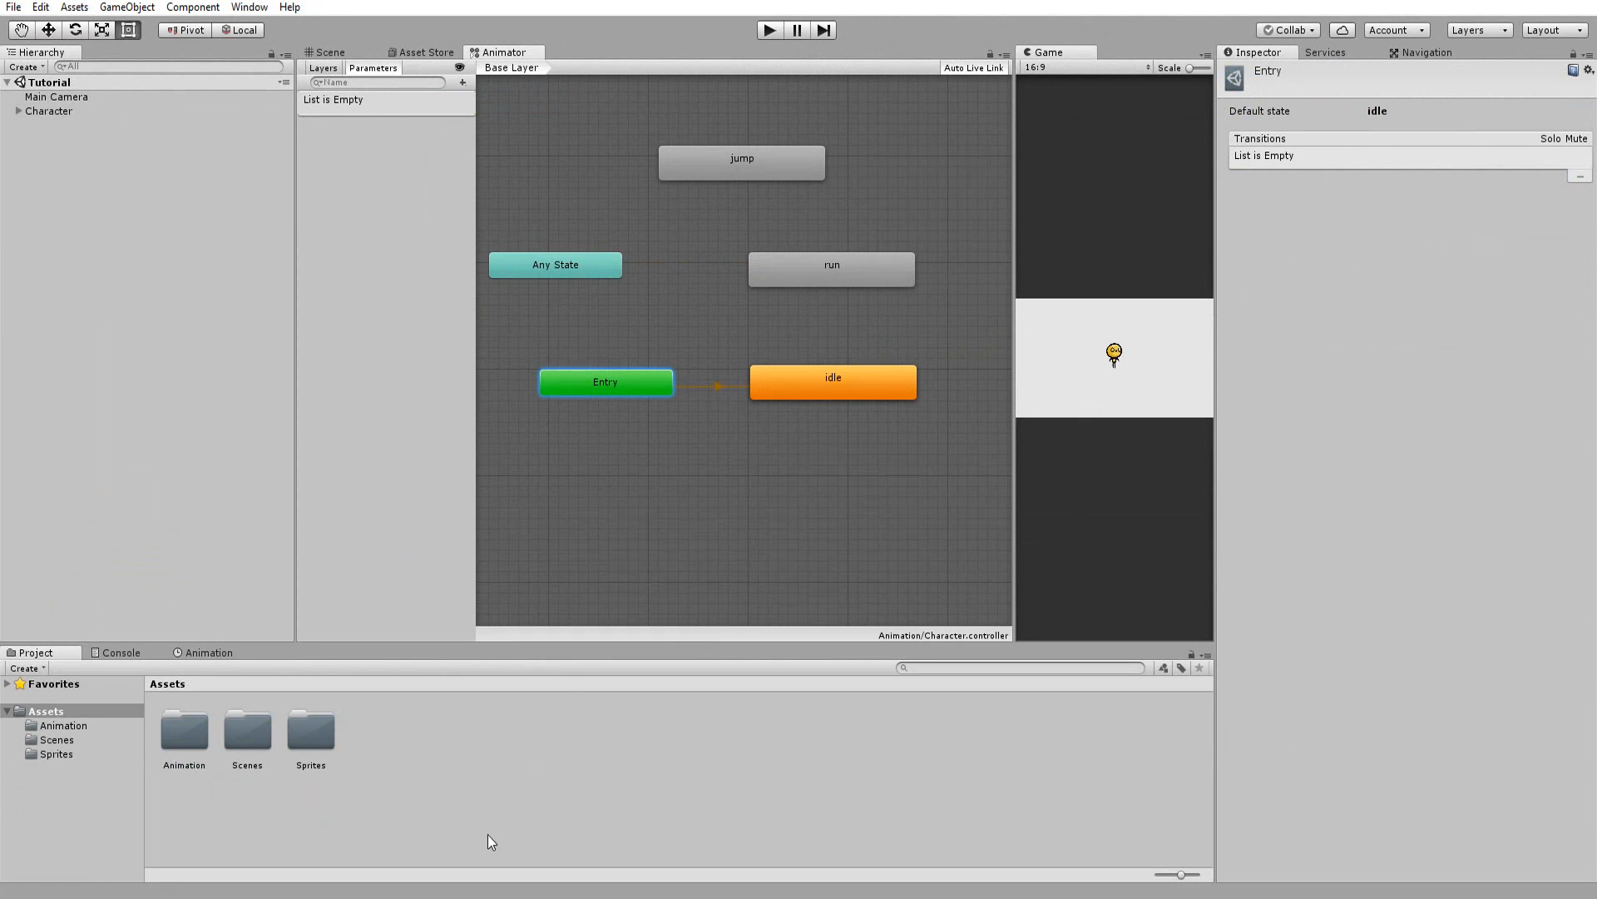
pyautogui.click(831, 381)
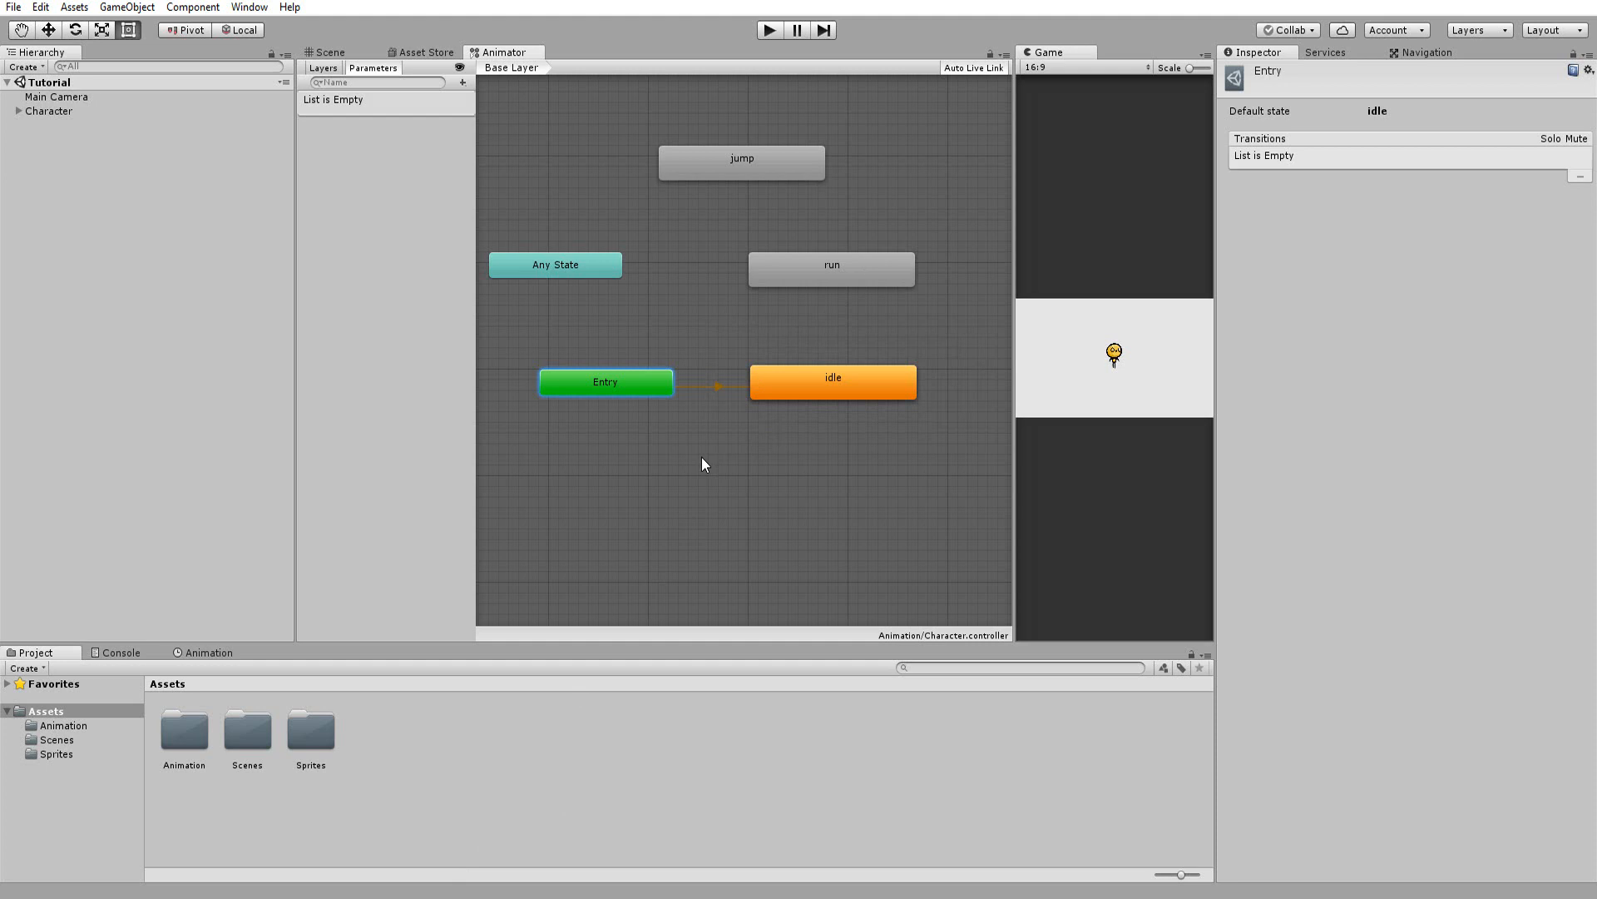
pyautogui.click(604, 381)
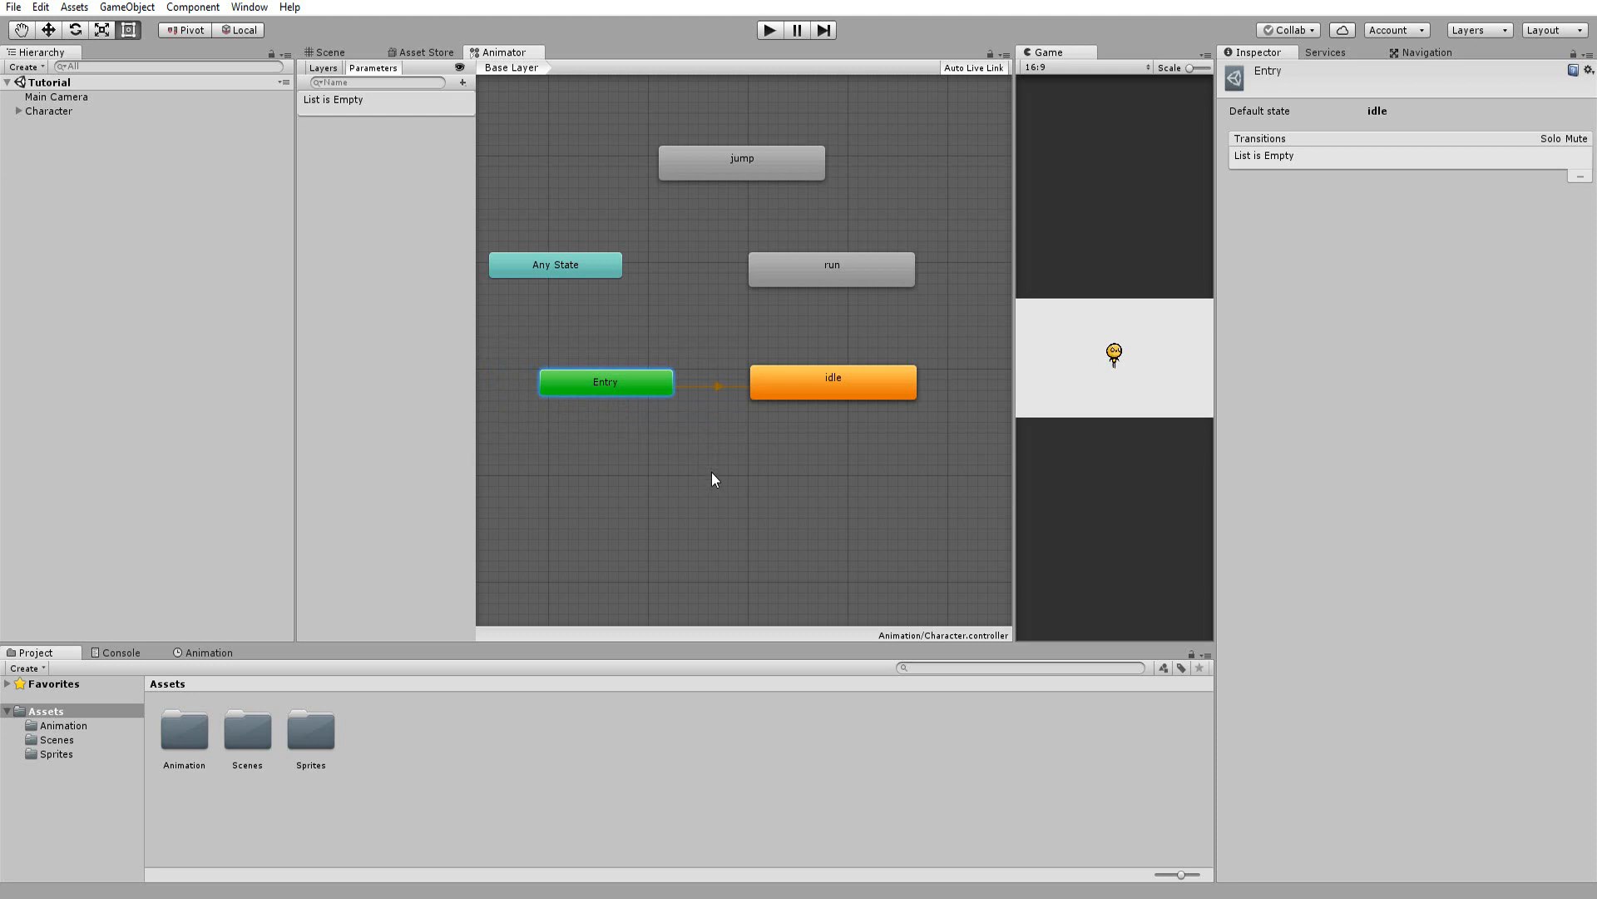
pyautogui.moveTo(717, 472)
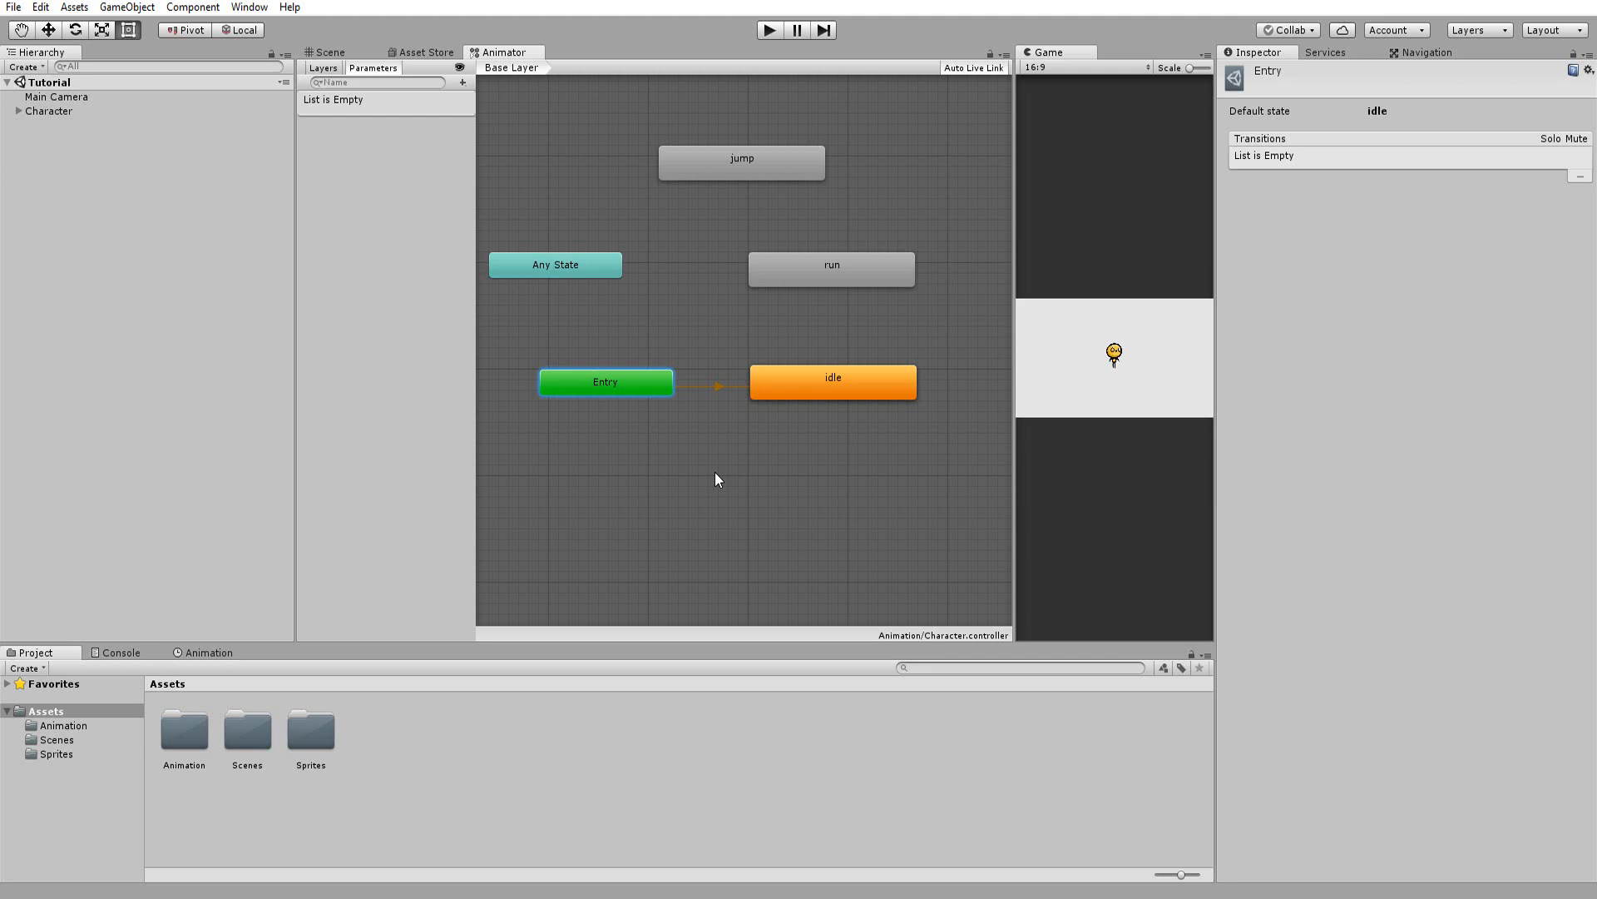
pyautogui.moveTo(822, 279)
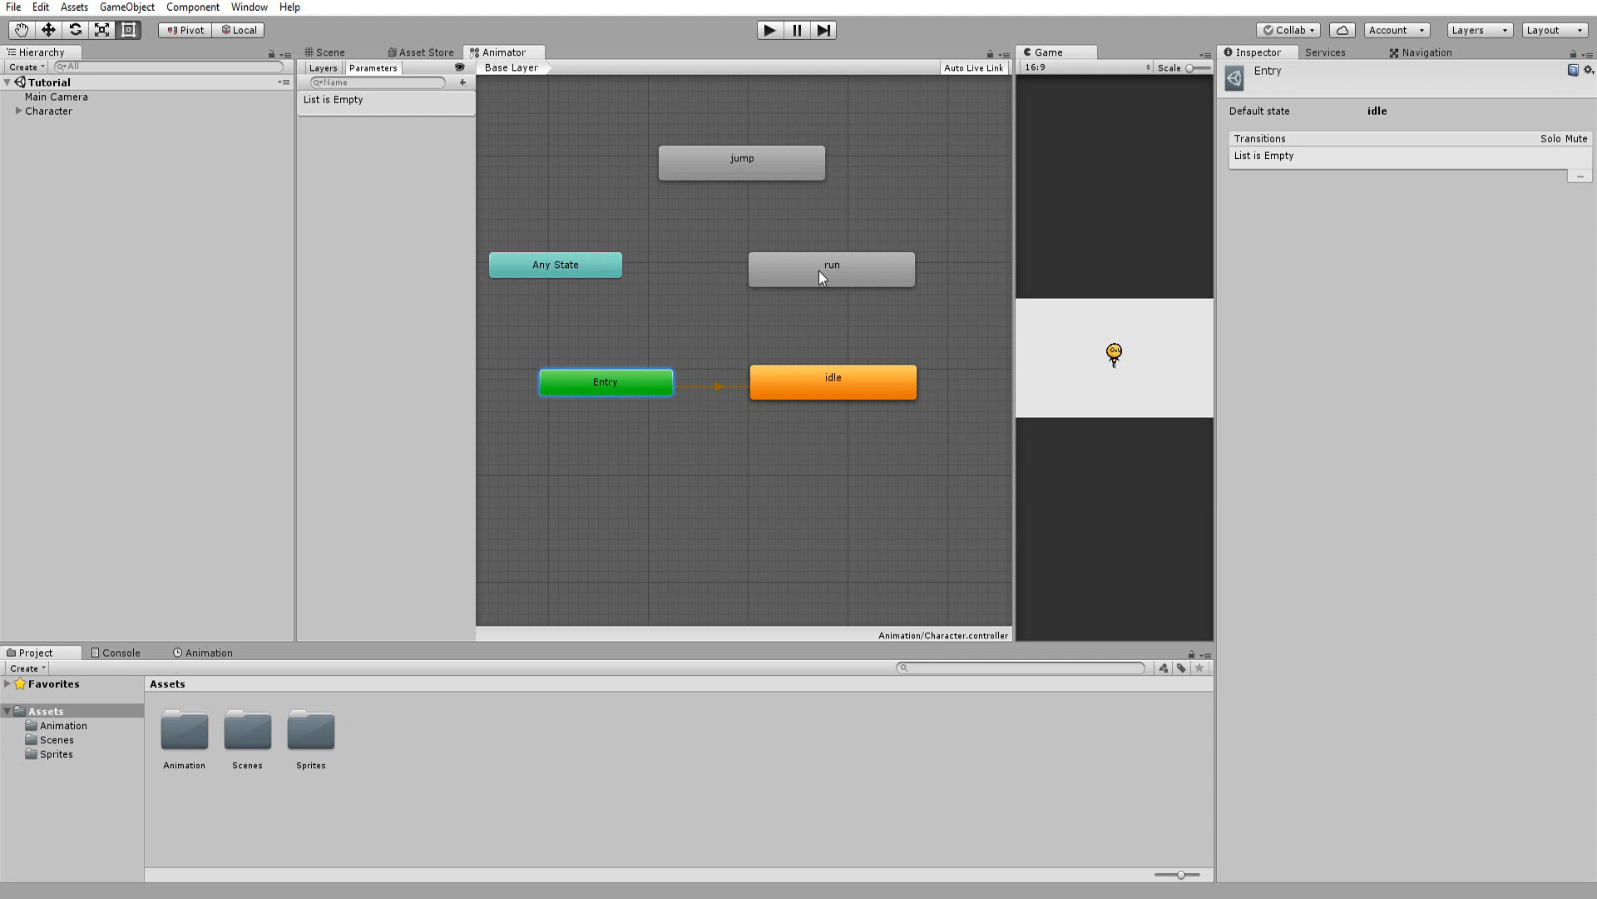
pyautogui.rightClick(831, 268)
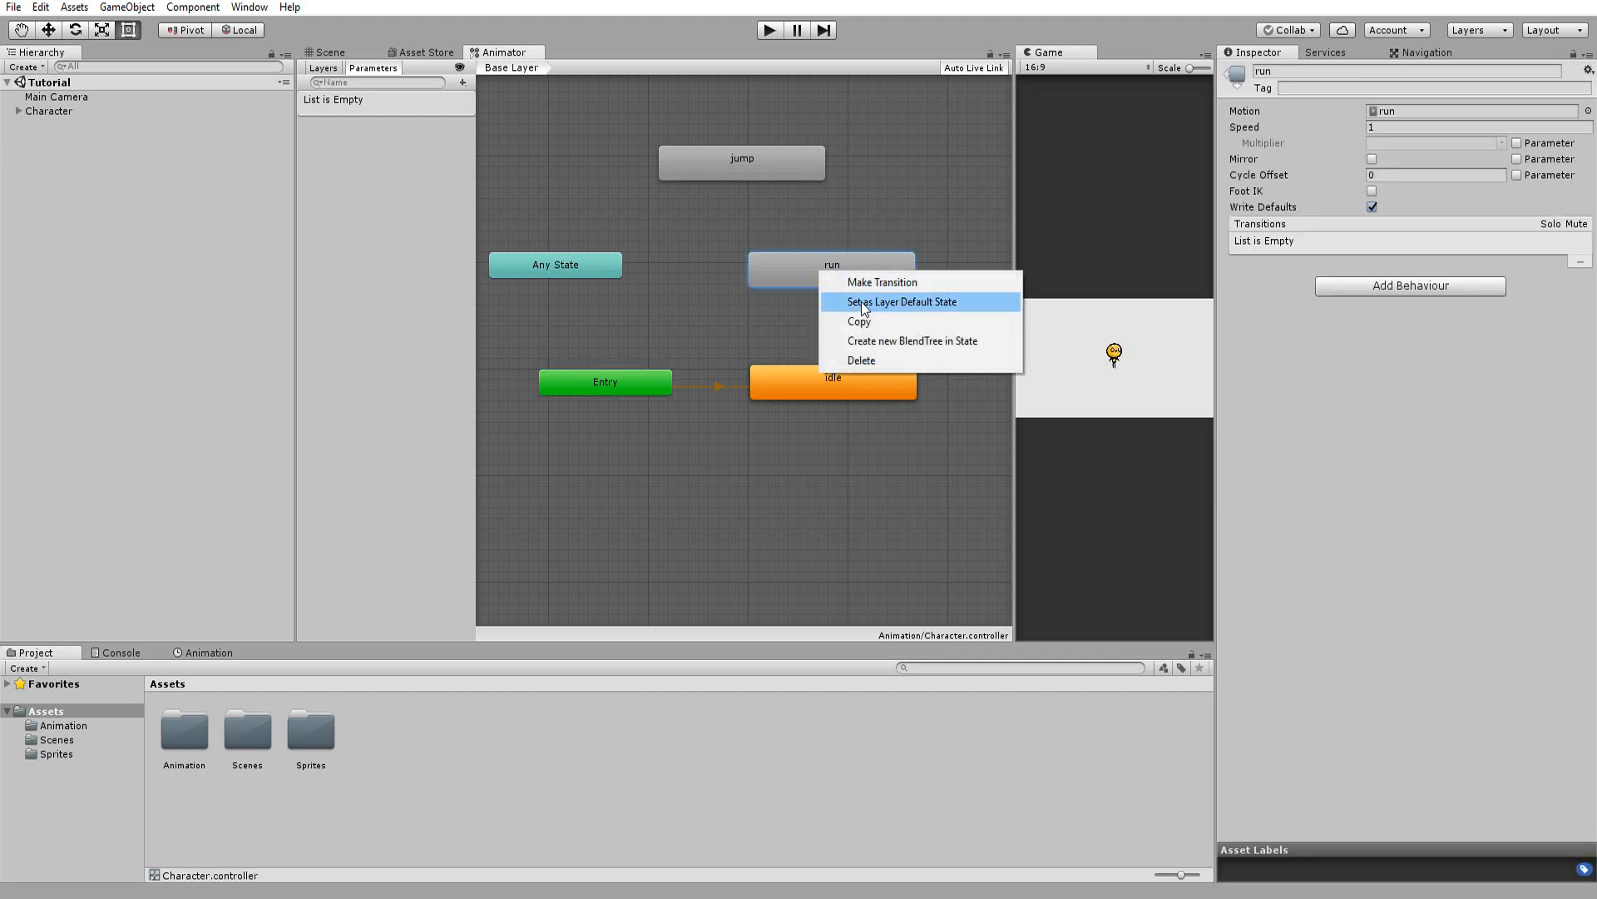
pyautogui.click(900, 300)
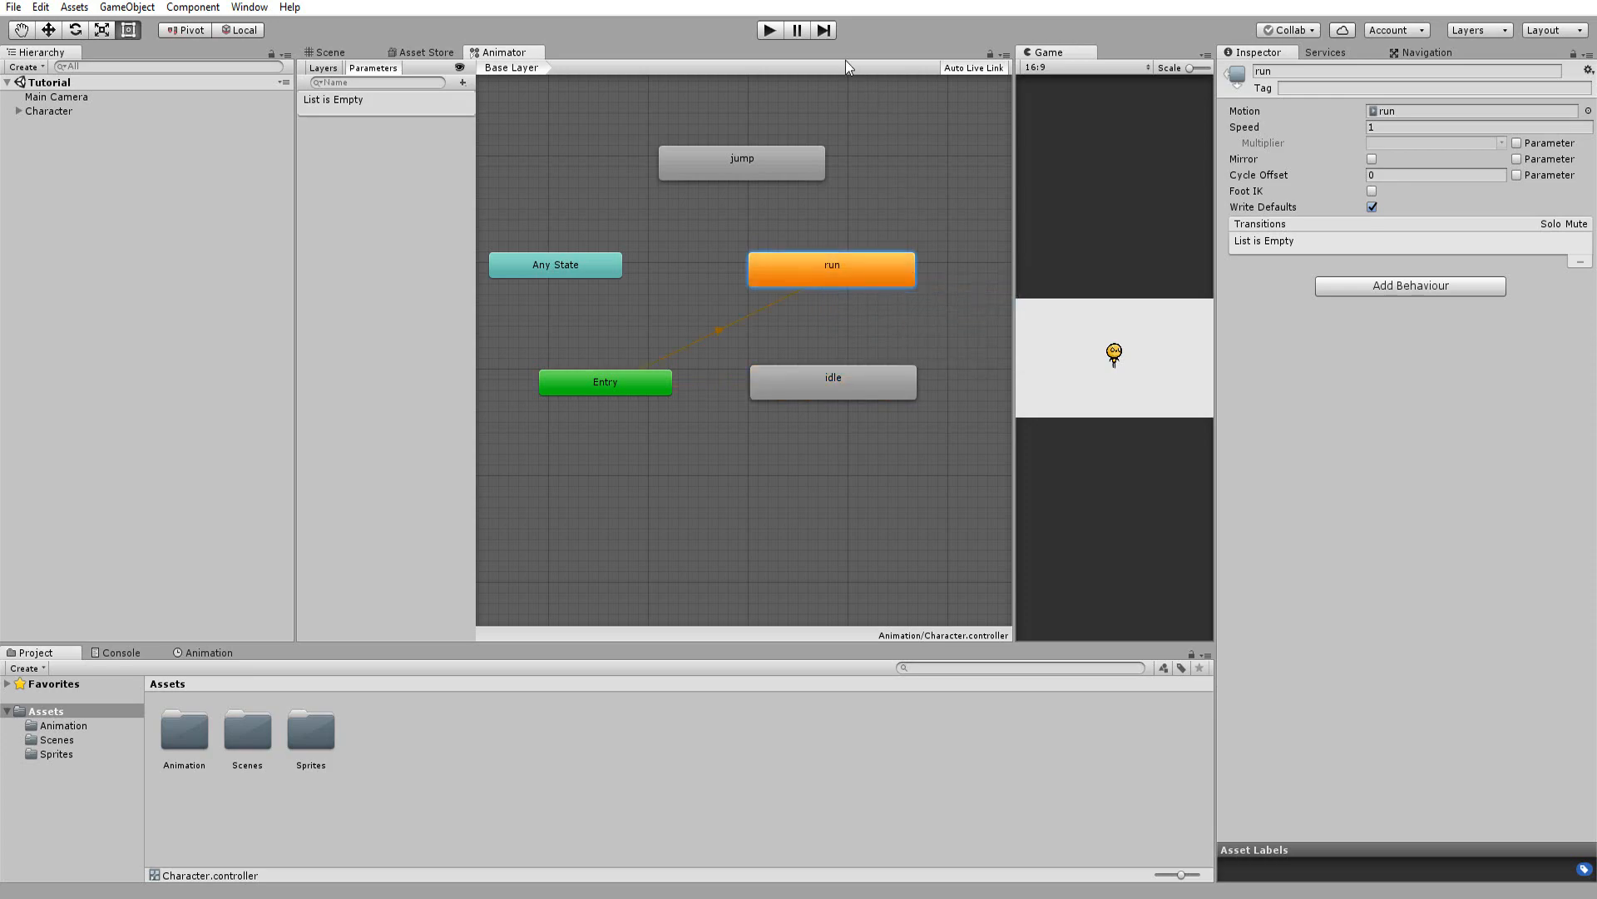
pyautogui.click(770, 30)
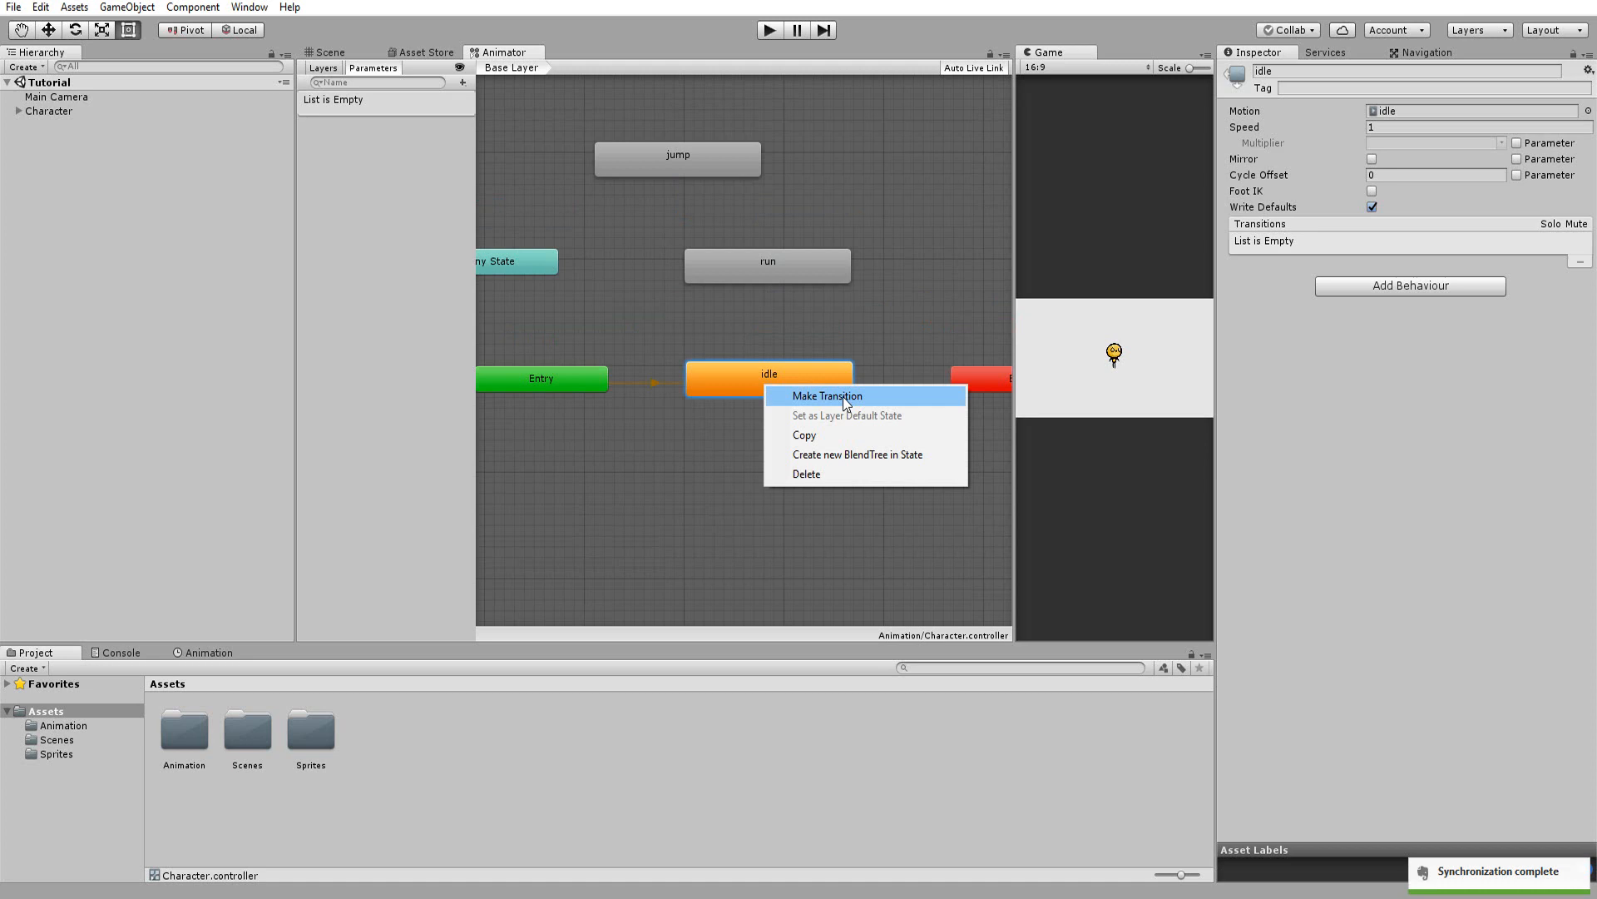
# Step: Create a transition from idle to run and select its arrow for inspection
pyautogui.click(827, 395)
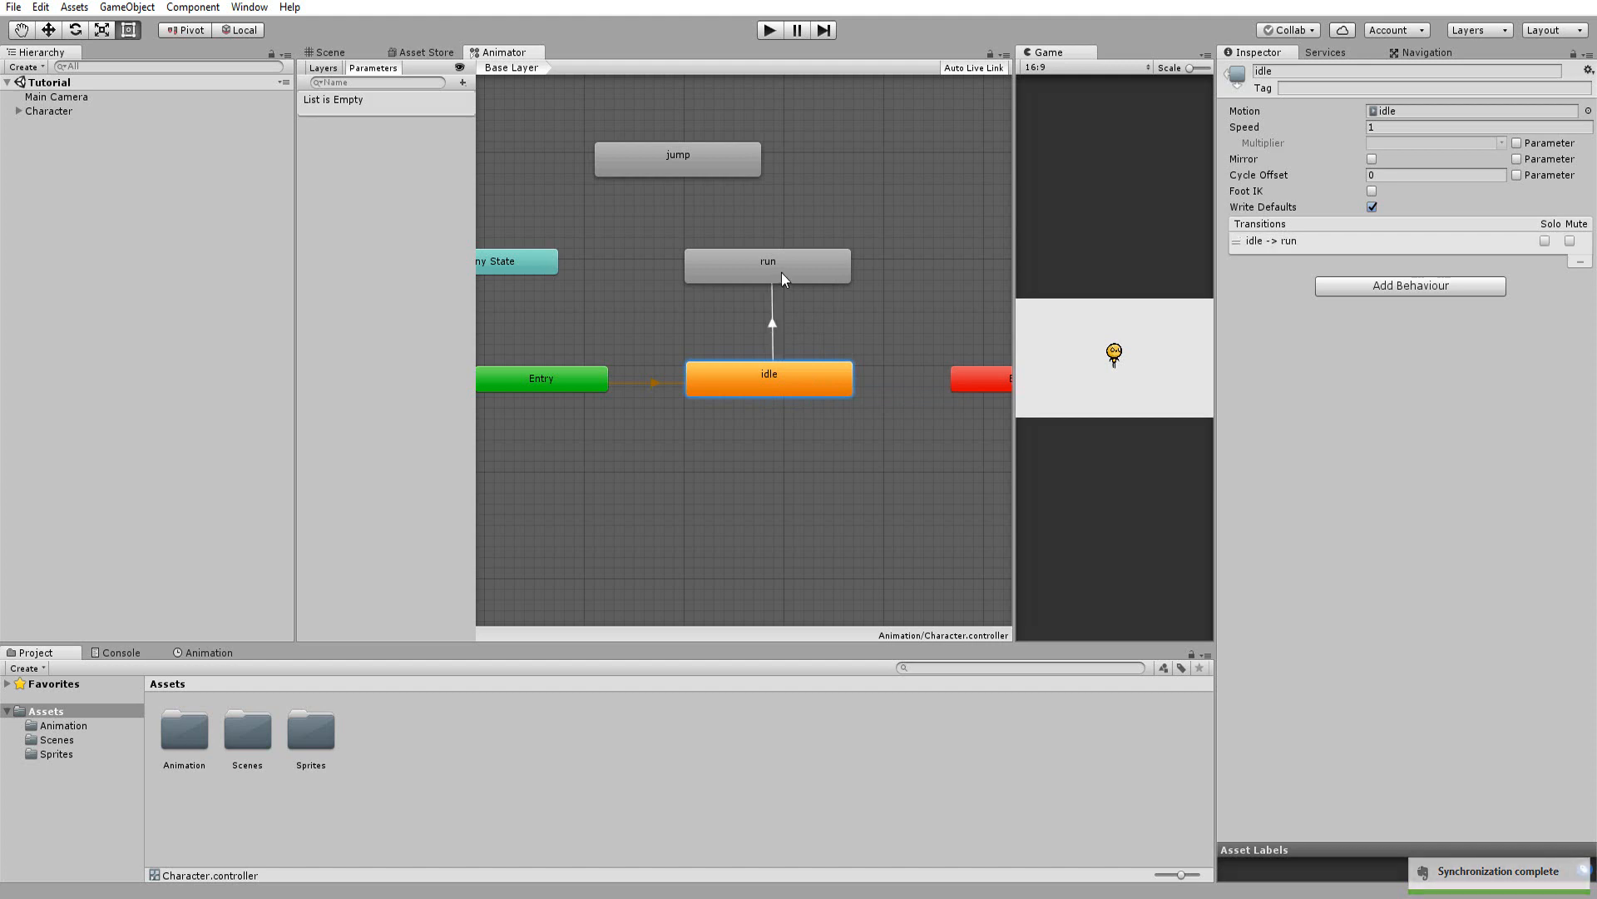
pyautogui.moveTo(780, 304)
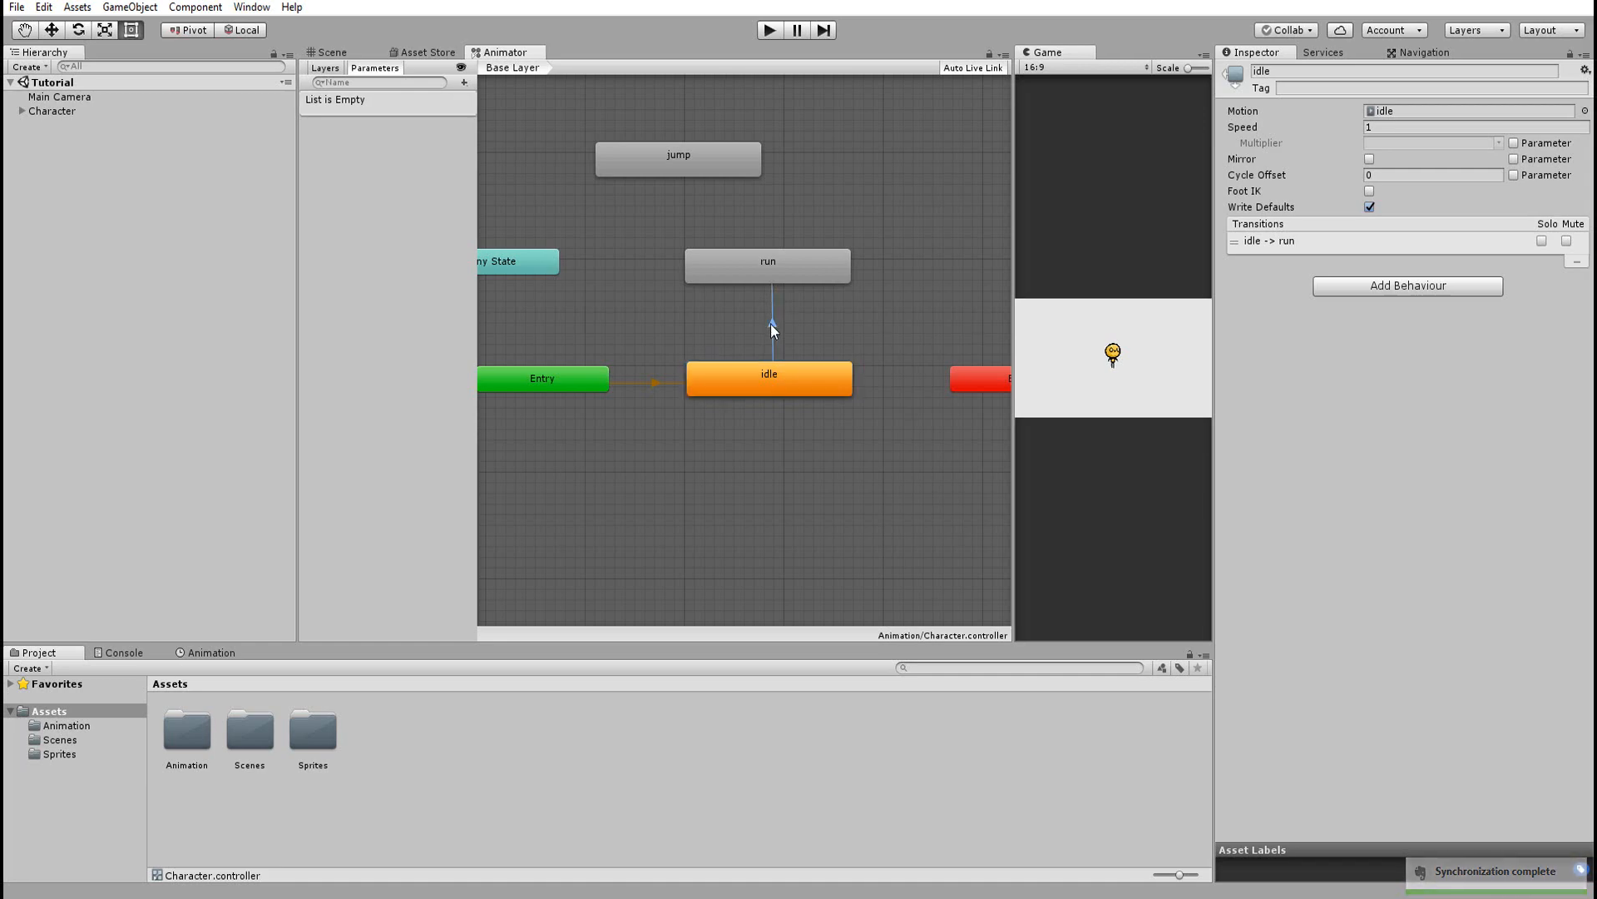
pyautogui.click(768, 327)
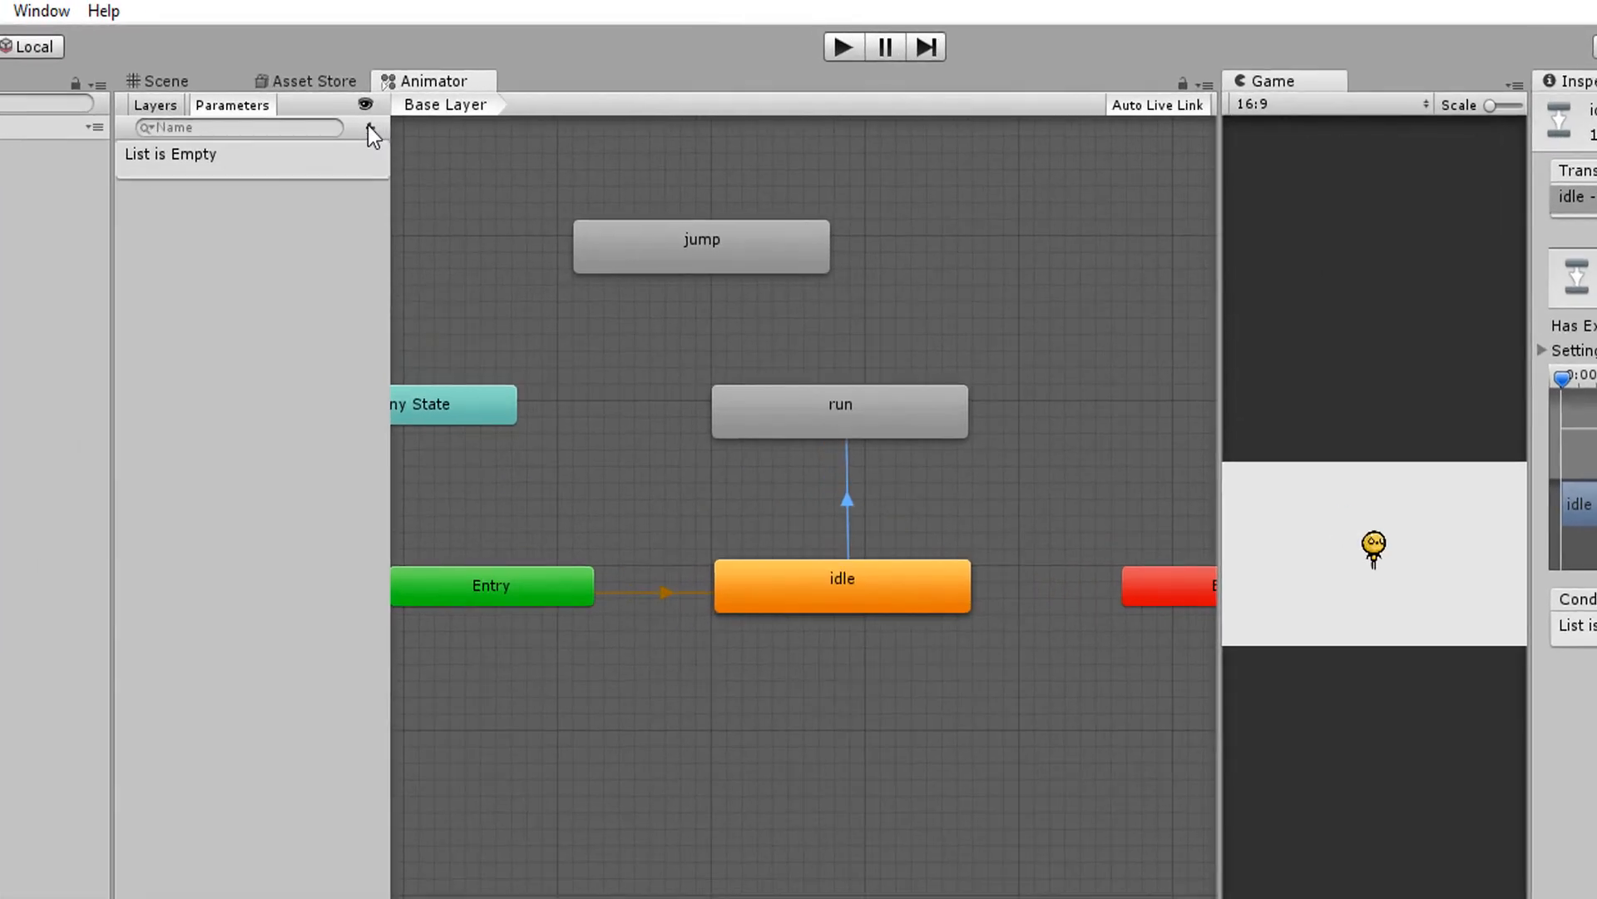
# Step: Add a Bool parameter isRunning and require isRunning true on idle→run
pyautogui.click(369, 126)
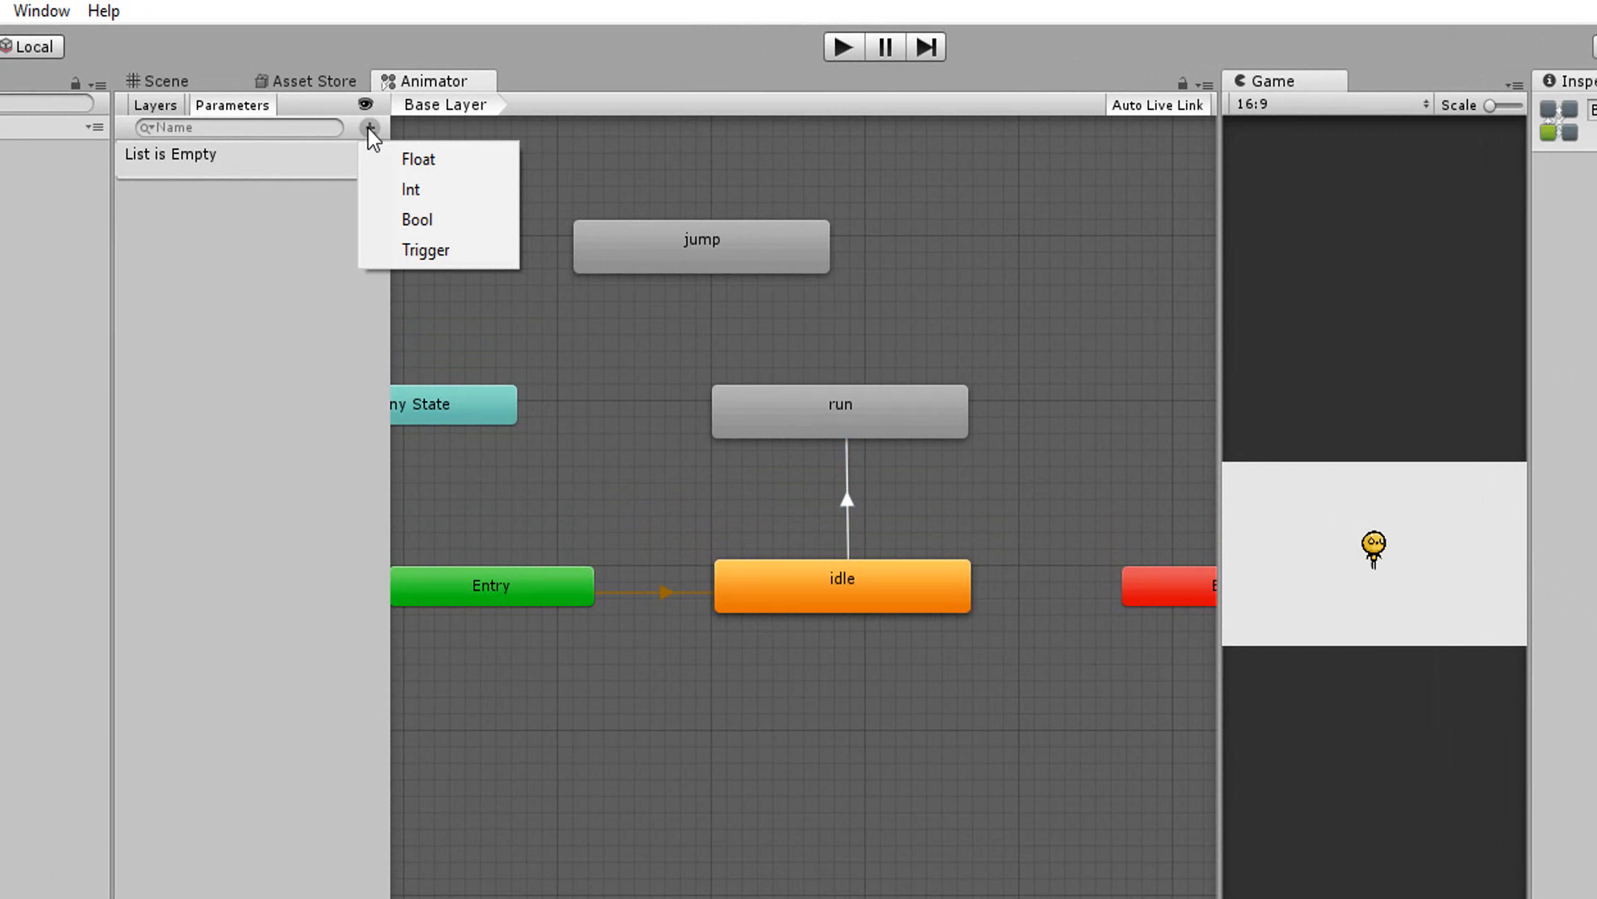
pyautogui.click(417, 219)
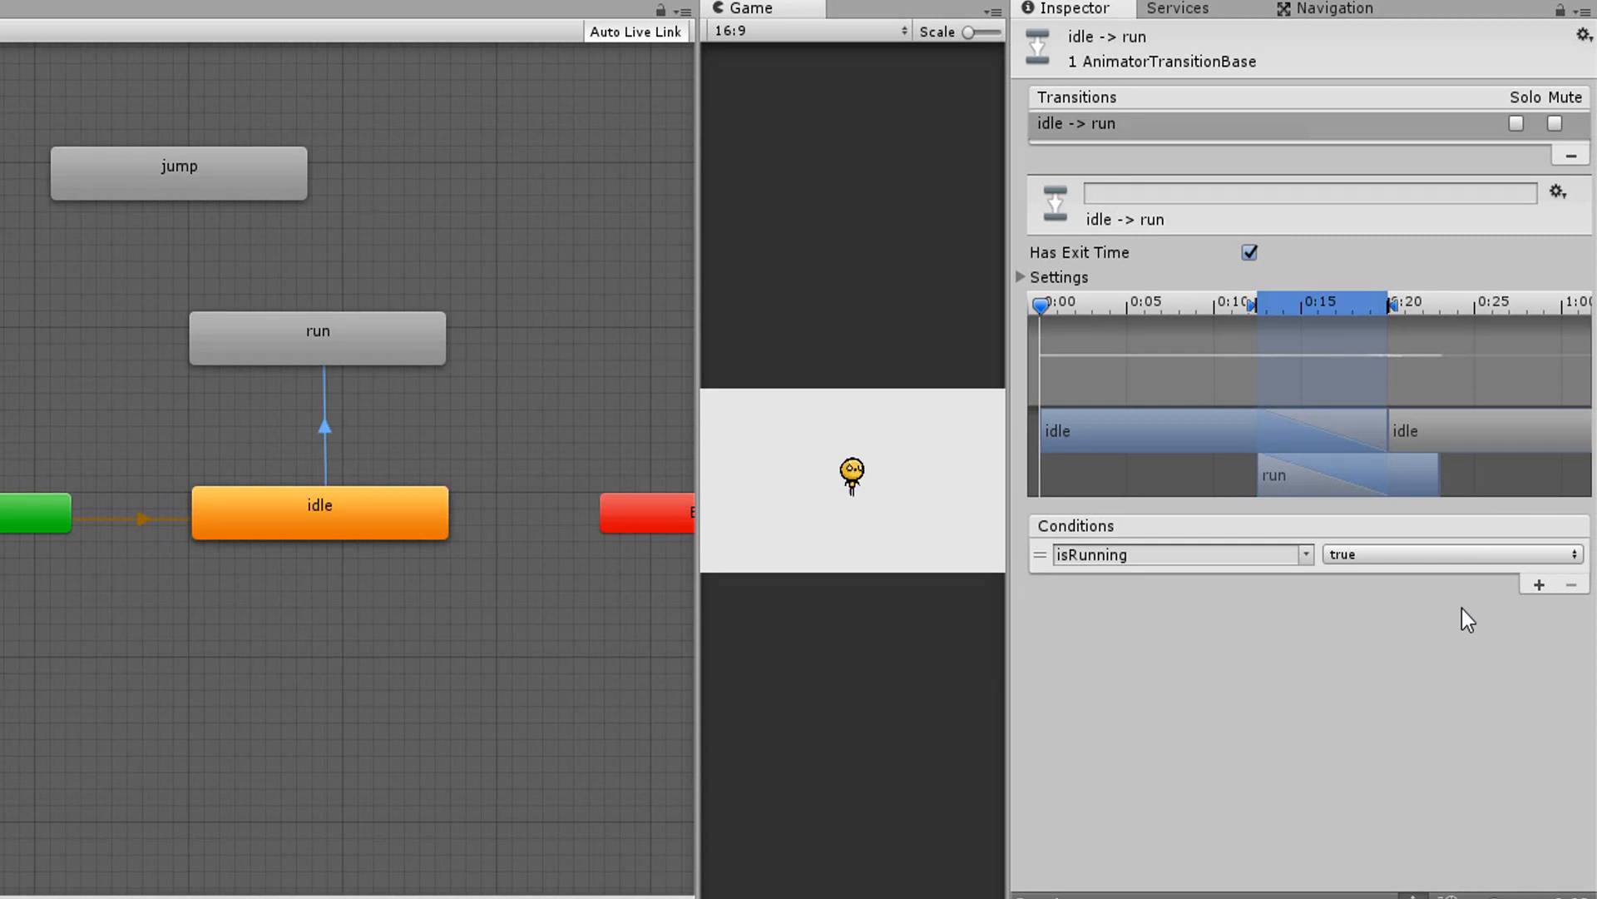
pyautogui.rightClick(316, 337)
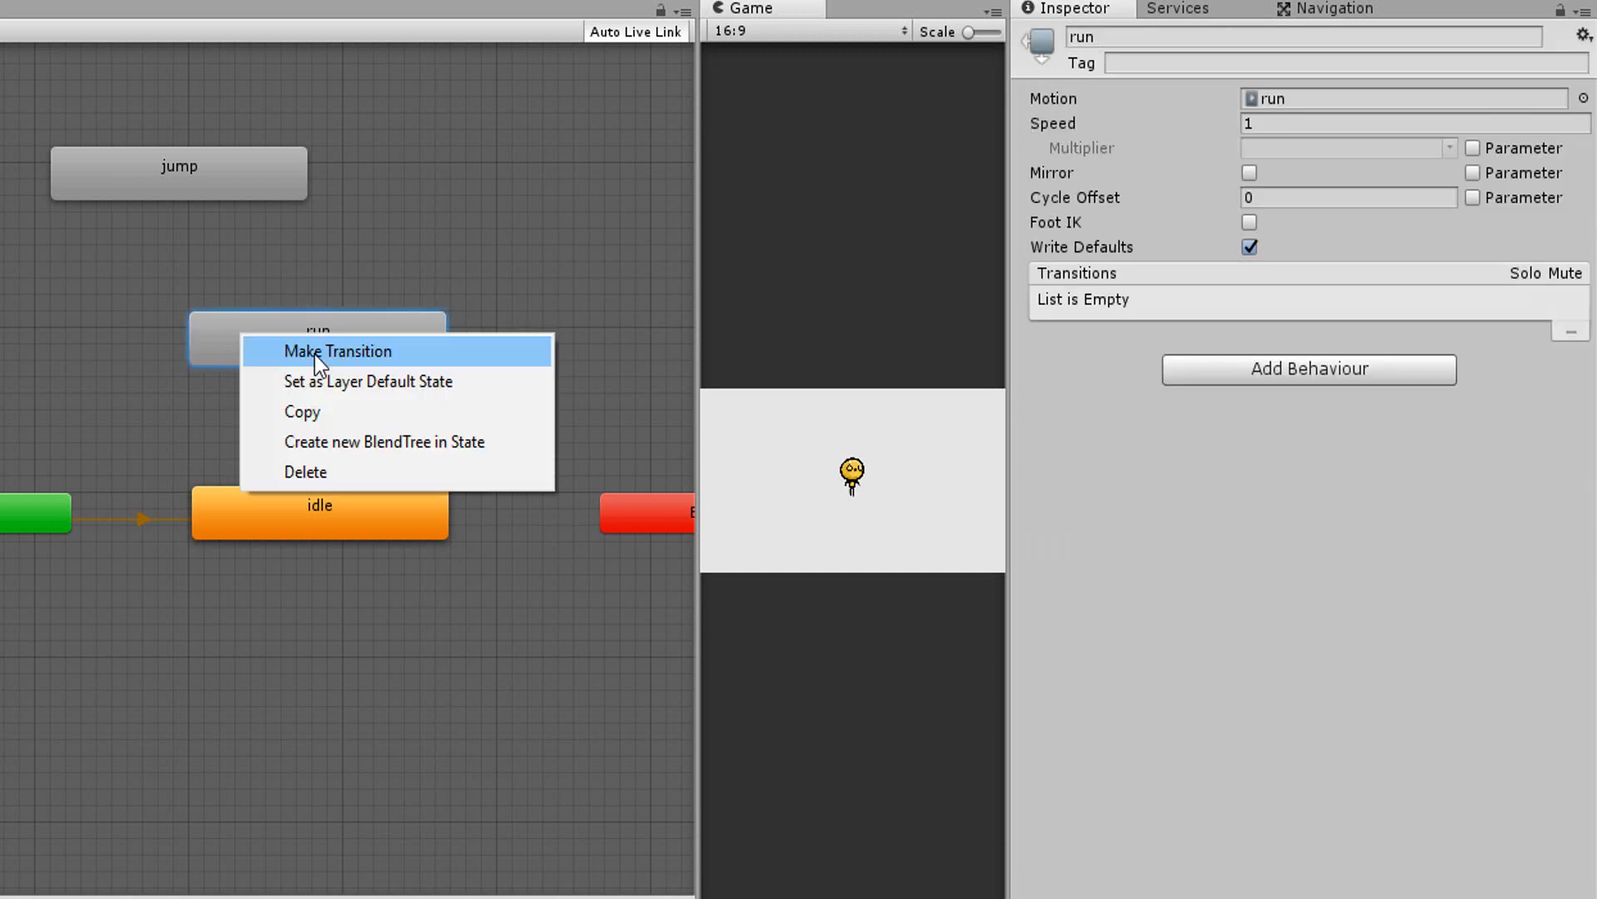
# Step: Add a run→idle transition requiring isRunning false, and create the CharacterAnim C# script in Scripts
pyautogui.click(337, 350)
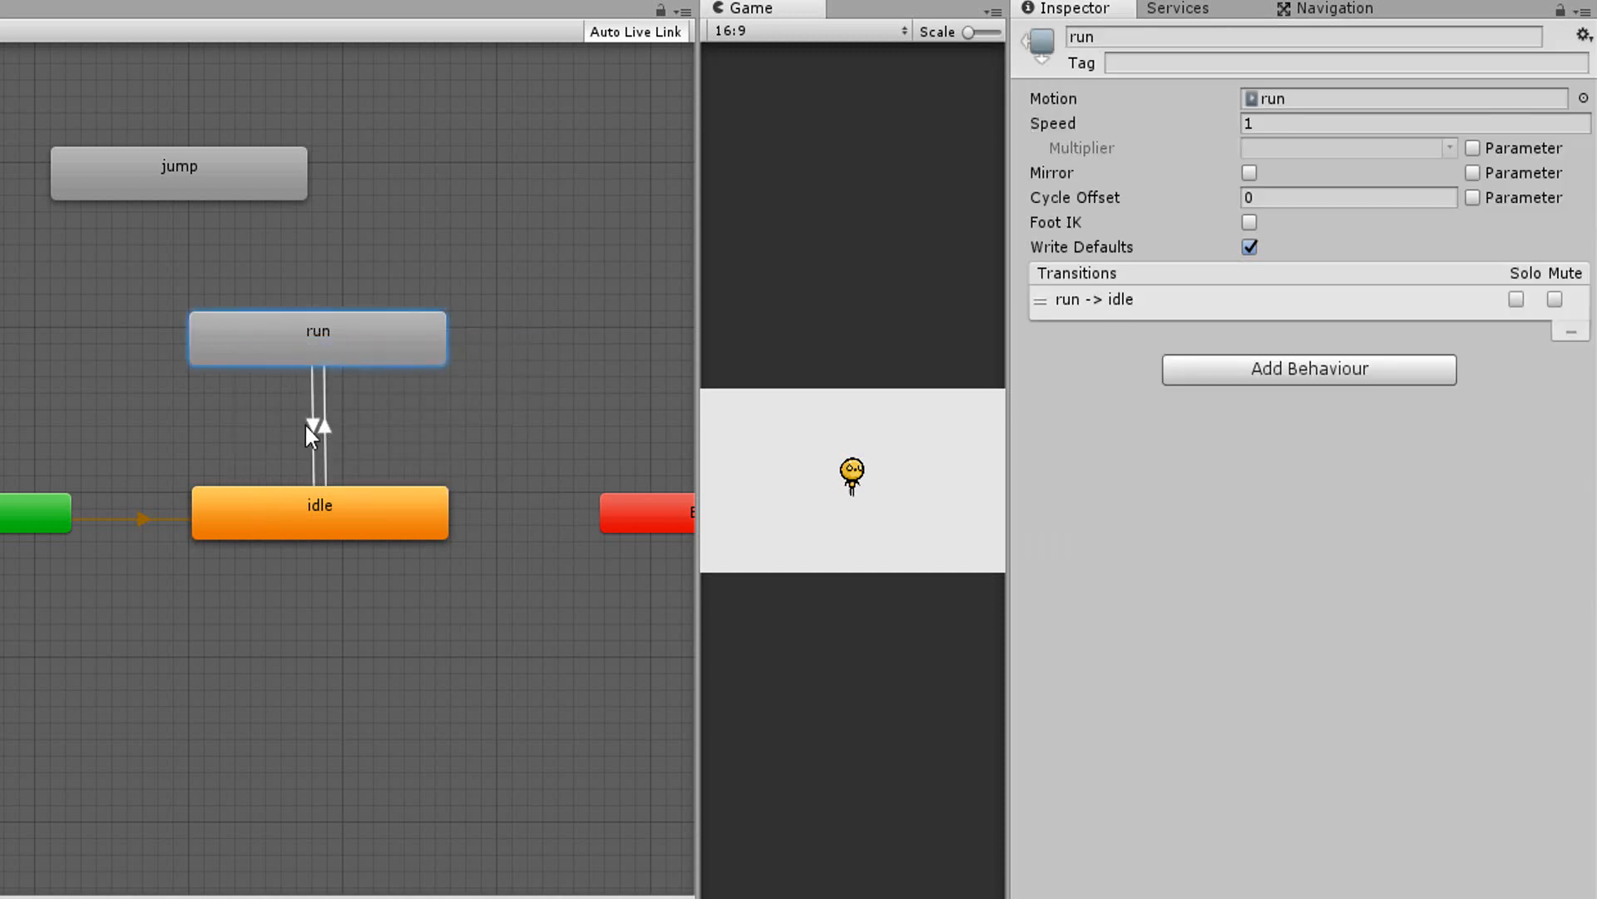
pyautogui.click(318, 428)
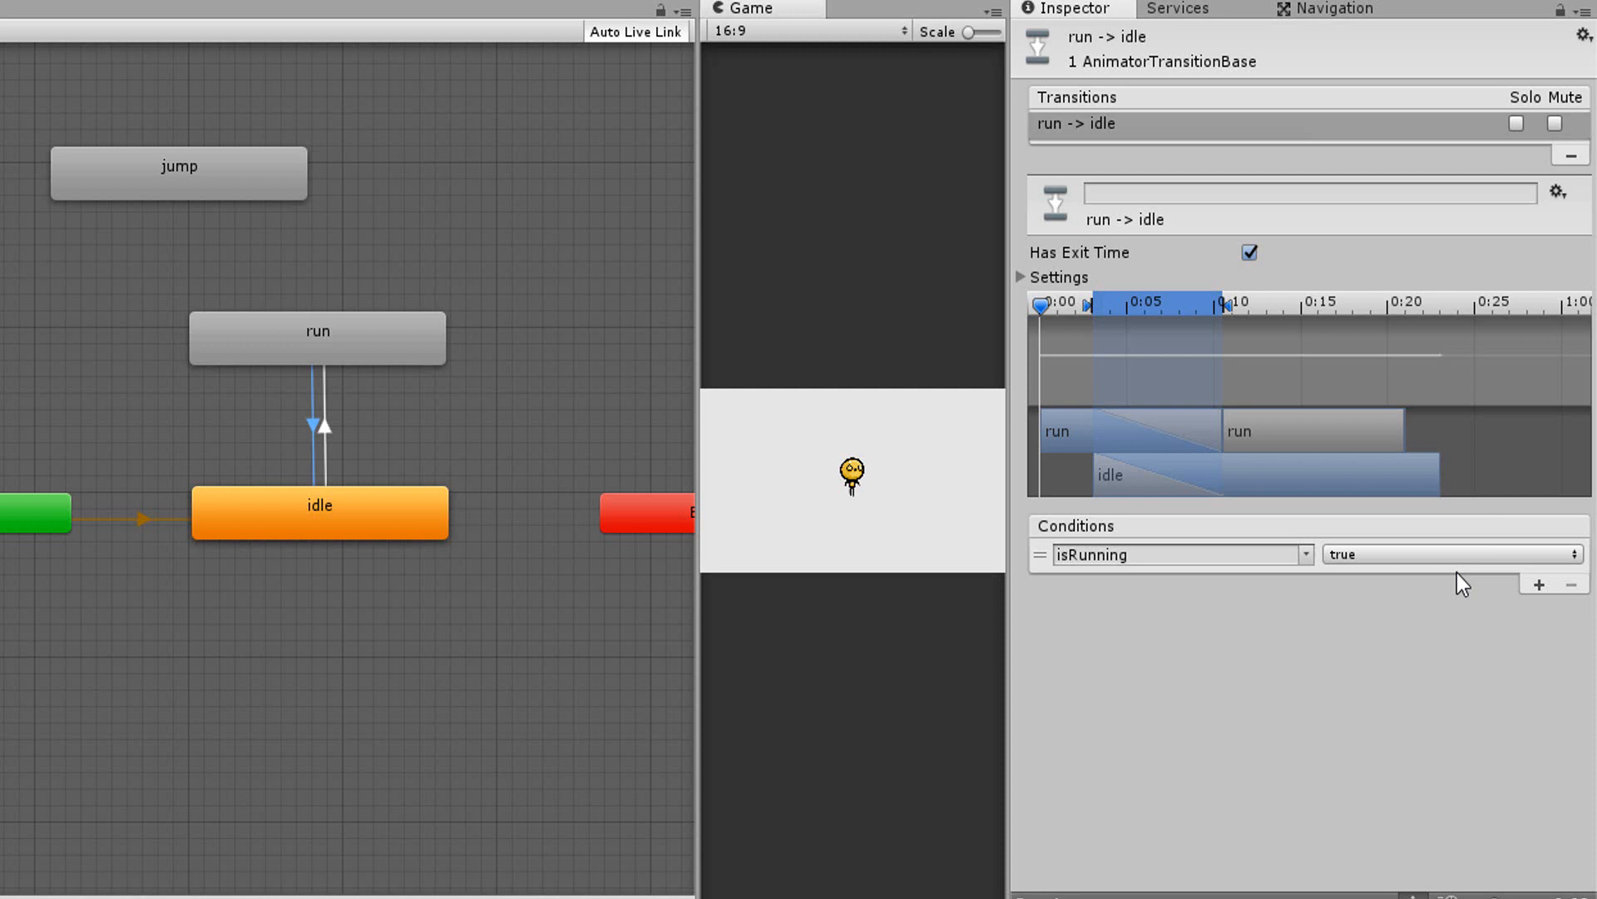
pyautogui.moveTo(1423, 569)
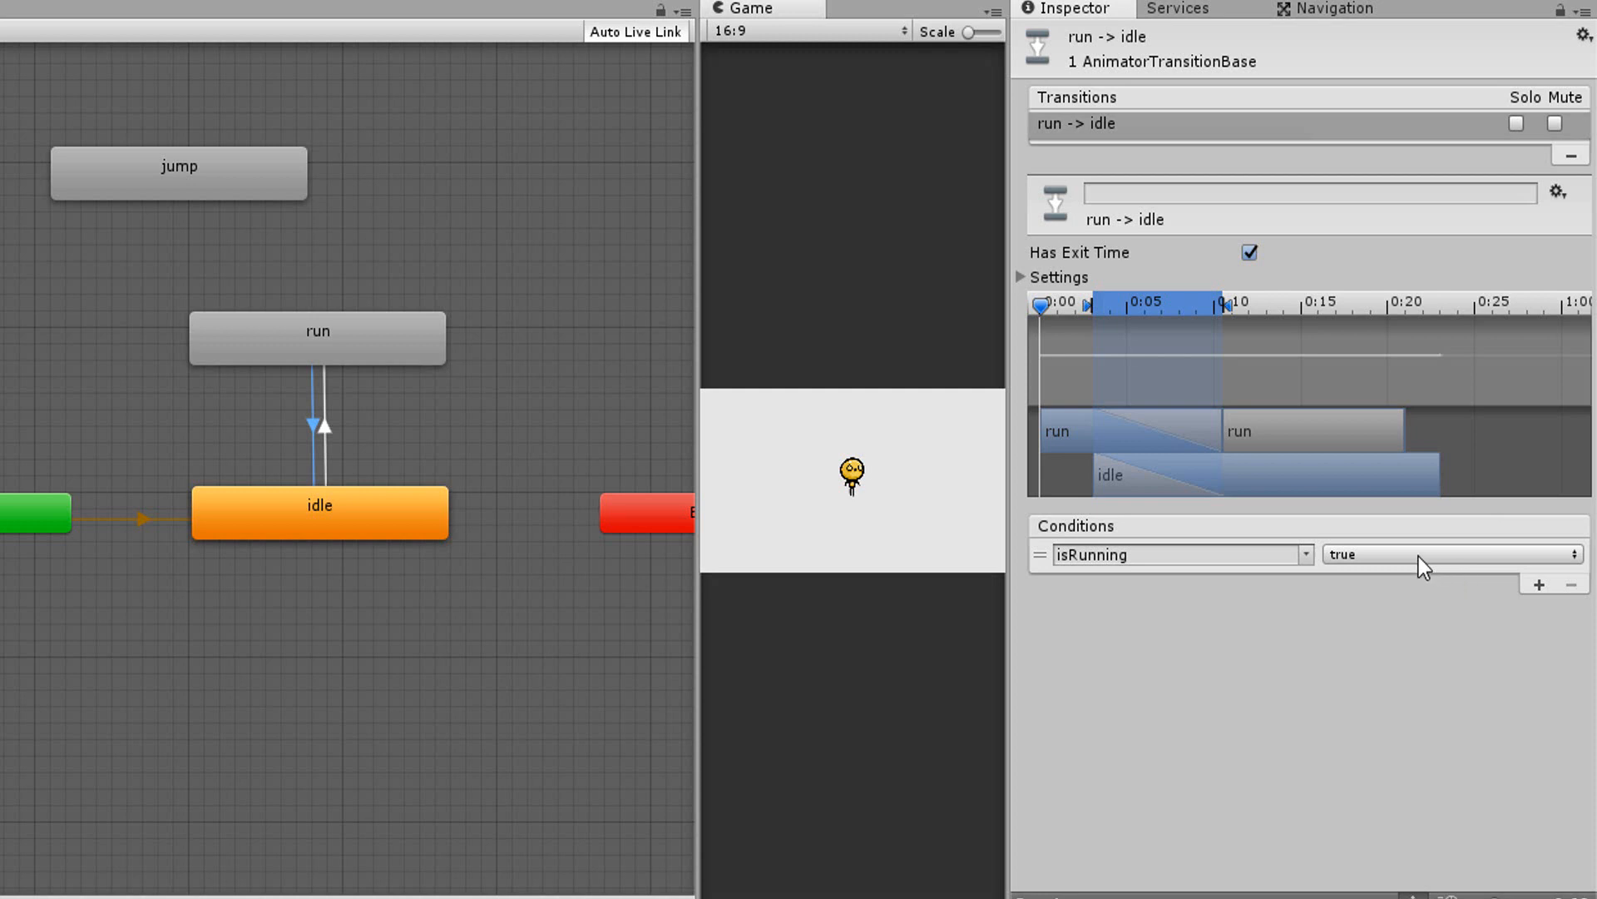
pyautogui.moveTo(1403, 564)
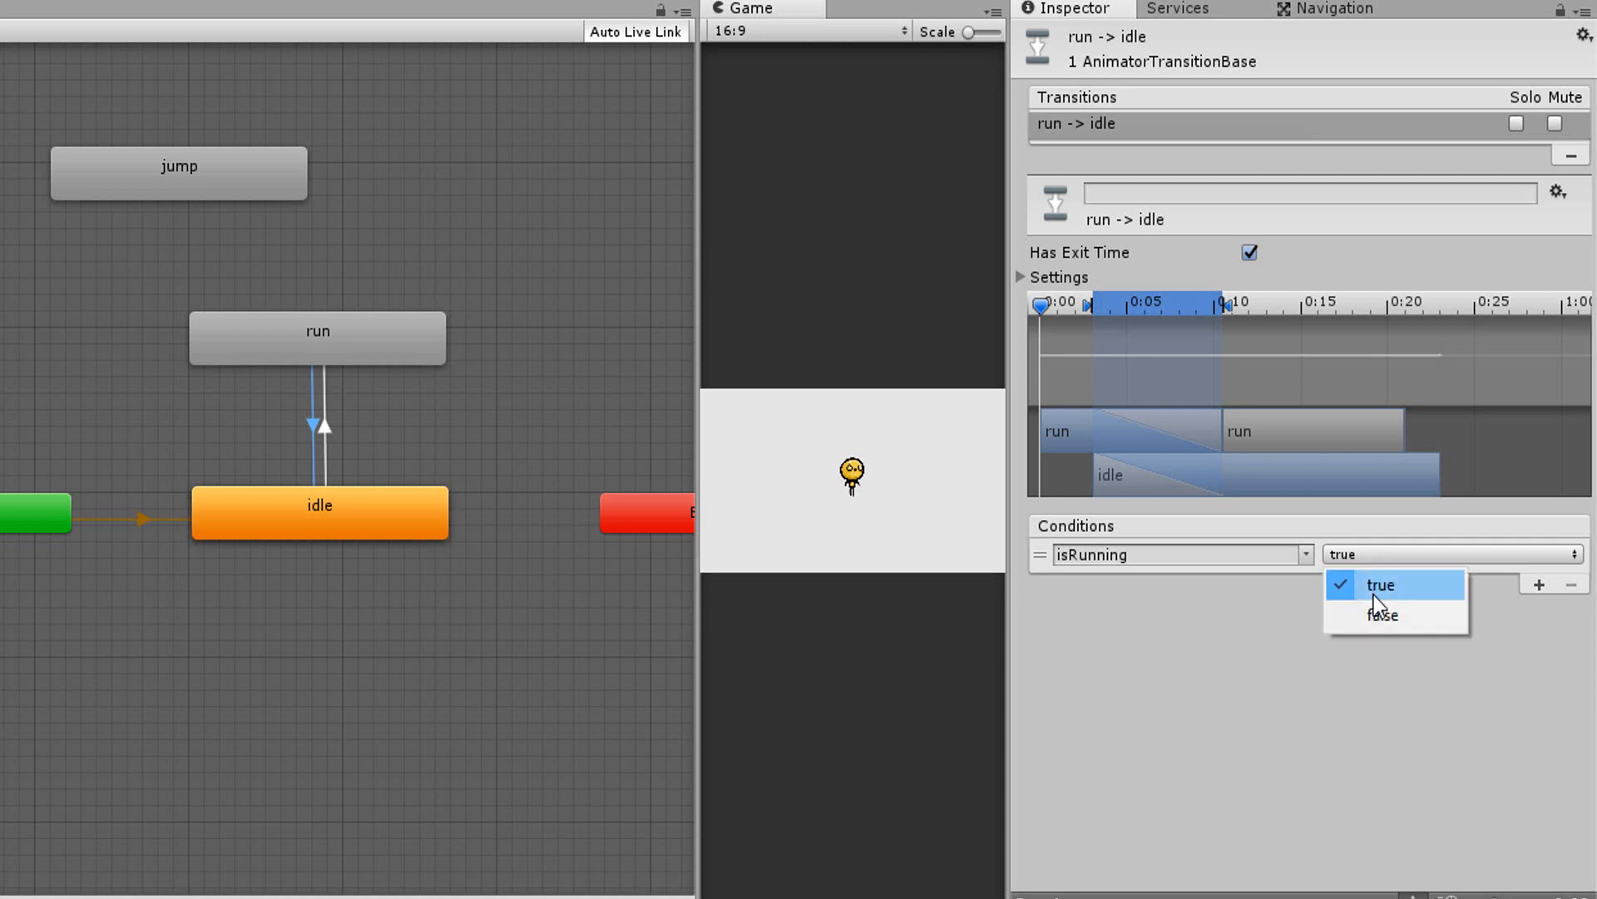
pyautogui.click(1381, 615)
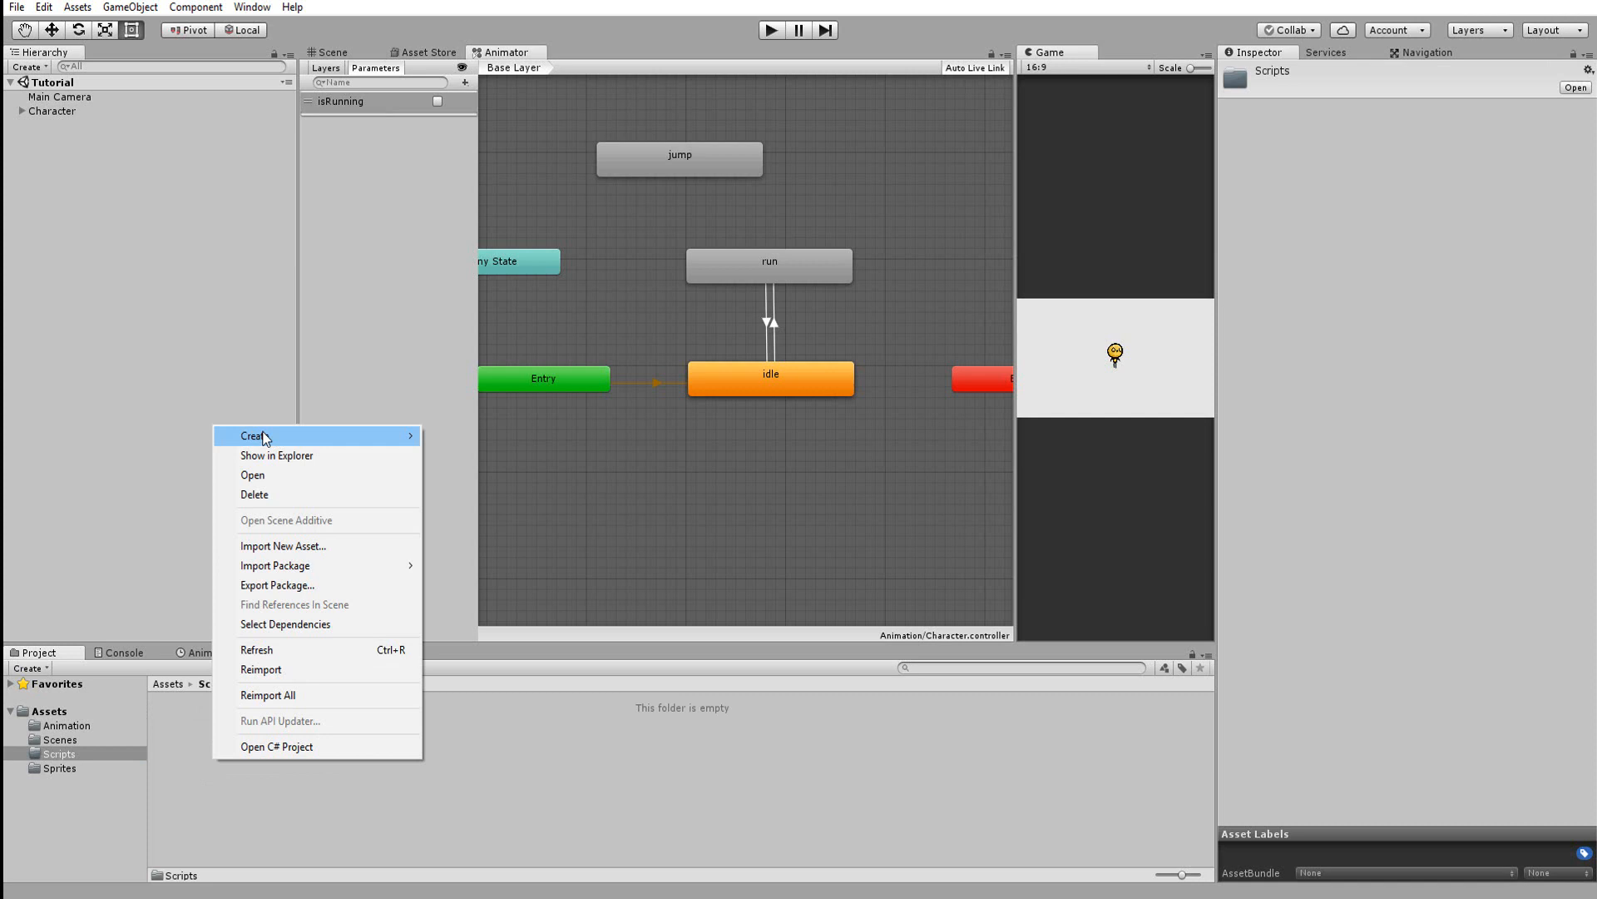
pyautogui.click(251, 435)
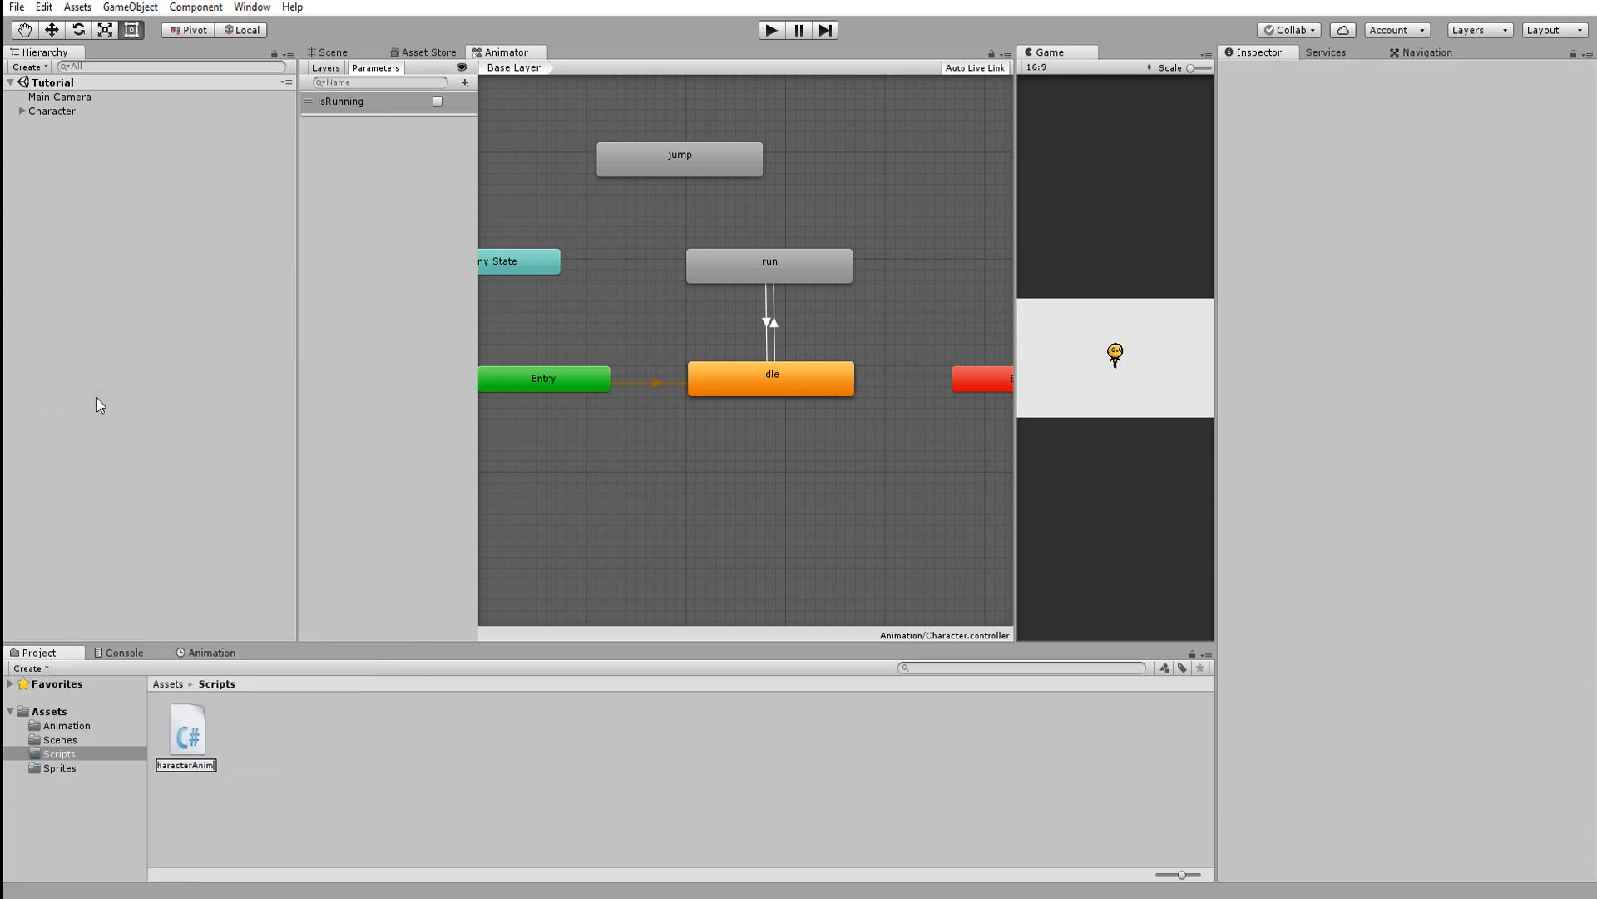
pyautogui.click(186, 727)
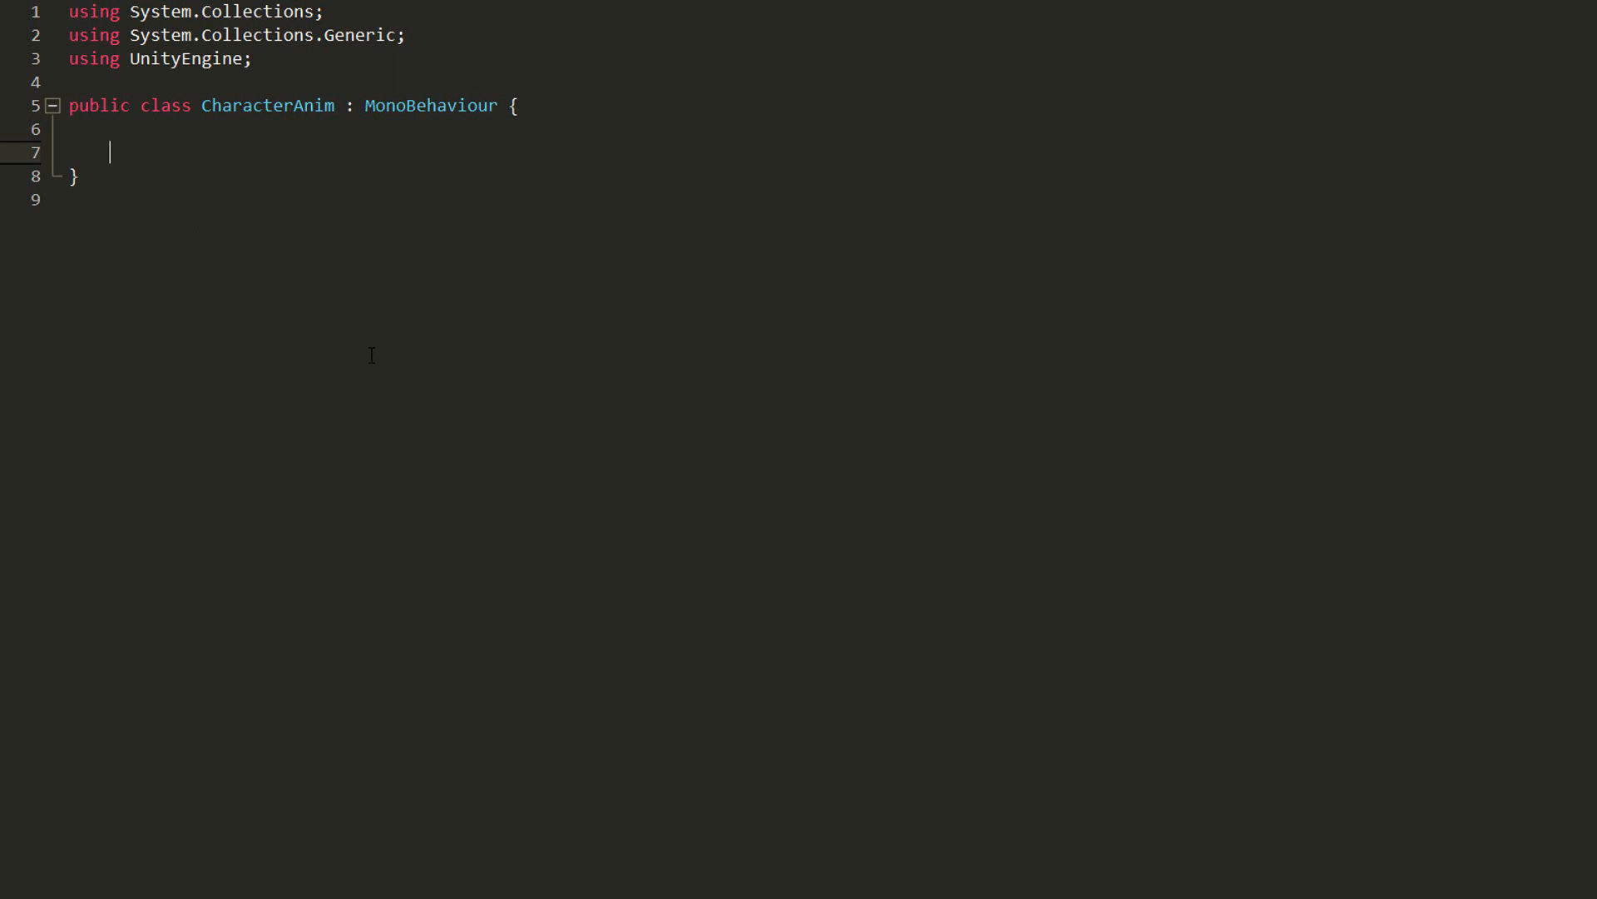
# Step: Cache the Animator in Start and add an Update check for LeftArrow or RightArrow
pyautogui.write('private Animator anim;')
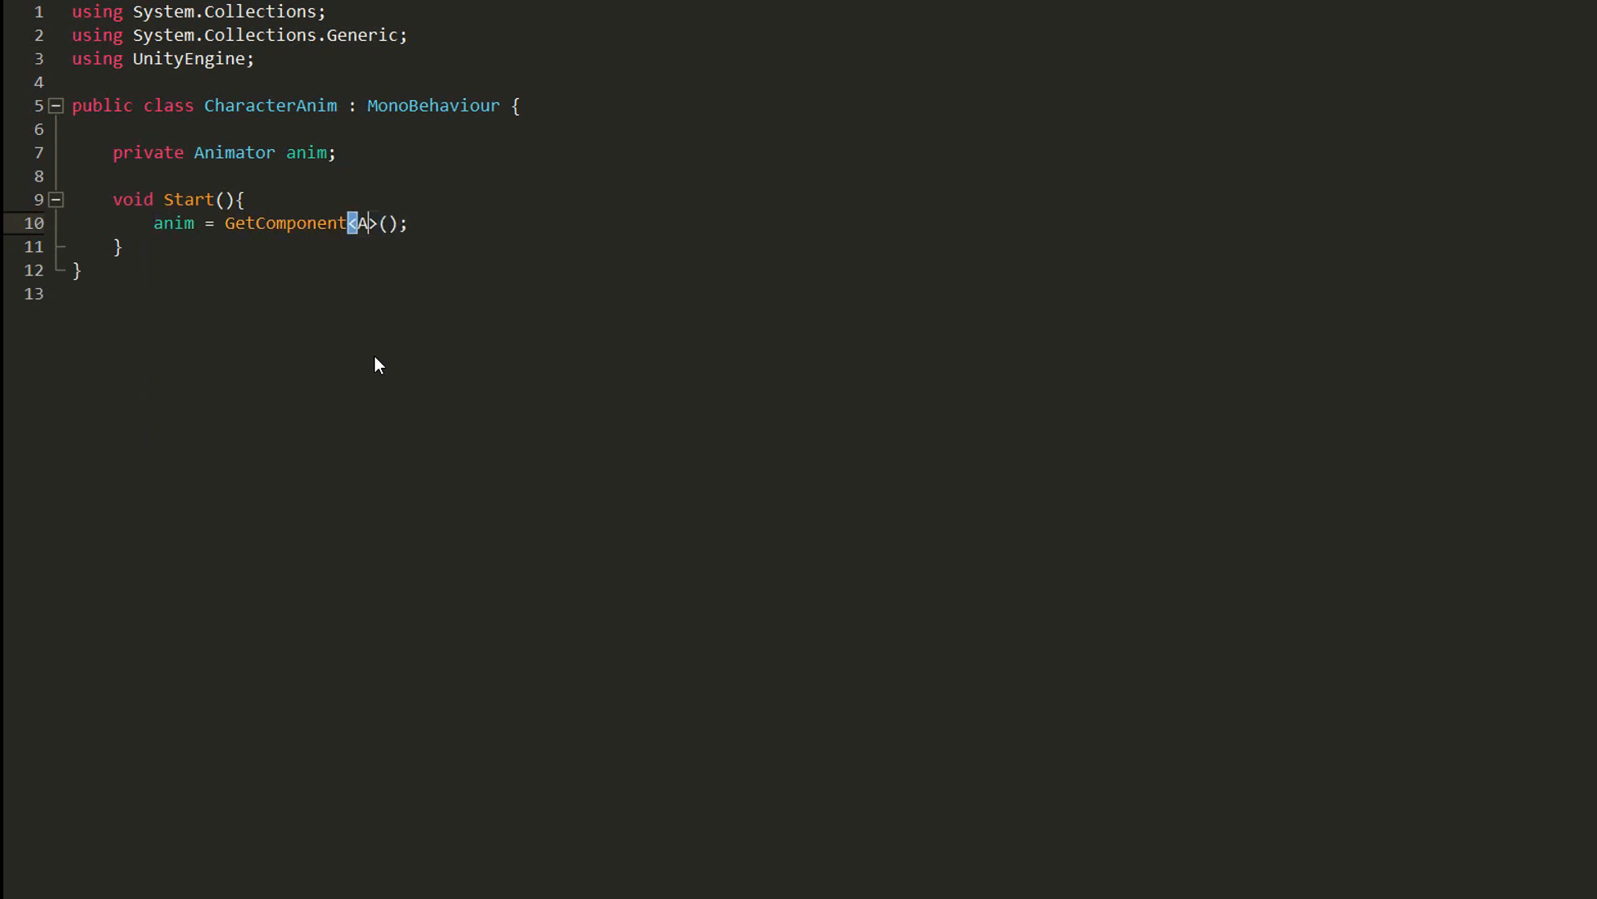
pyautogui.write('nimator')
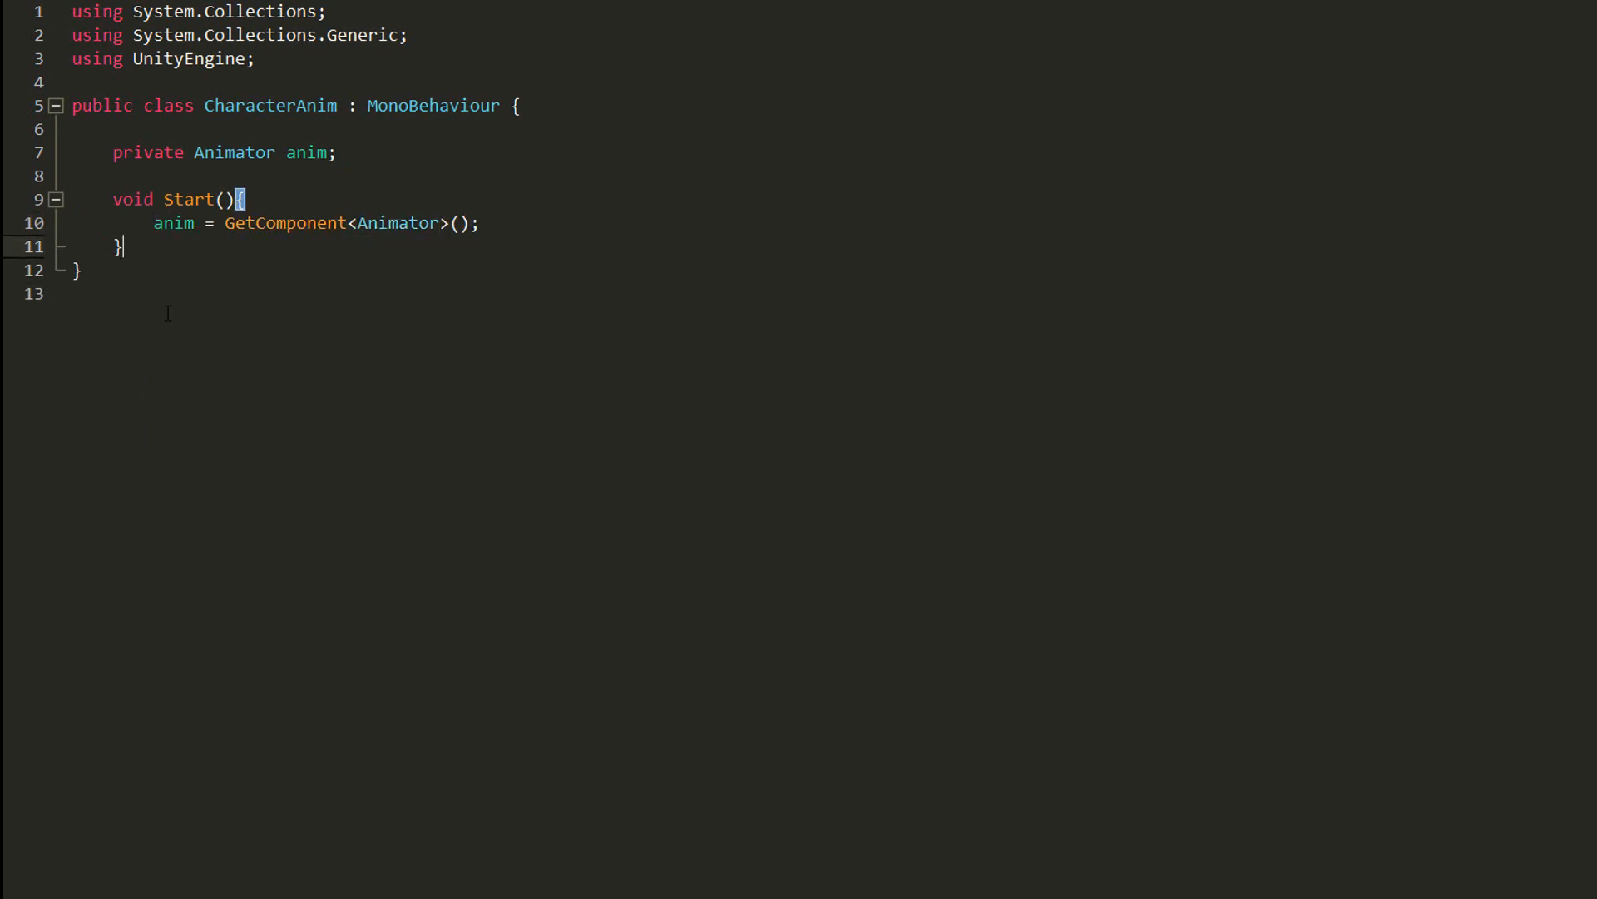
pyautogui.write('void Update(){}')
pyautogui.write('if(Input.GetKey(KeyCode.LeftArrow)){')
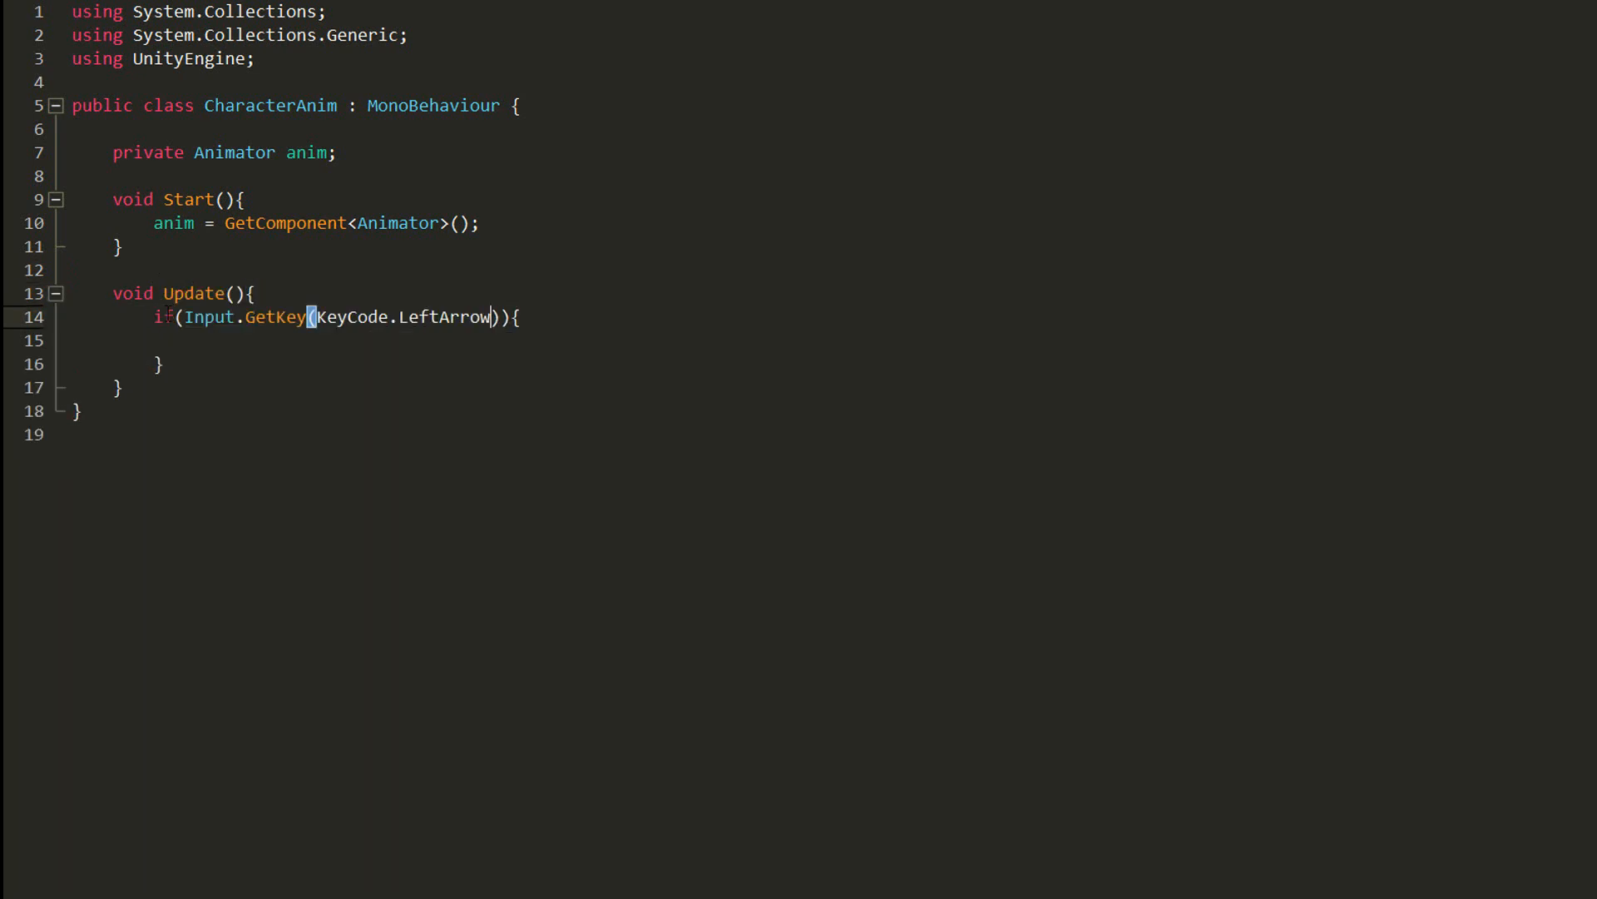
pyautogui.write('|| Input.GetKey(KeyCode.RightArrow)')
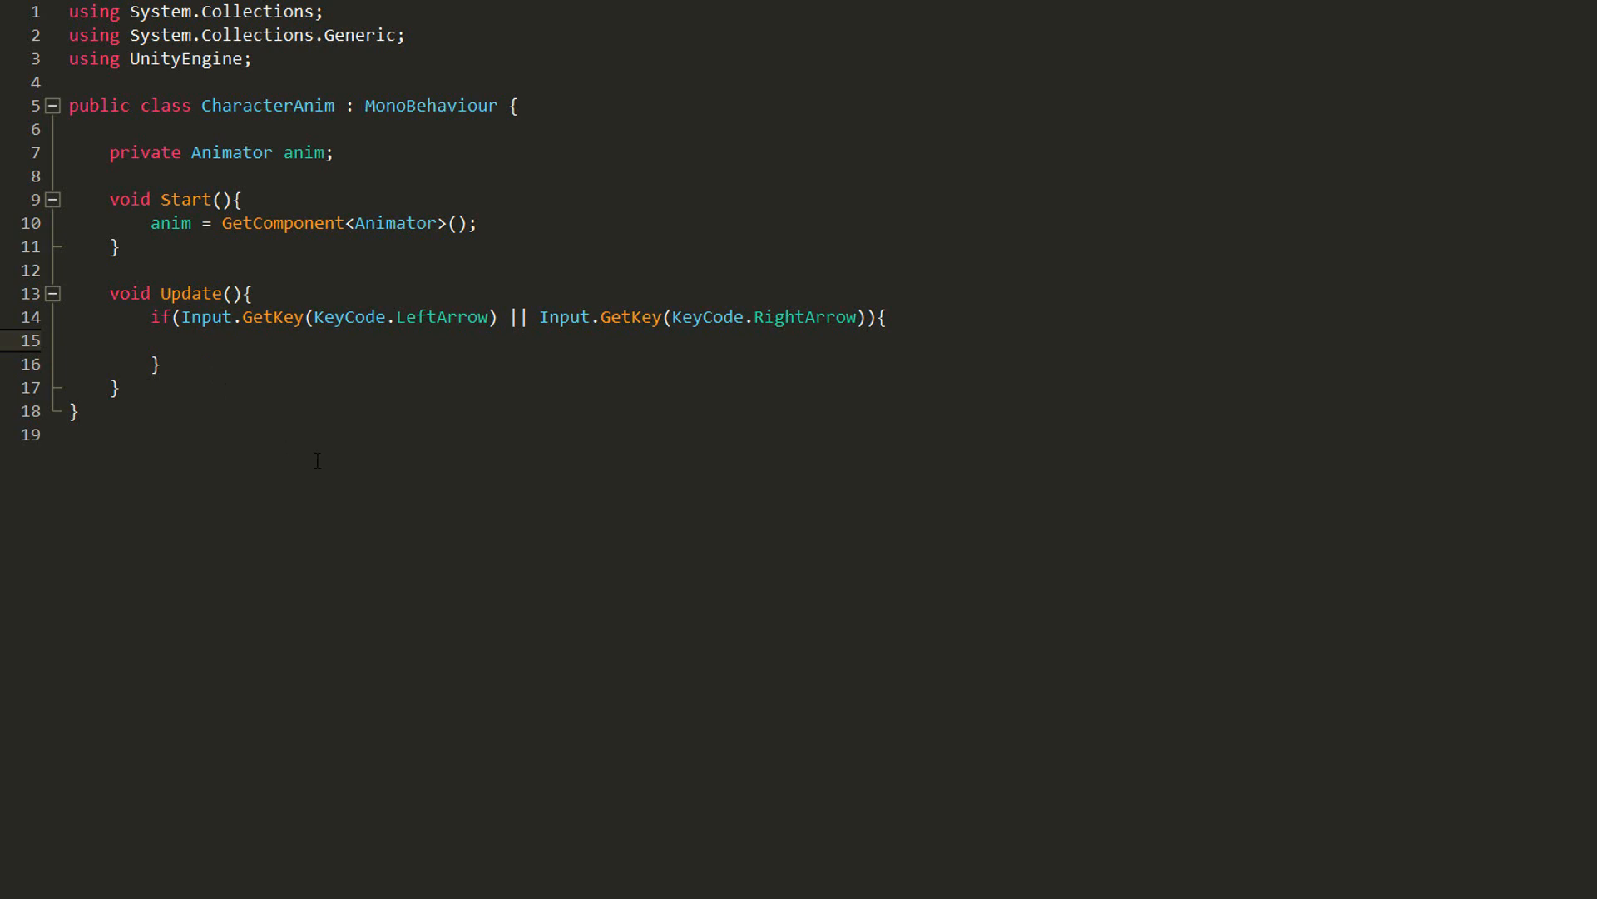
# Step: Inside the arrow-key if, call anim.SetBool("isRunning", true)
pyautogui.write('anim.SetBool();')
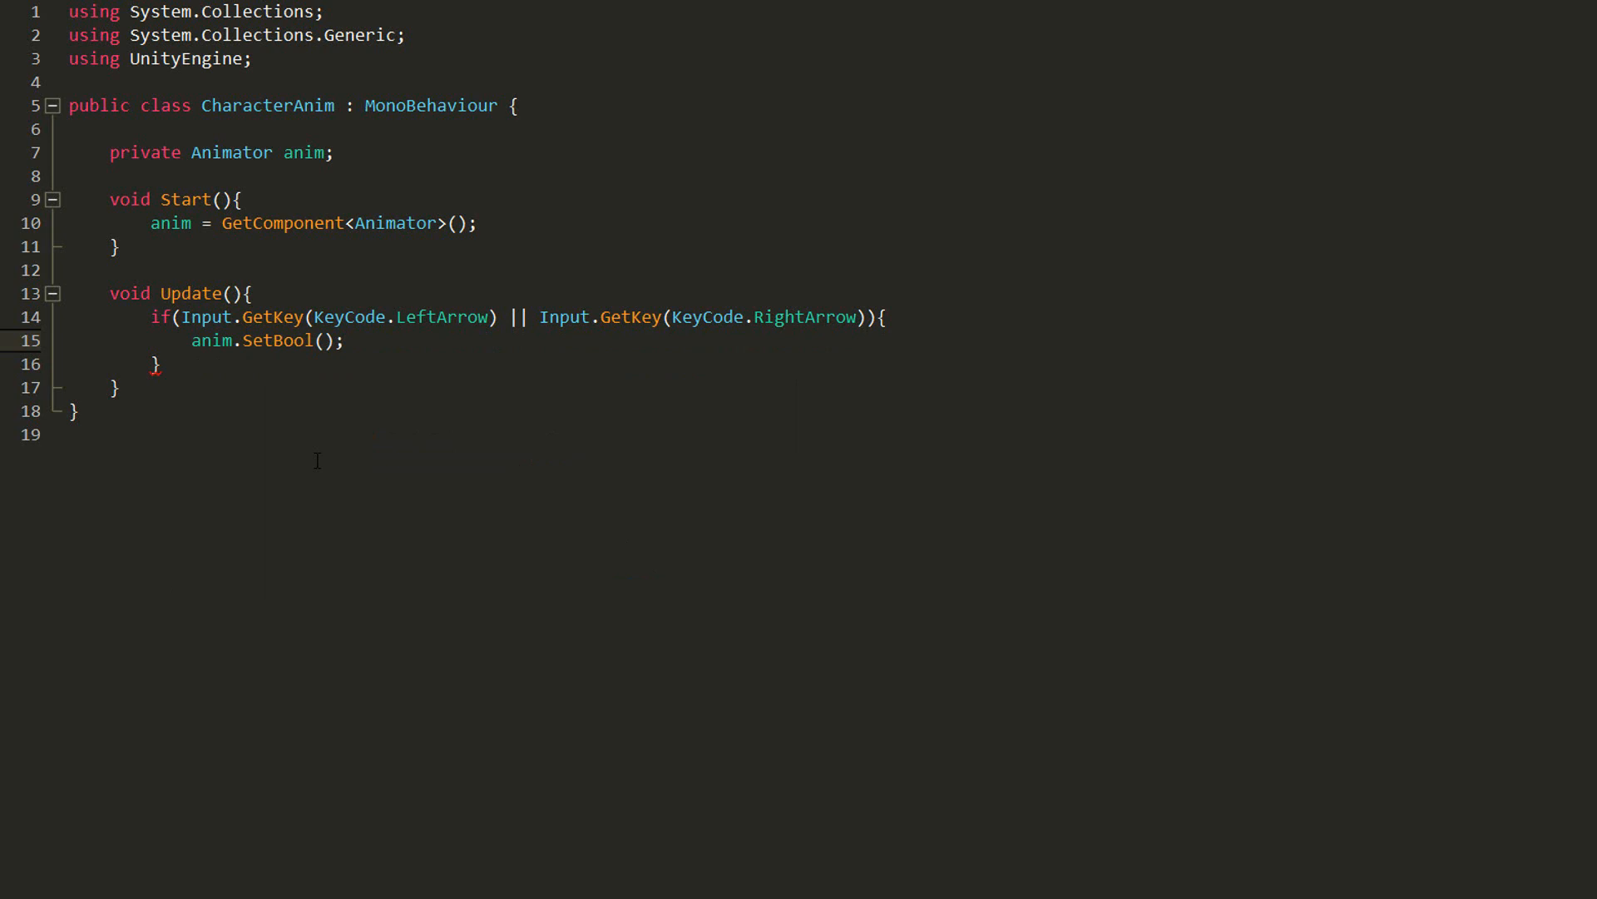
pyautogui.write('"')
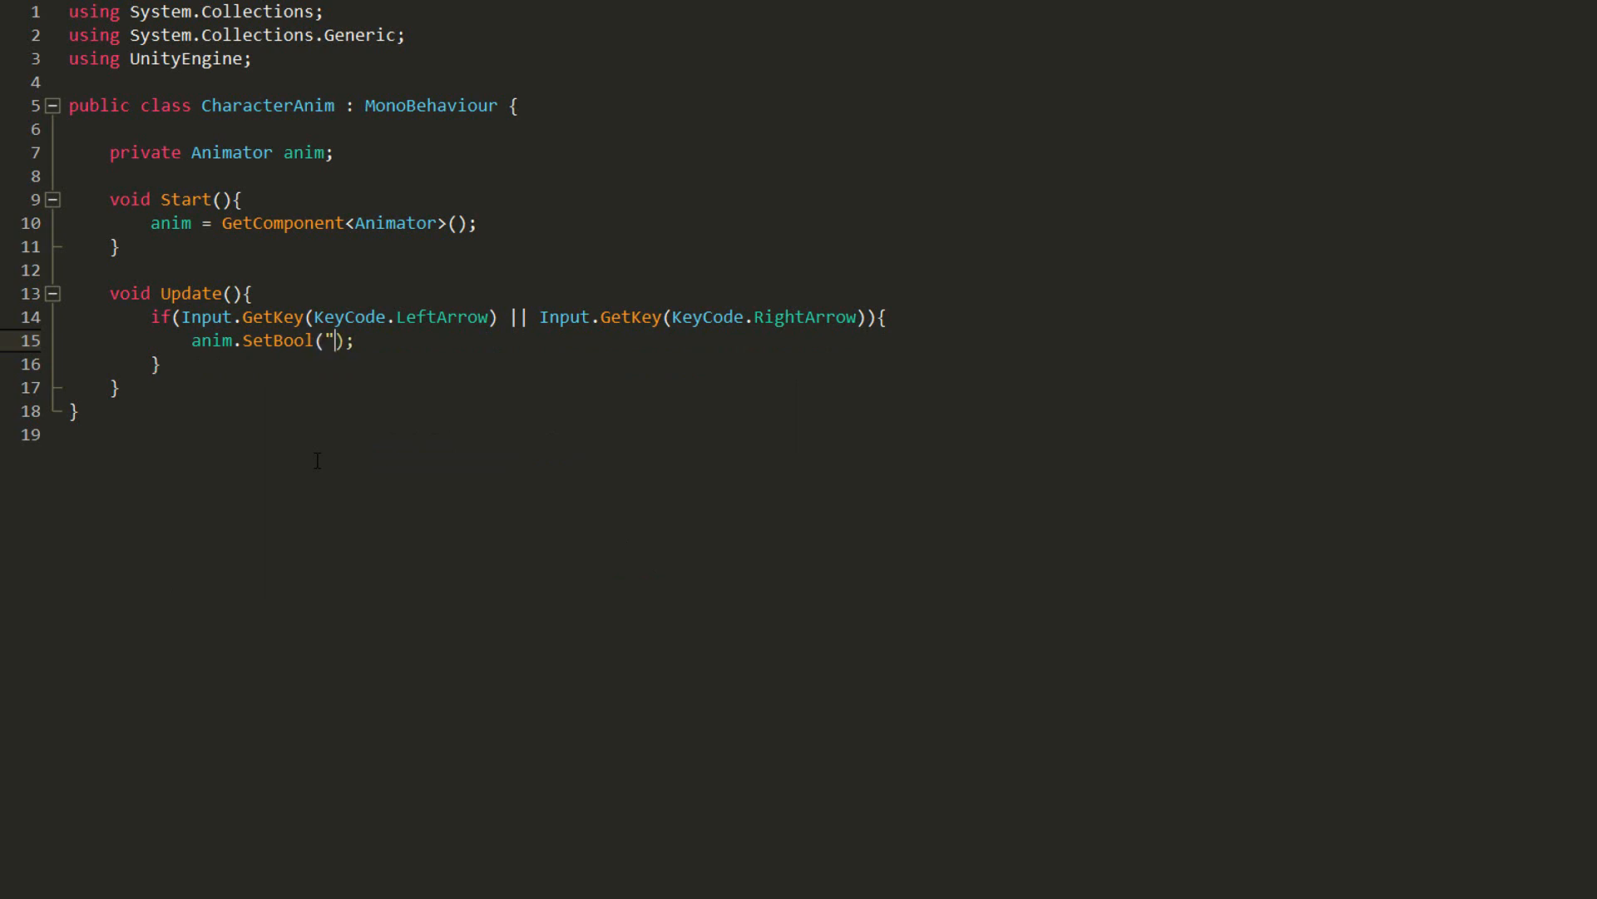
pyautogui.write('isRunni')
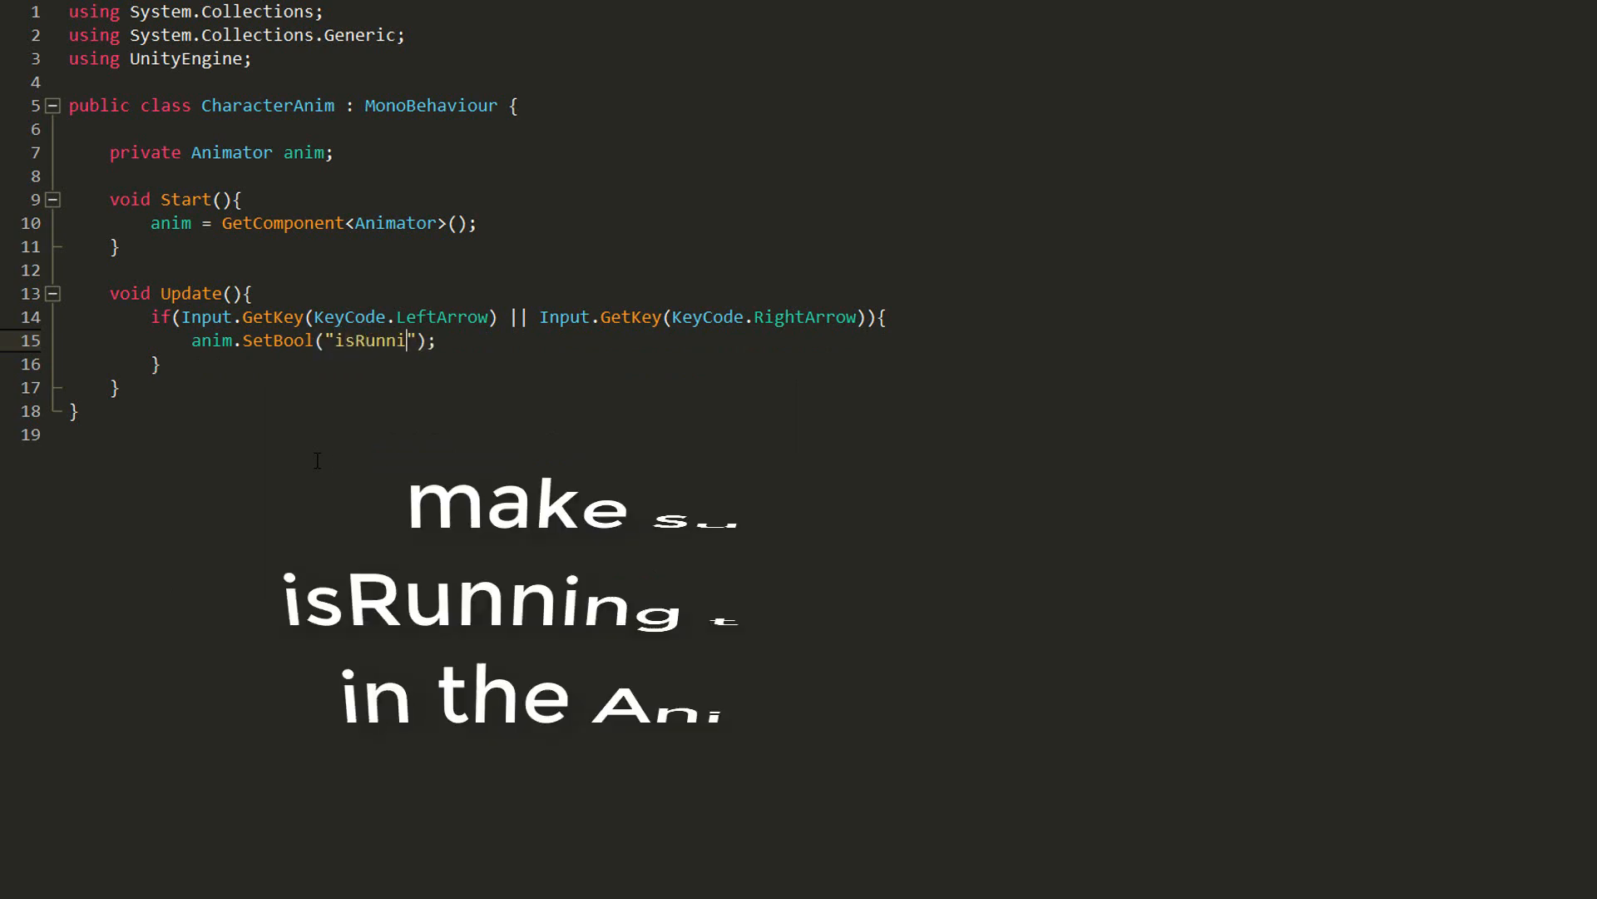
pyautogui.write('ng",')
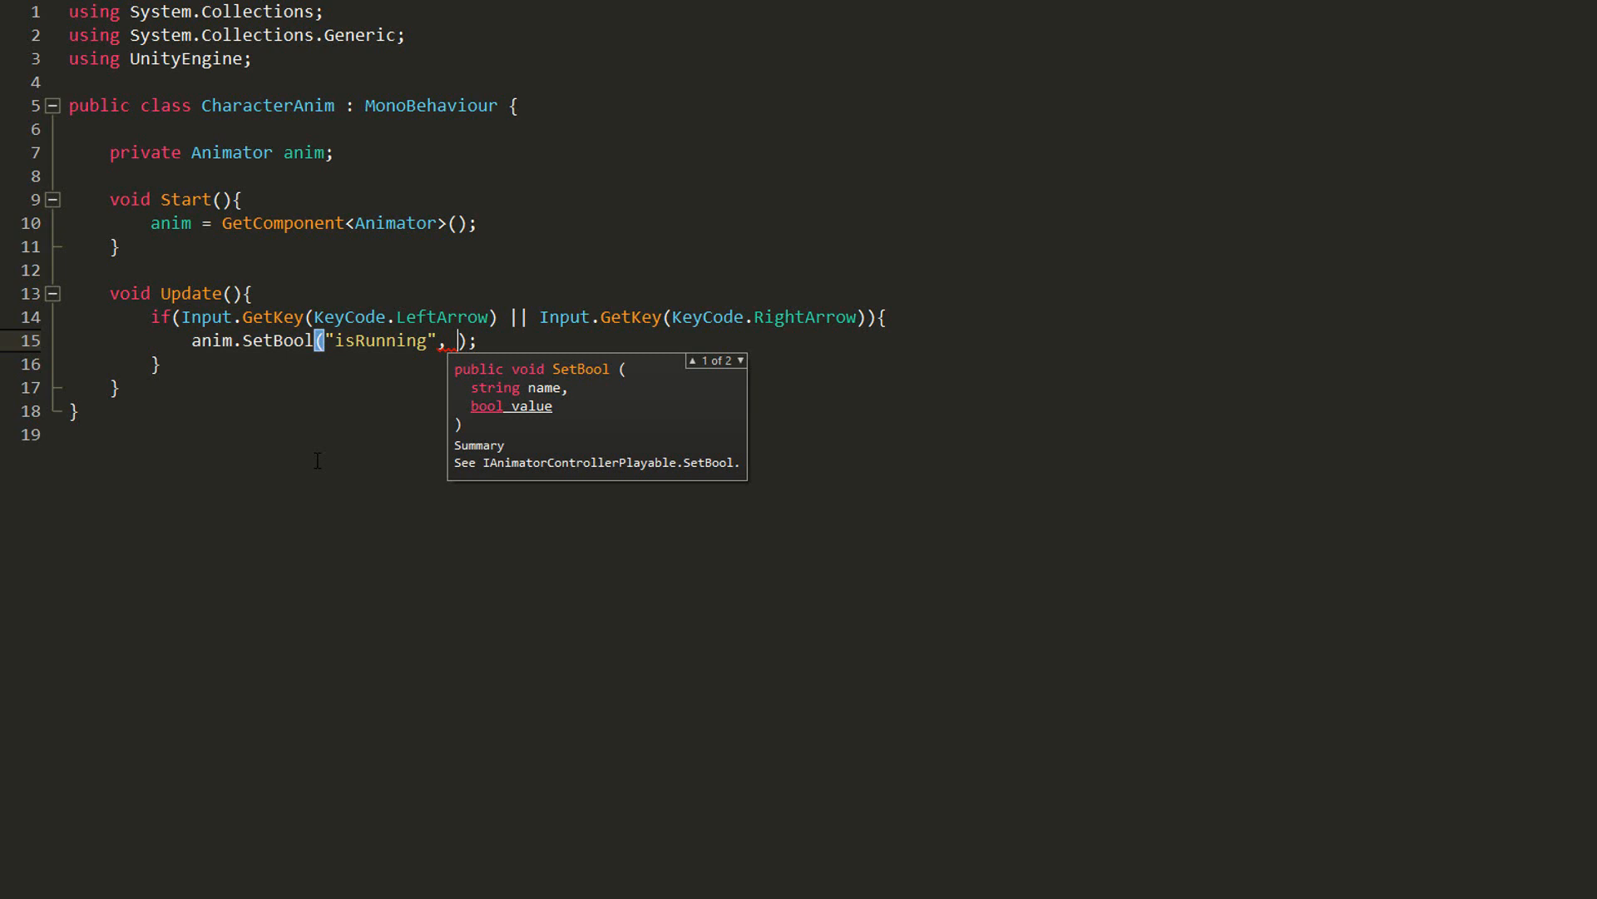
pyautogui.write('true')
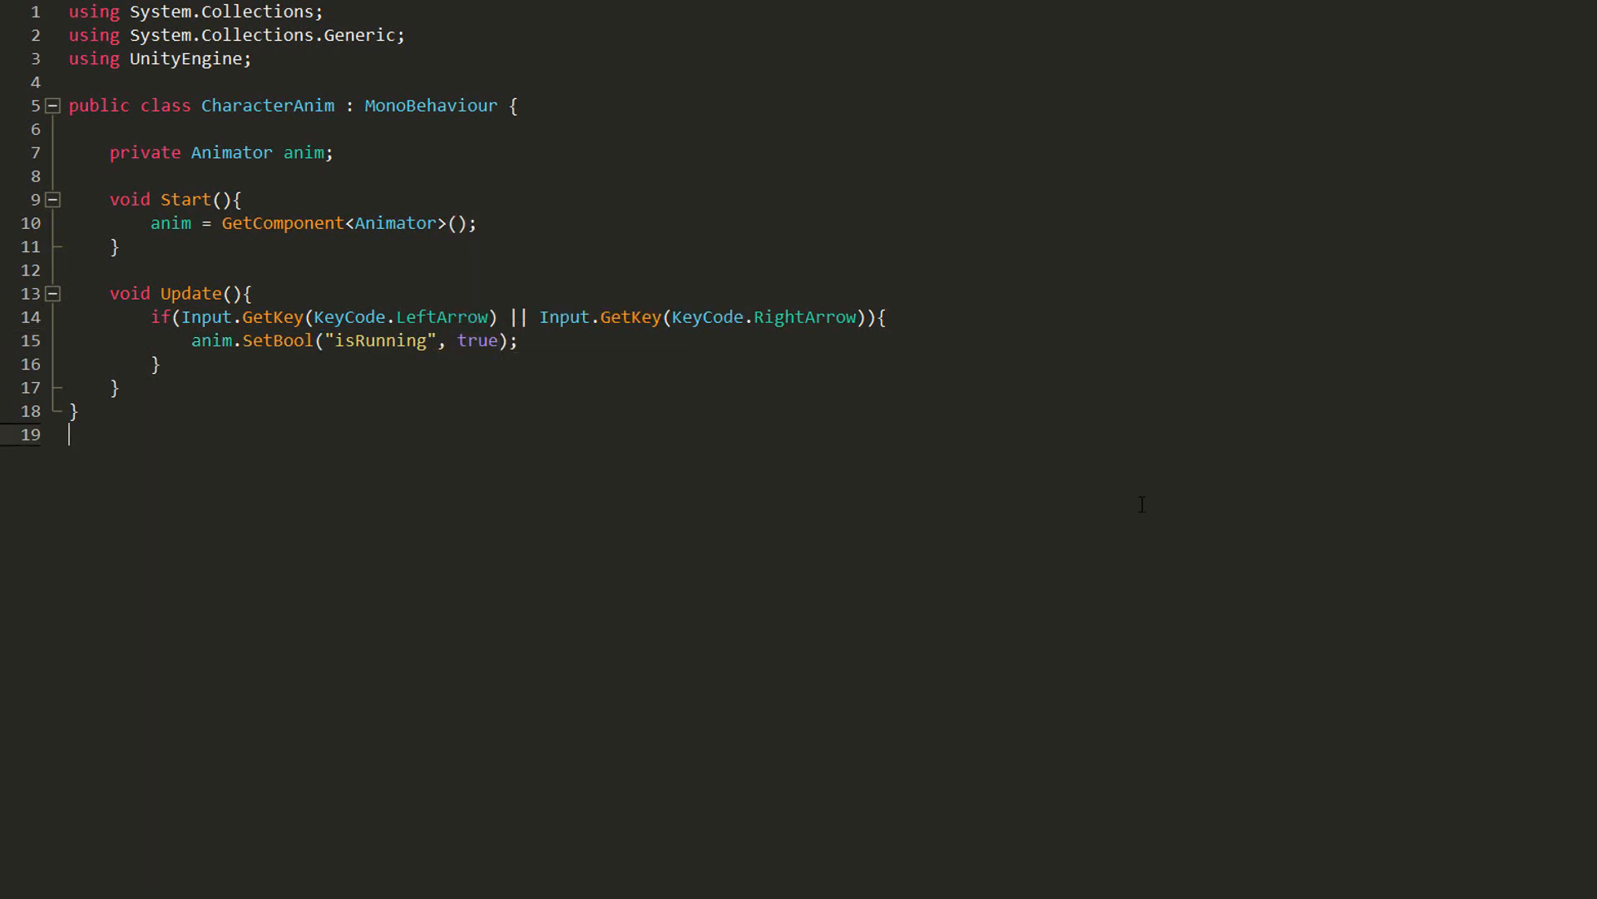
# Step: Add an else branch calling anim.SetBool("isRunning", false)
pyautogui.click(170, 363)
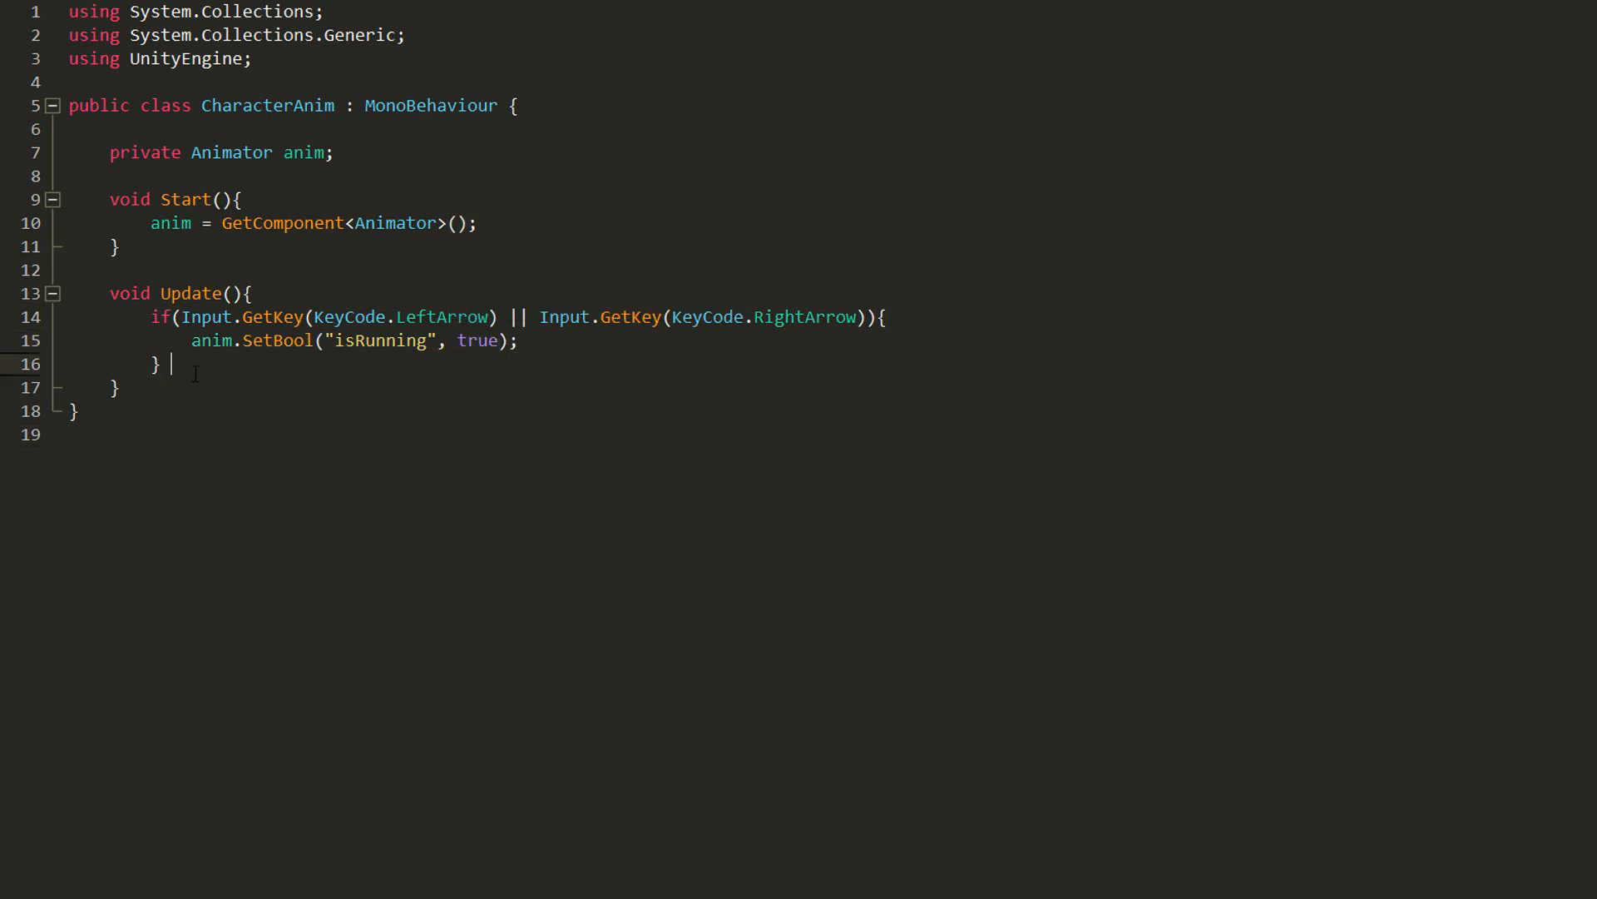
pyautogui.rightClick(178, 364)
pyautogui.write(' else {')
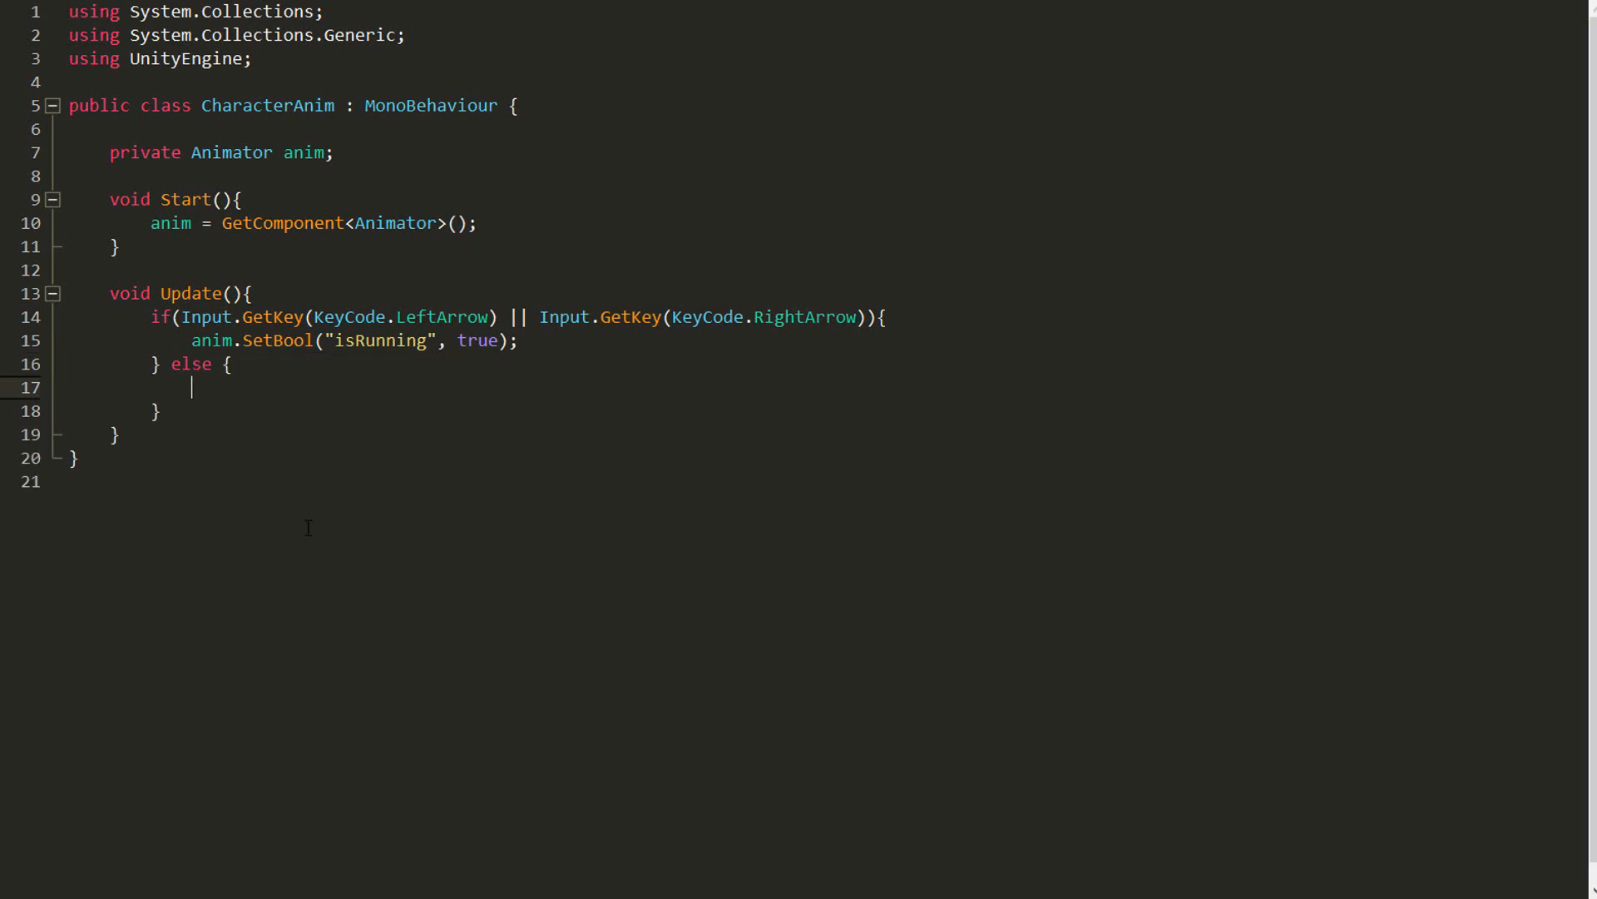
pyautogui.write('anim.')
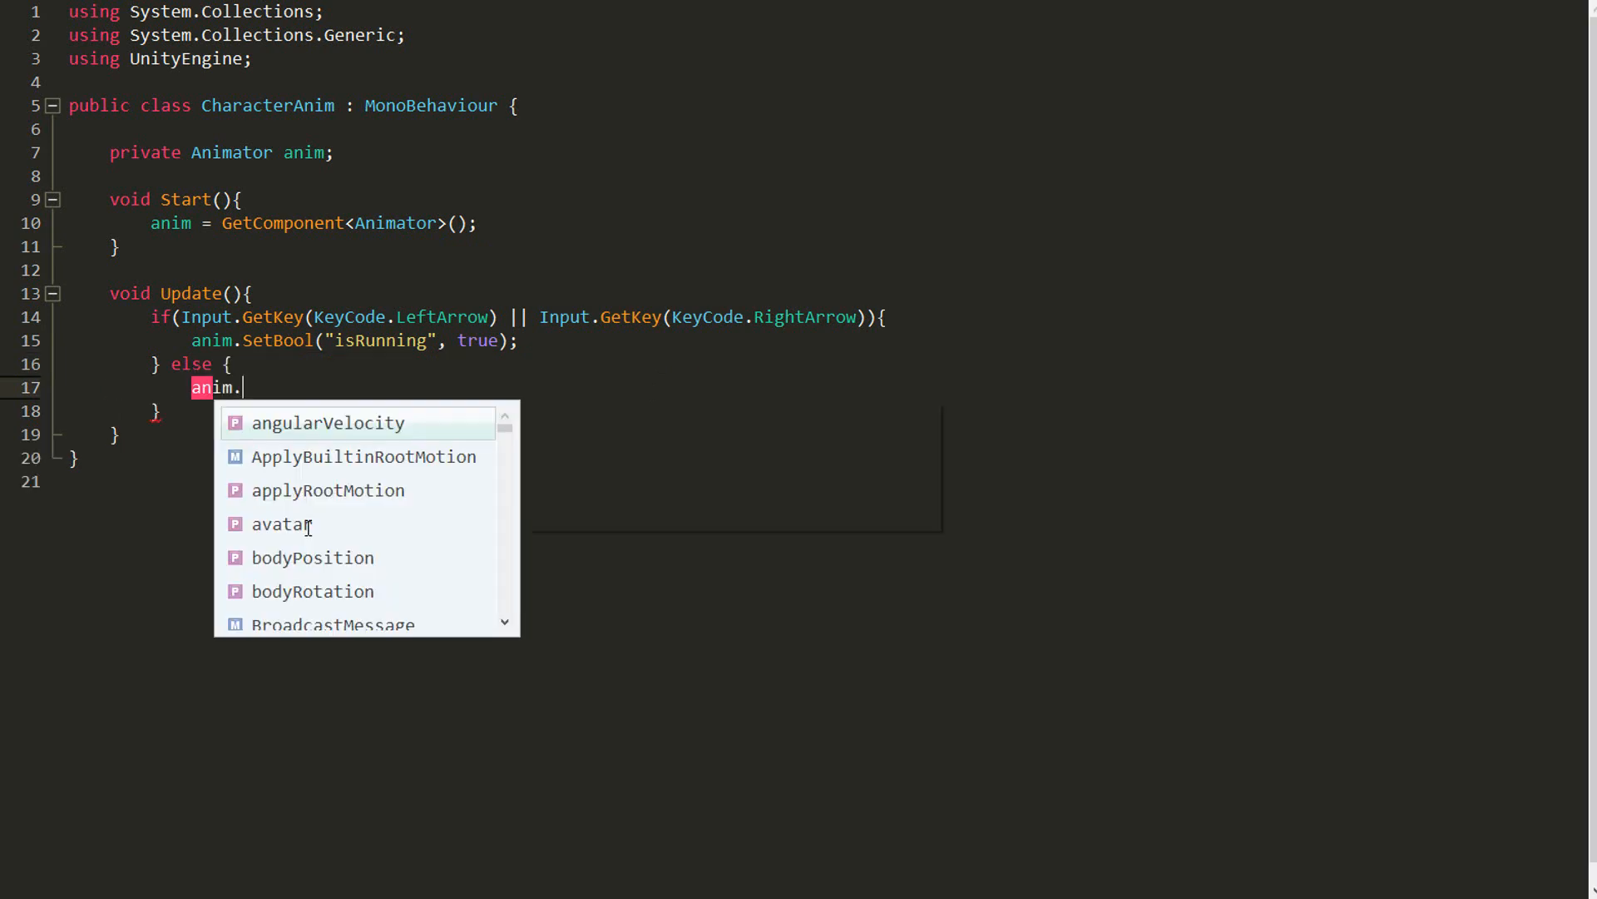
pyautogui.write('SetBool()')
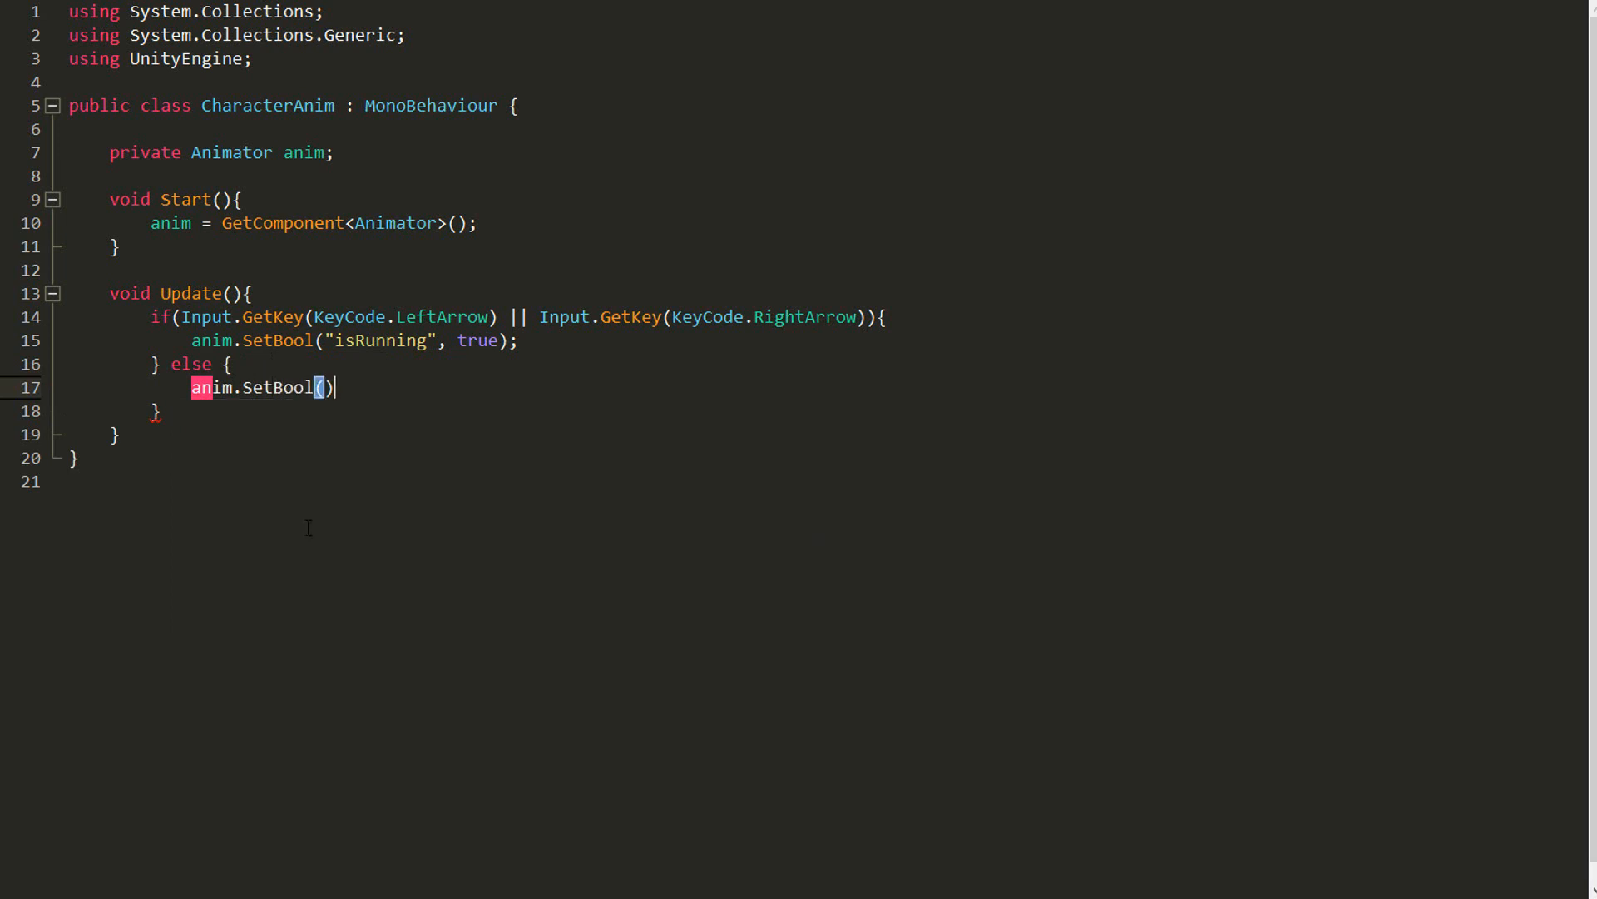
pyautogui.write('"isRunning",')
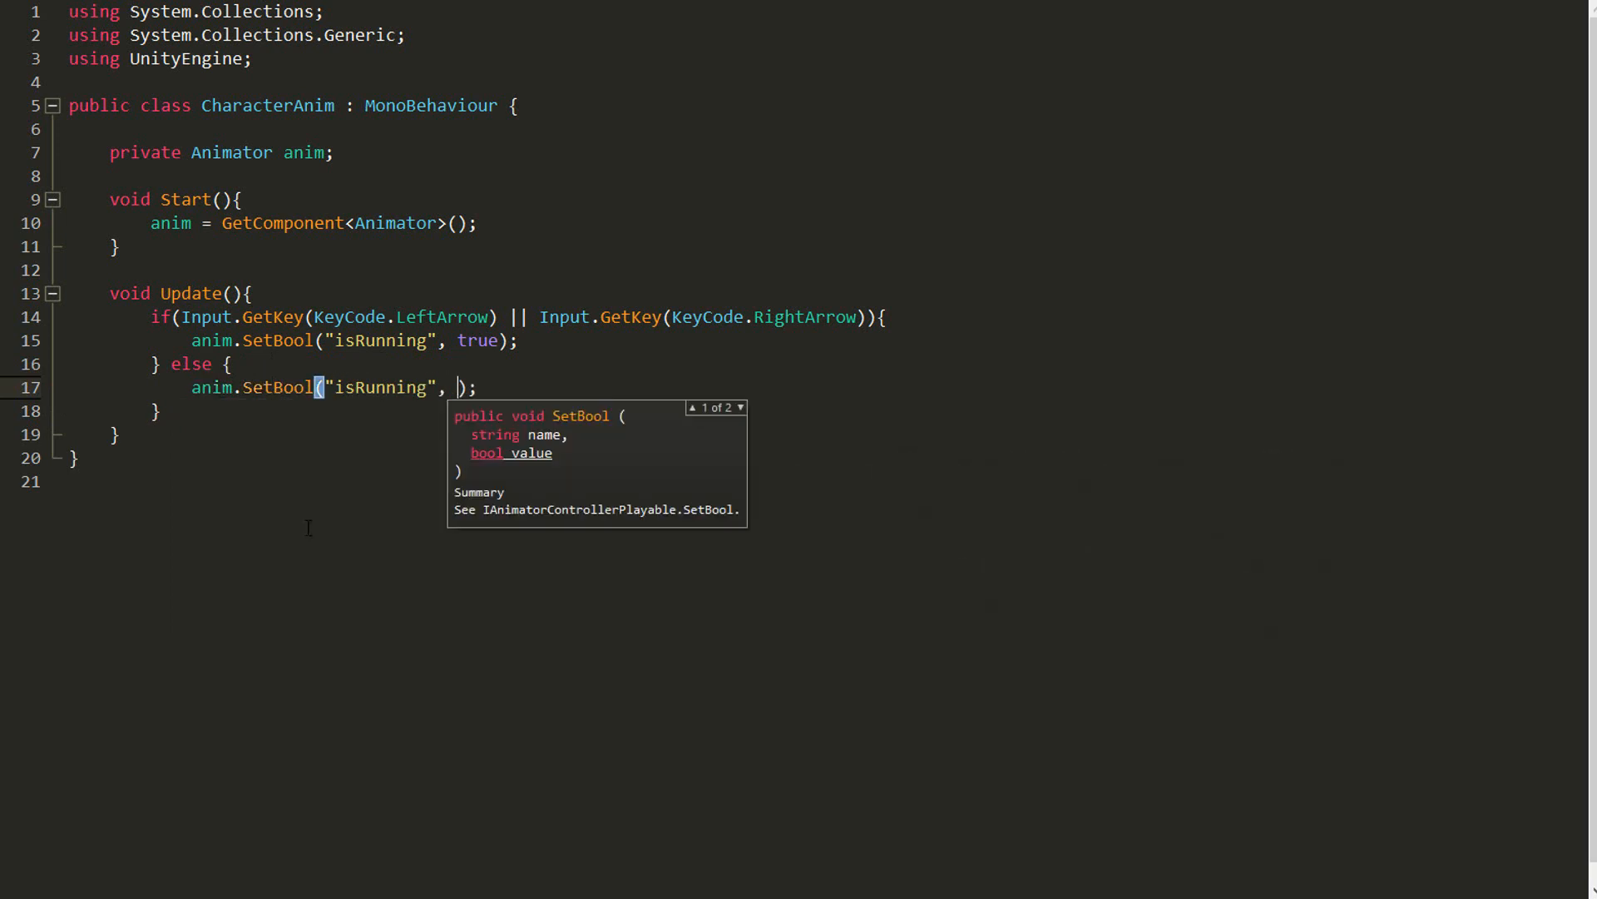
pyautogui.write('false')
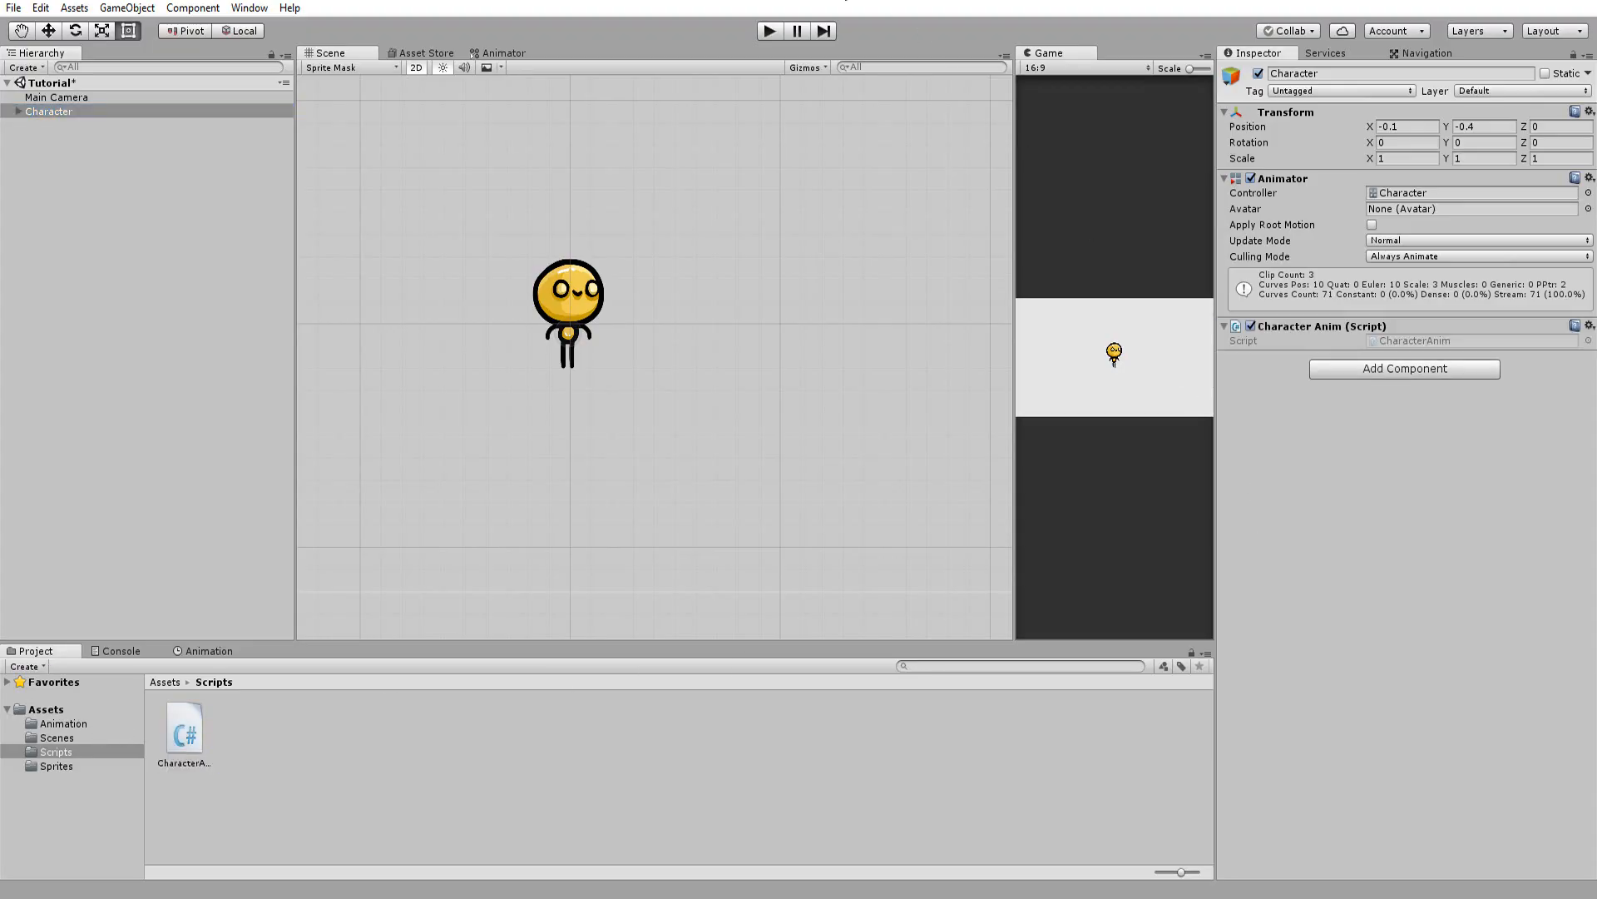
# Step: Uncheck Has Exit Time on idle→run and run→idle, setting run→idle duration to 0.1
pyautogui.click(769, 30)
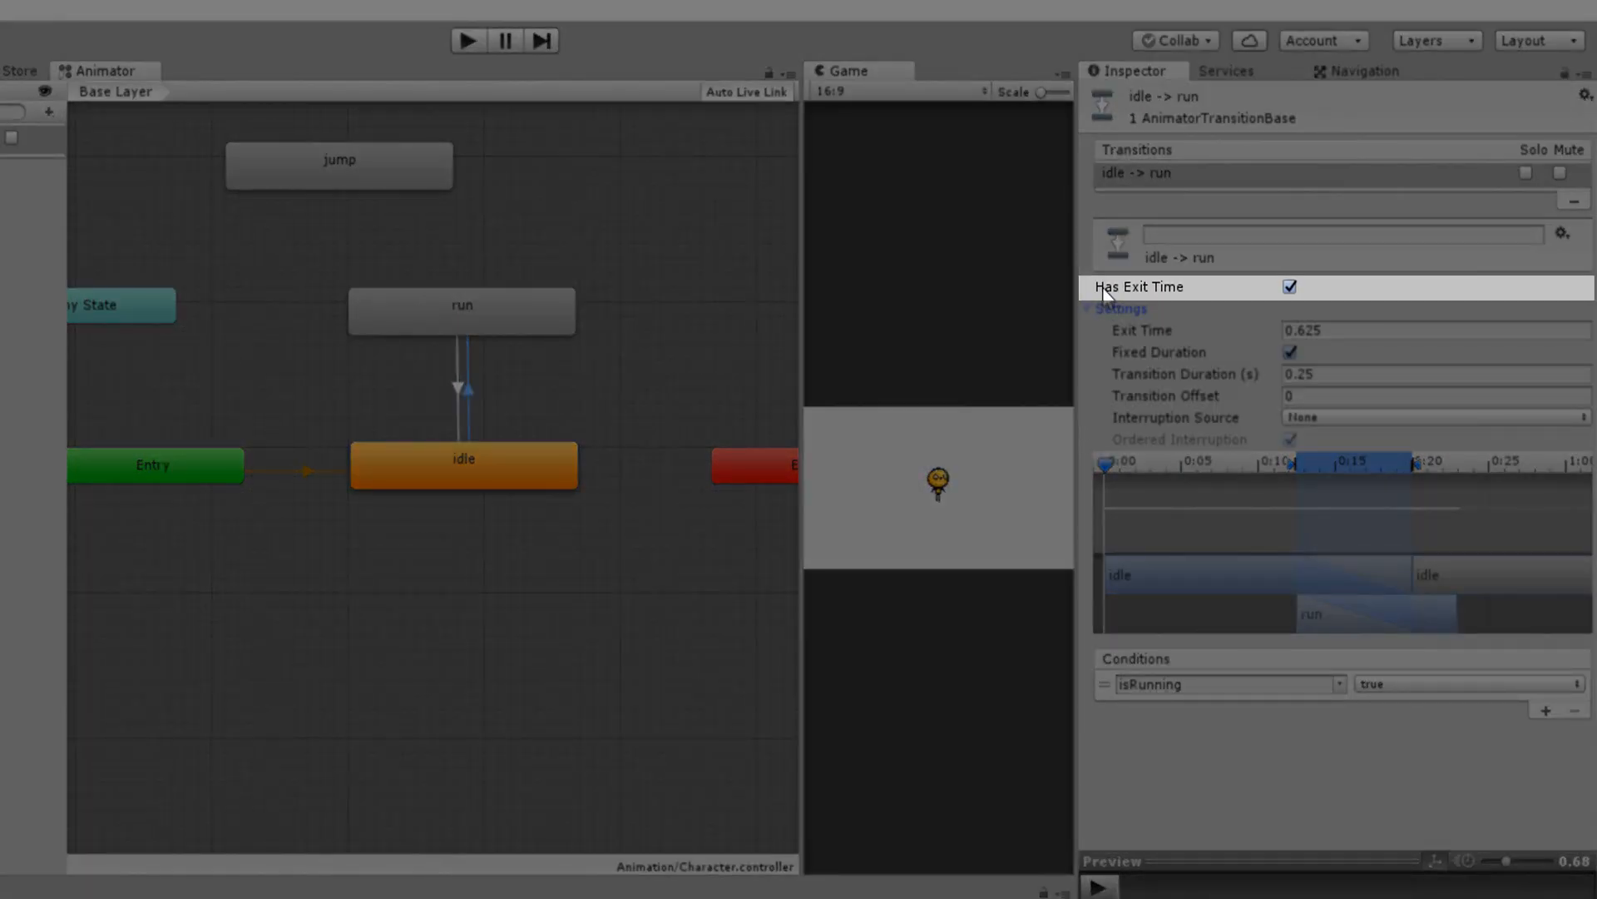
pyautogui.click(1289, 286)
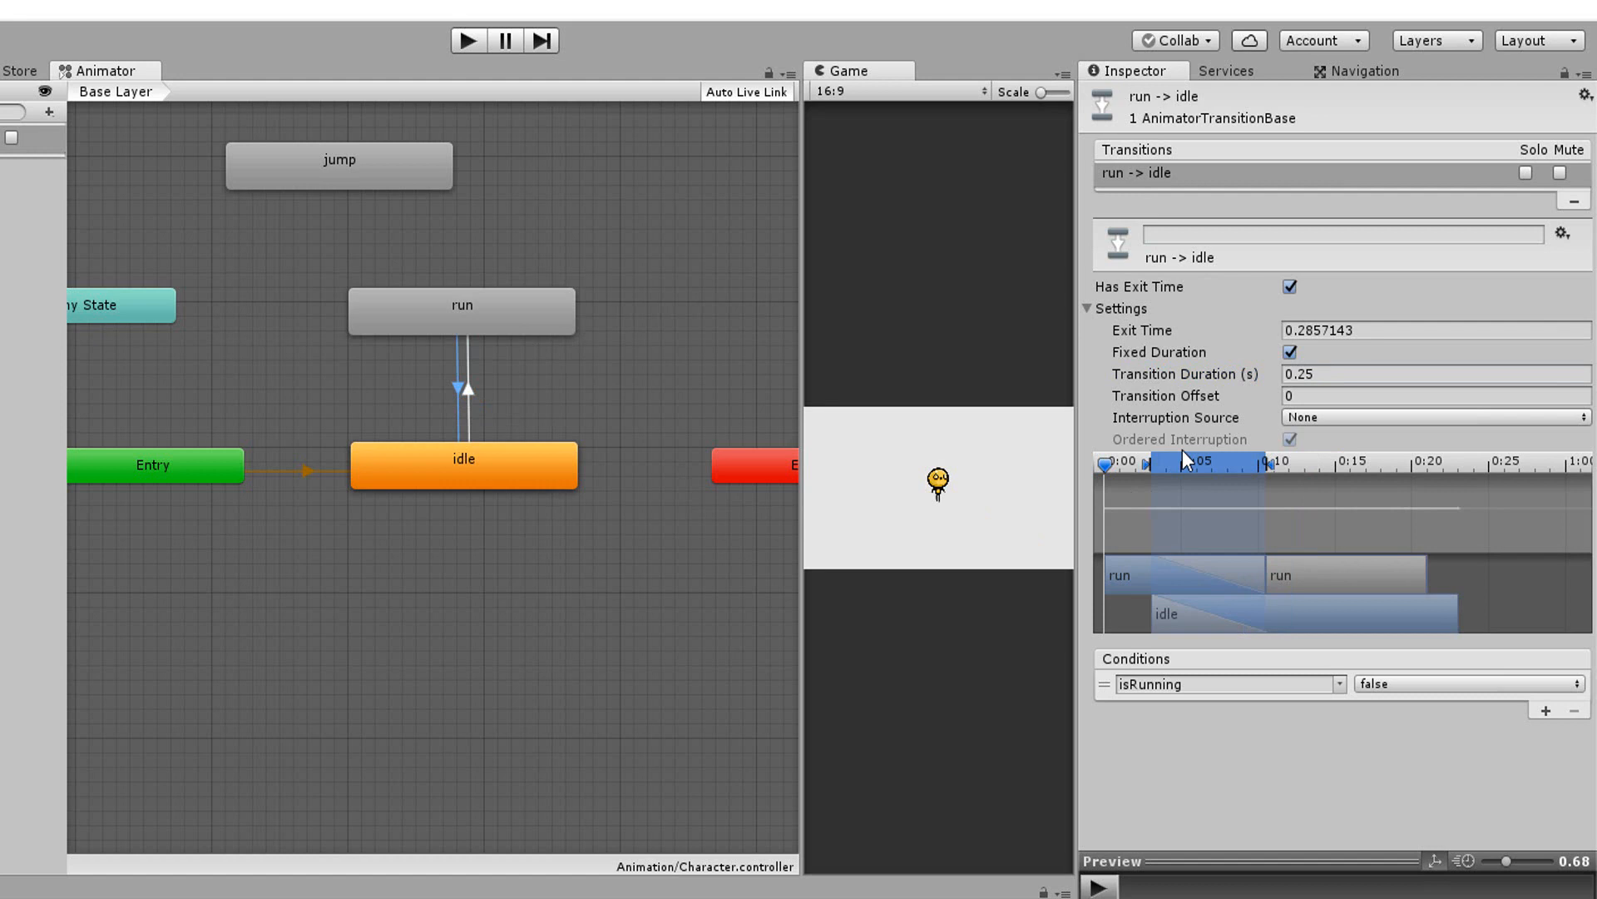
pyautogui.click(1289, 287)
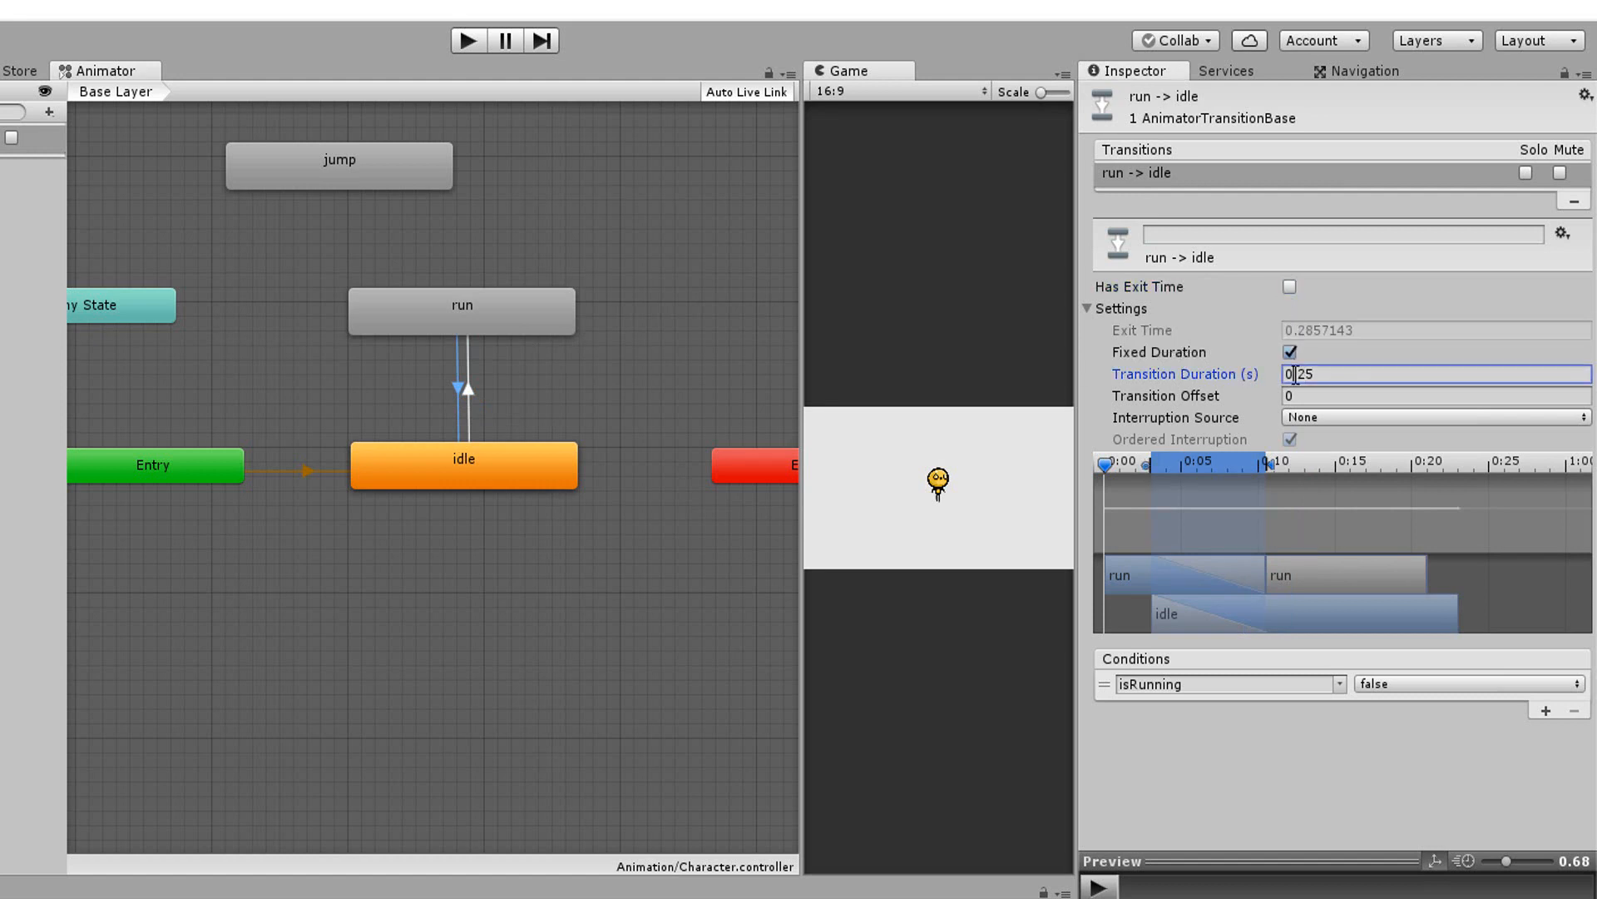
pyautogui.write('0.1')
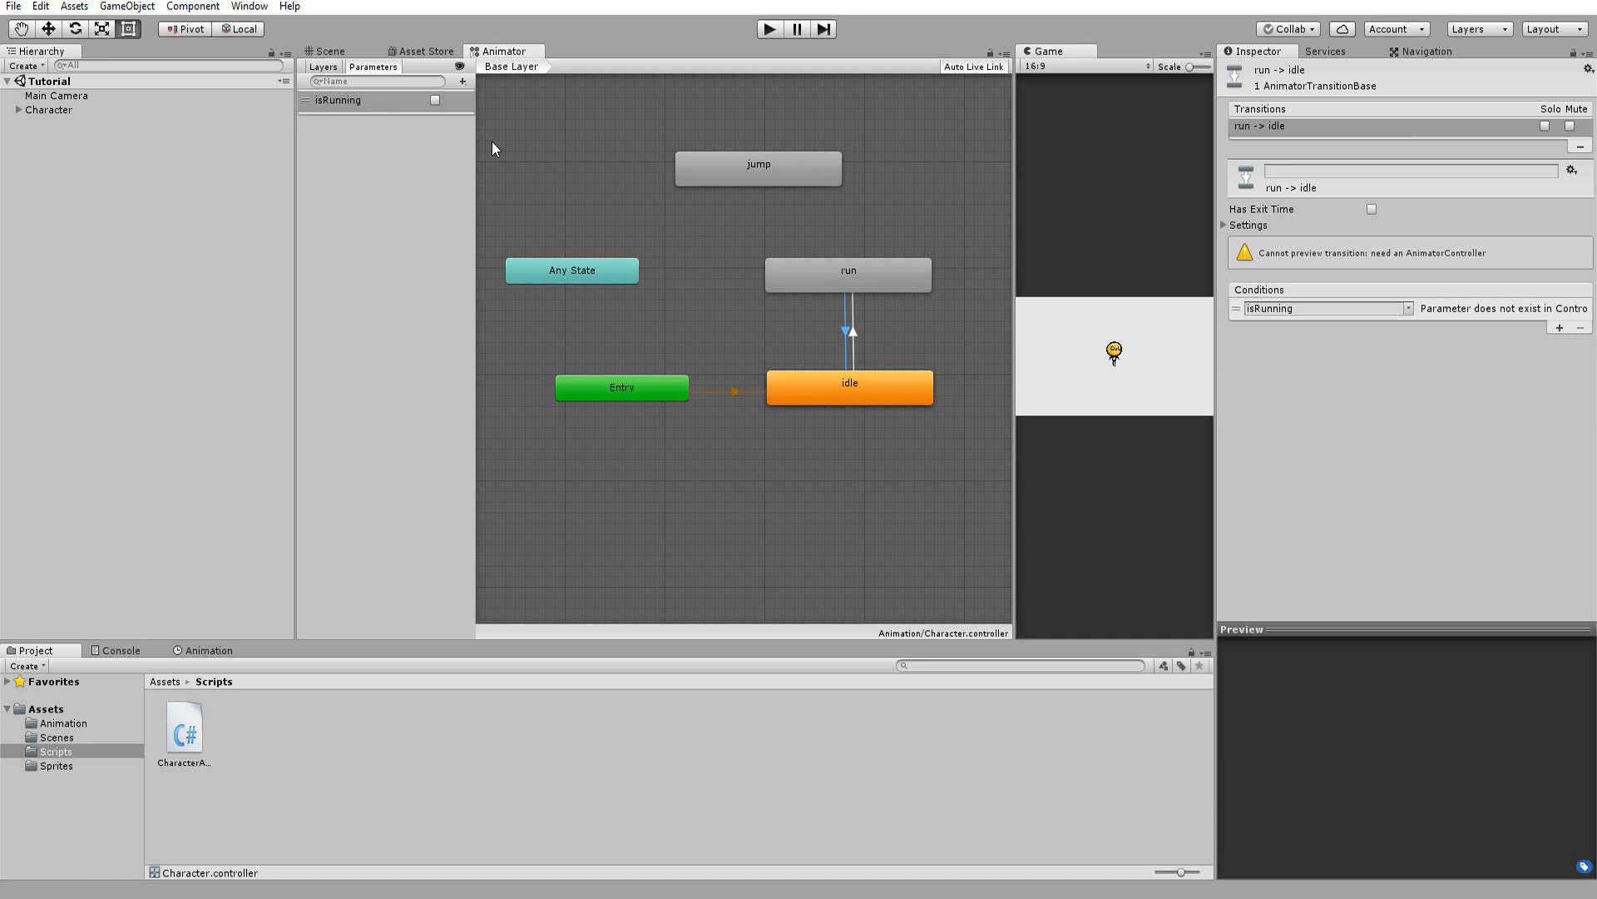
# Step: Add a jump Trigger parameter and connect Any State to the jump state
pyautogui.click(462, 82)
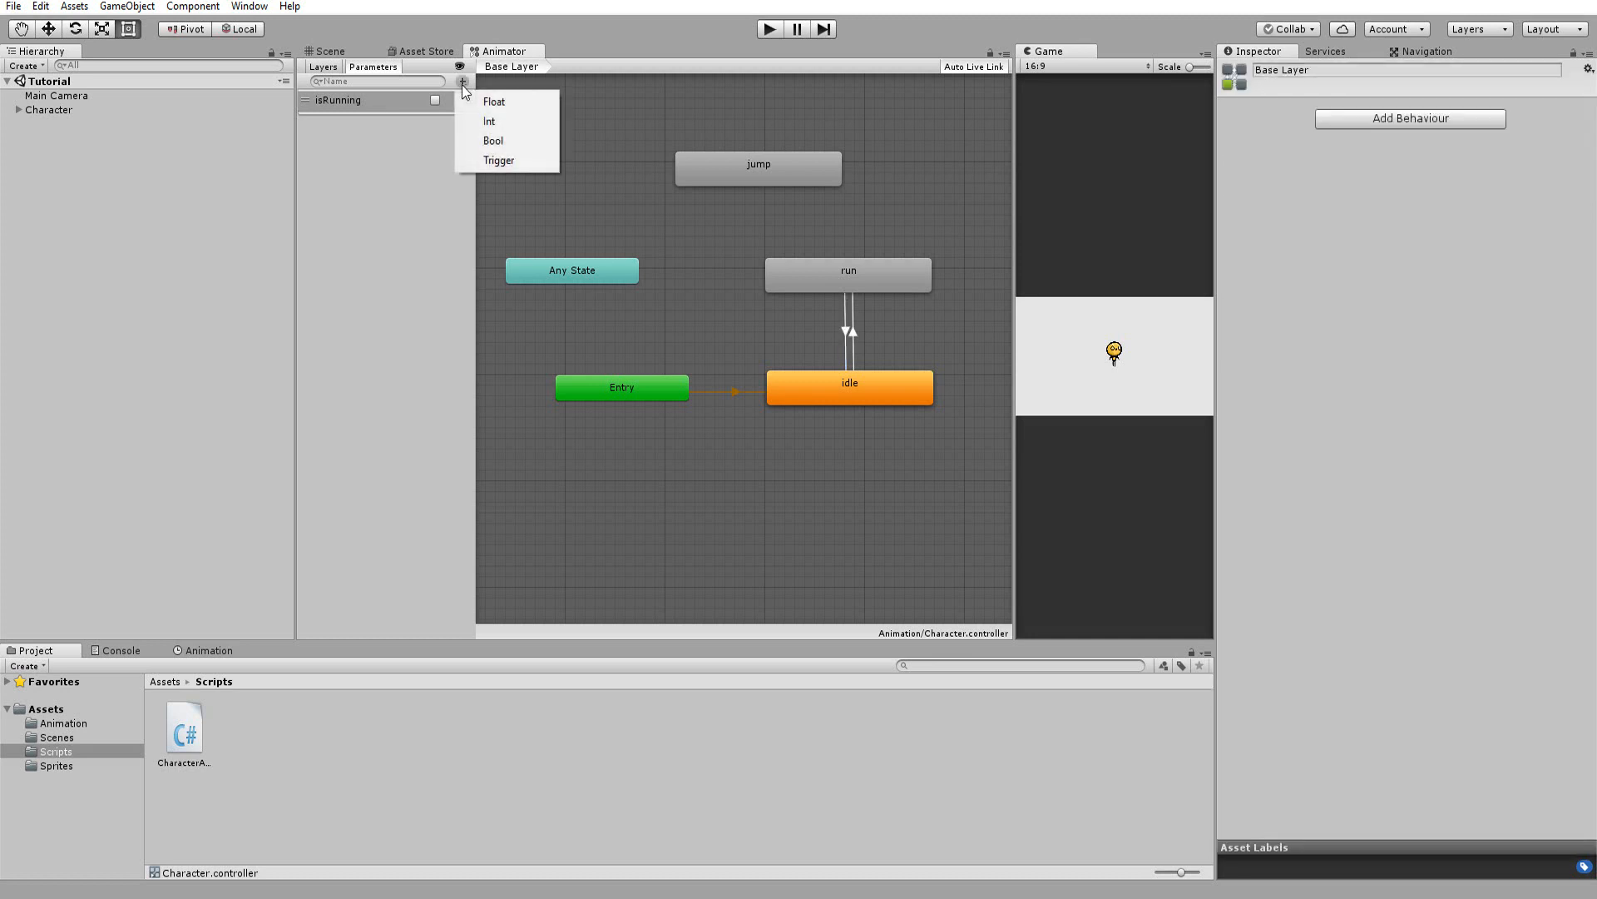
pyautogui.moveTo(498, 160)
pyautogui.write('jump')
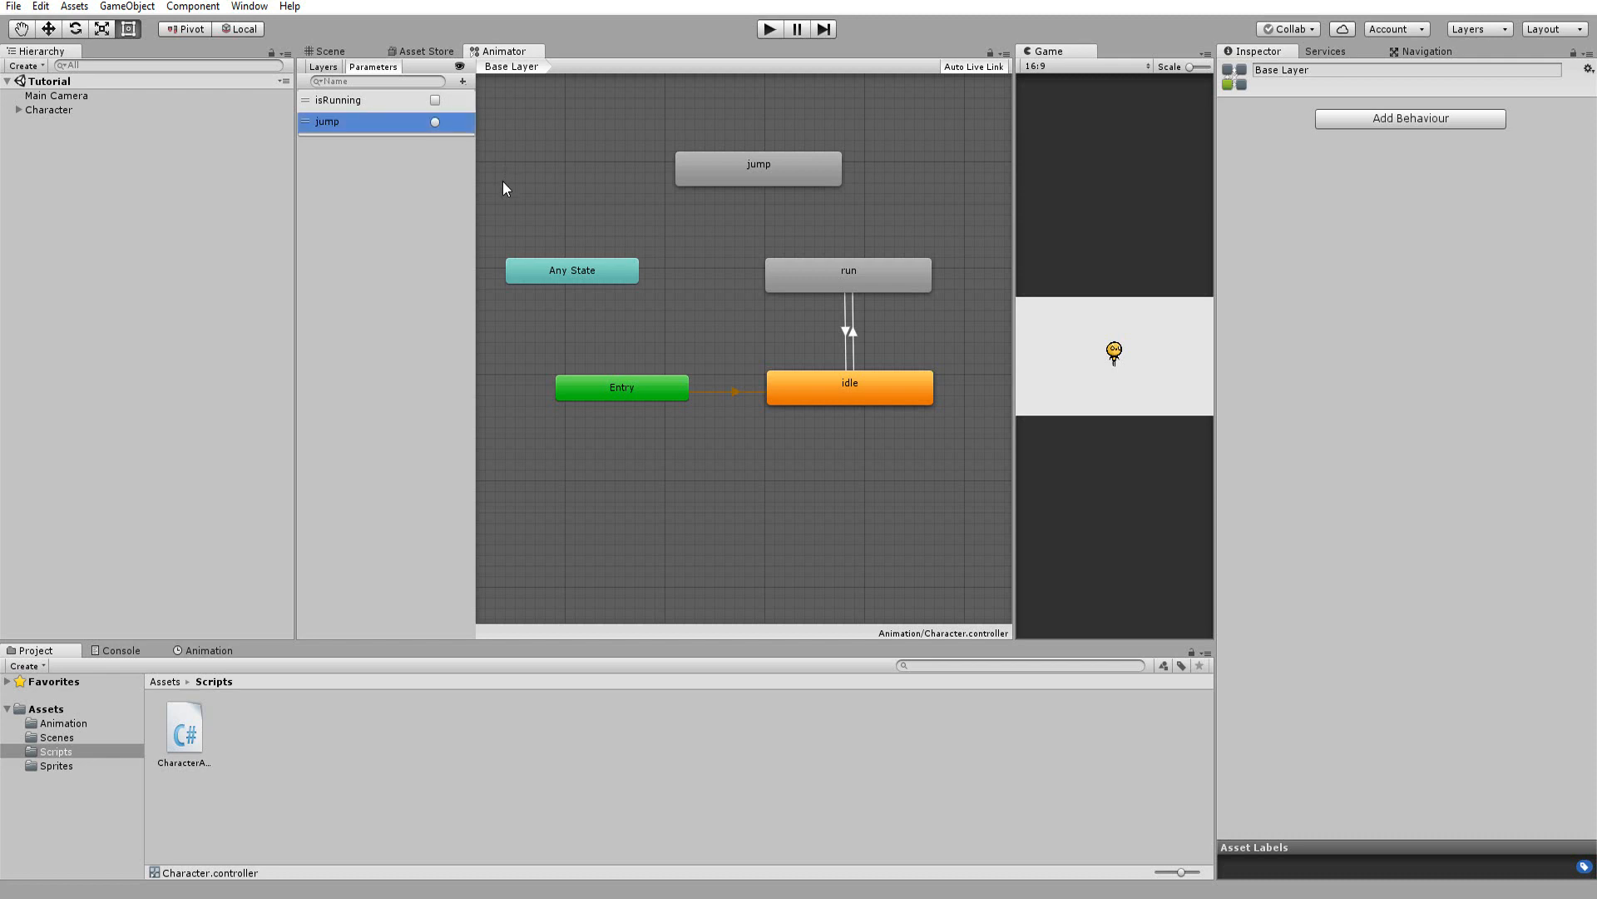
pyautogui.moveTo(560, 273)
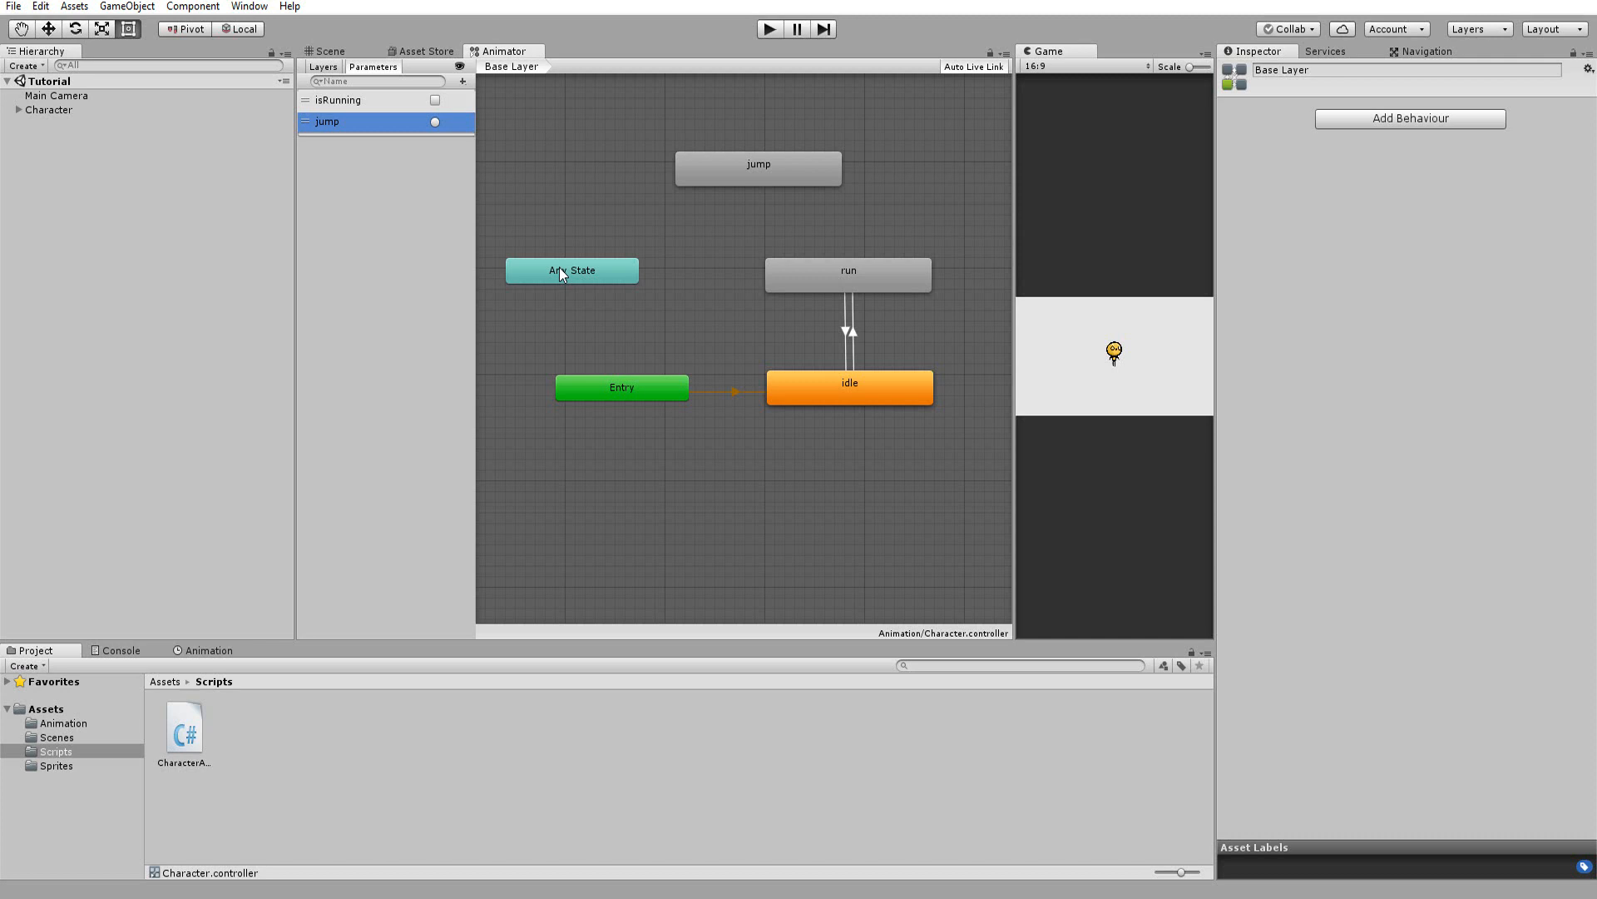
pyautogui.click(572, 270)
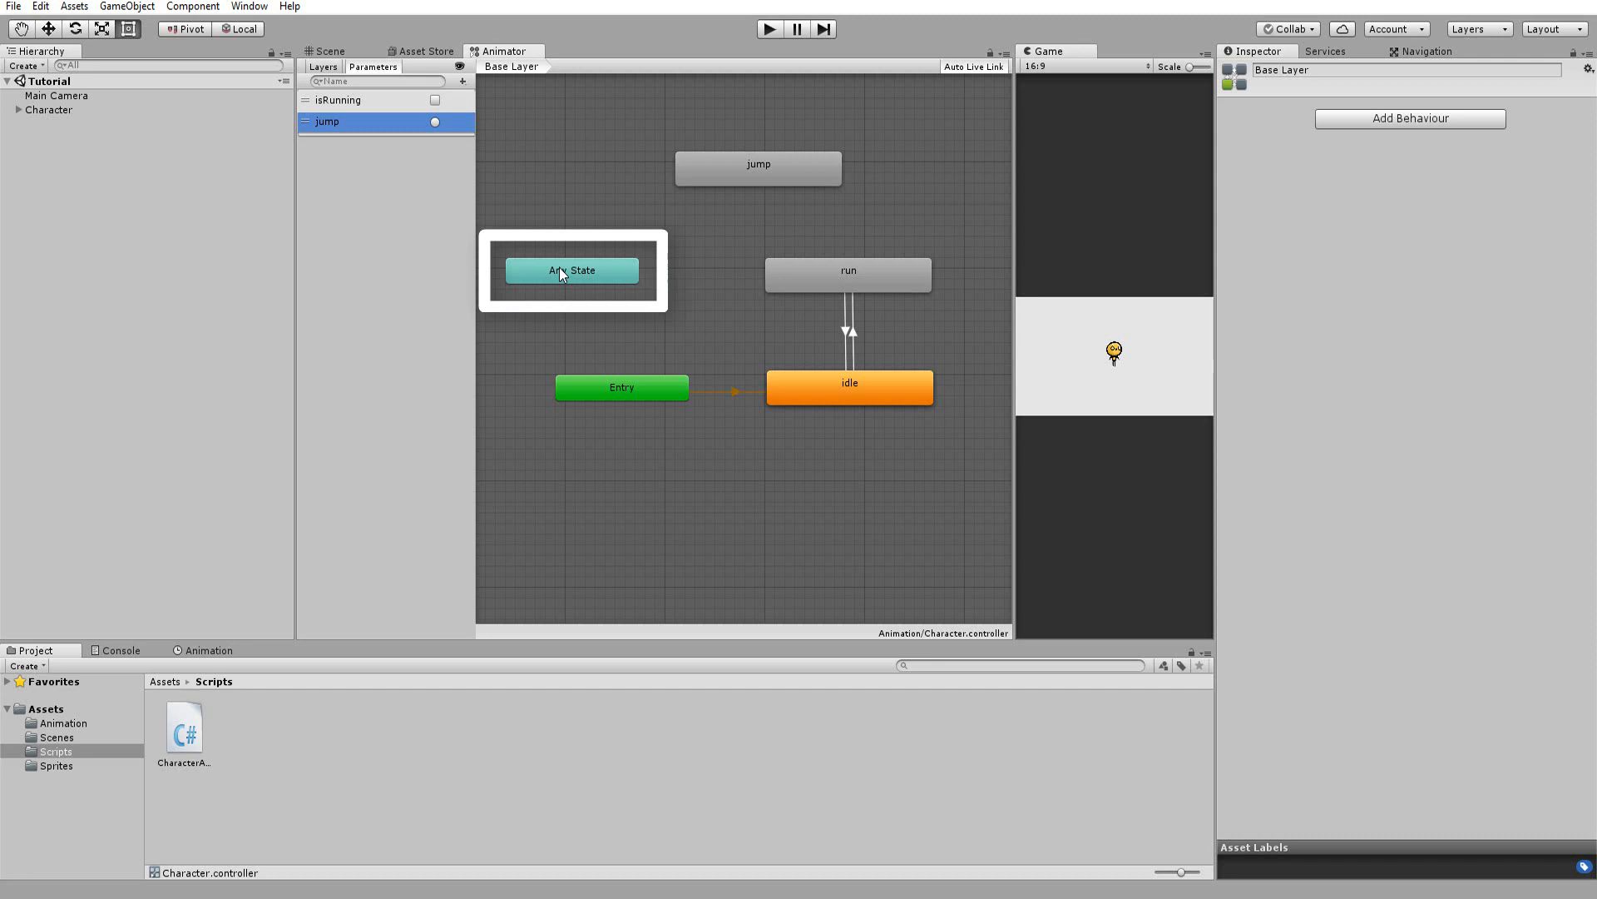
pyautogui.click(572, 269)
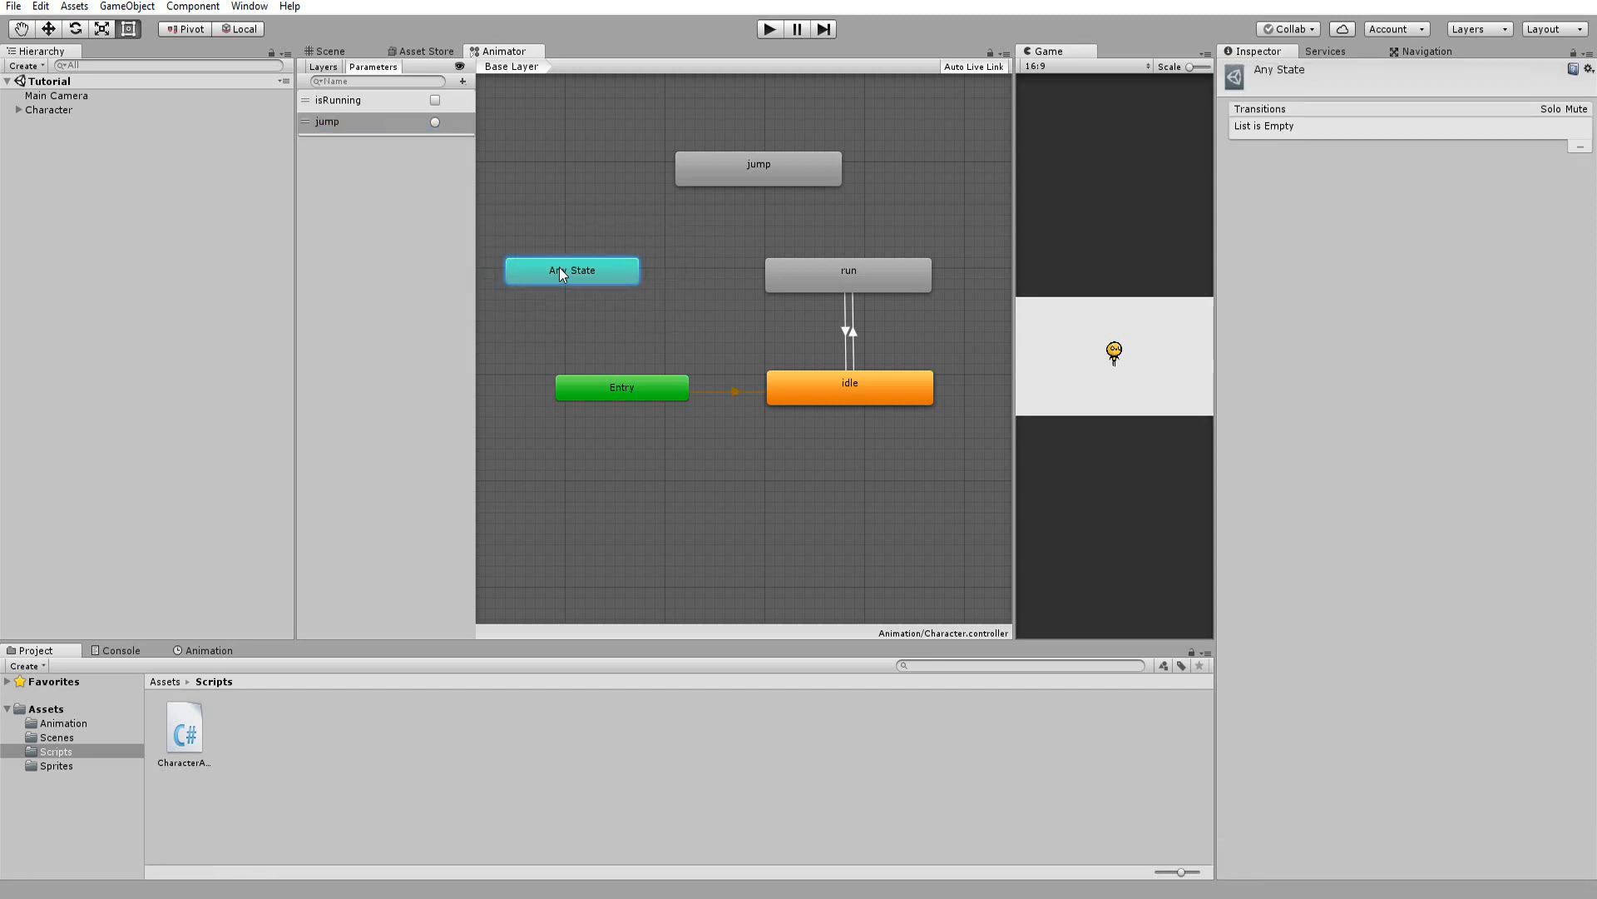
pyautogui.moveTo(571, 269); pyautogui.dragTo(758, 168)
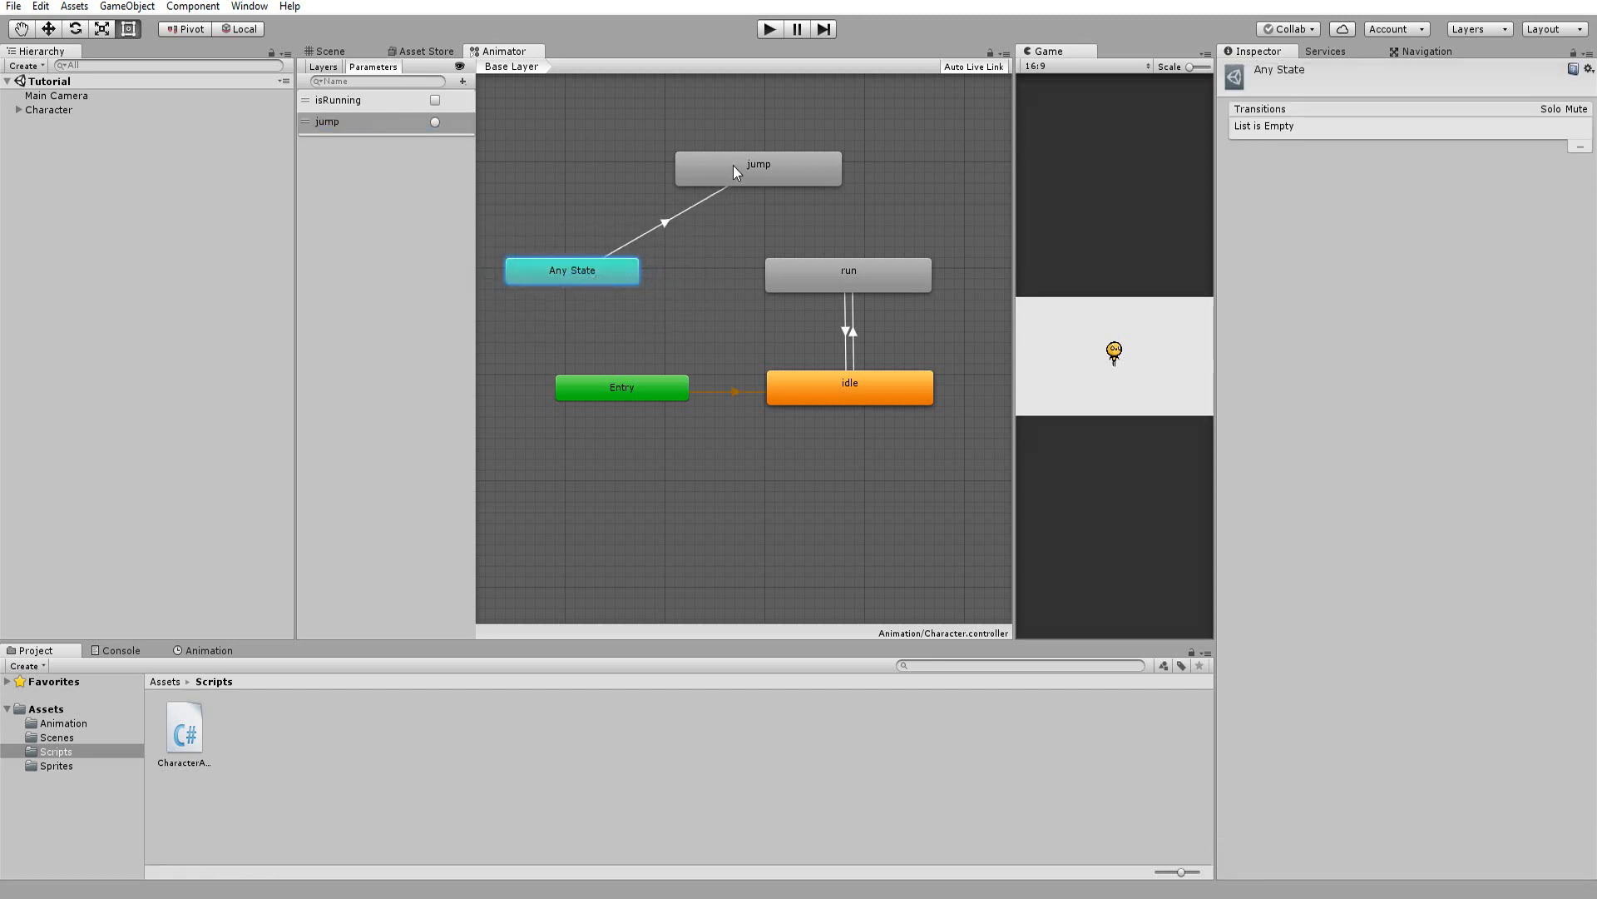
pyautogui.click(667, 219)
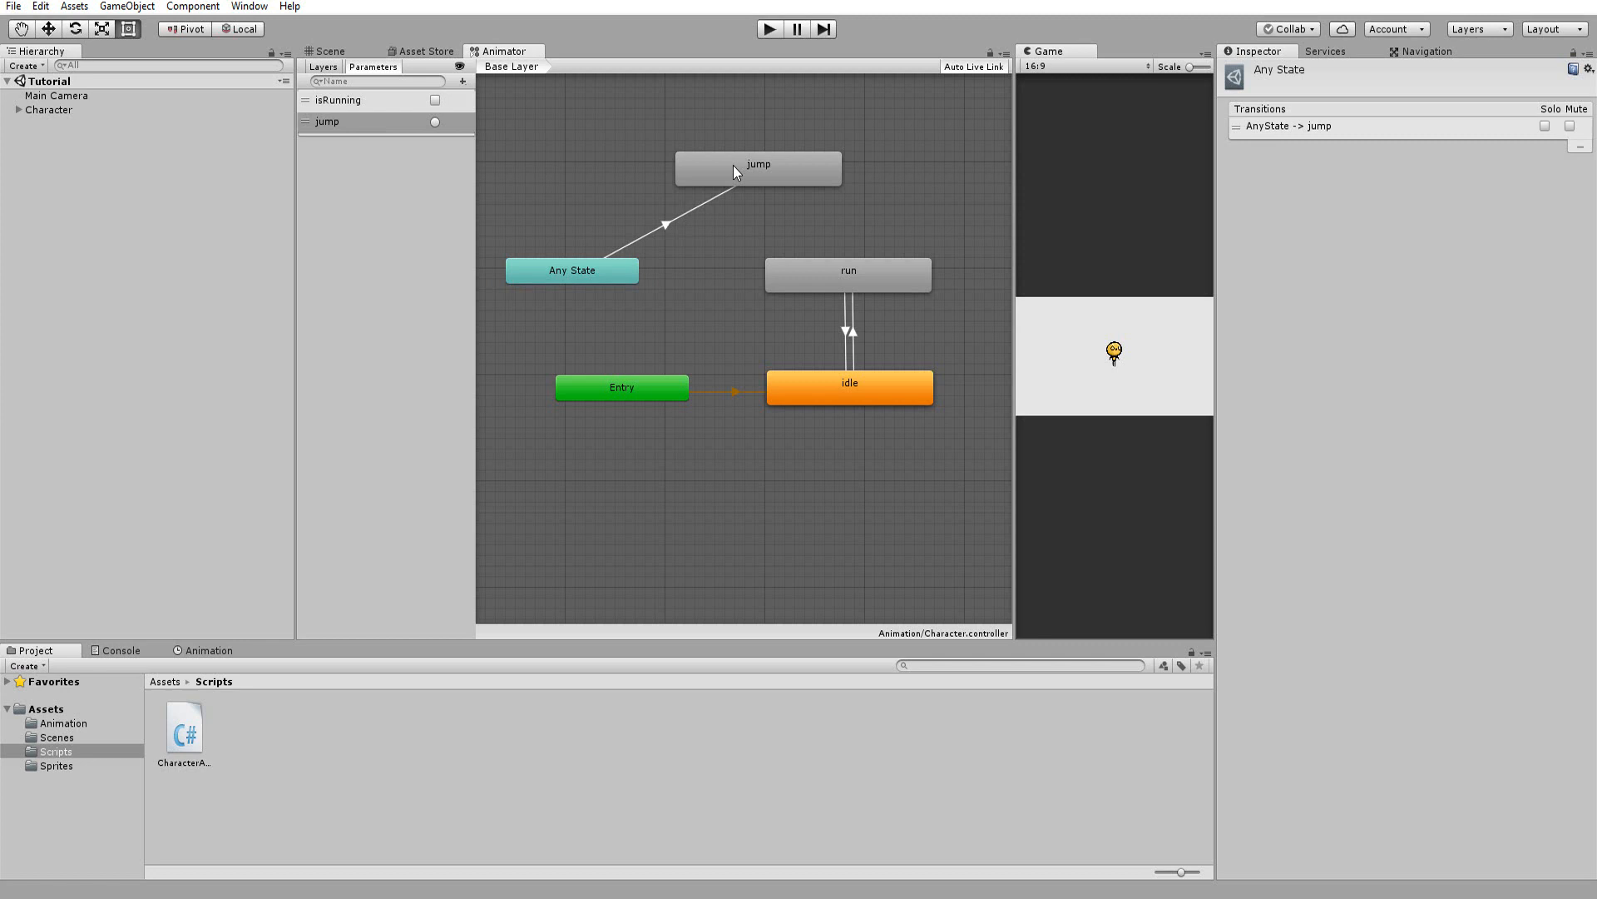
pyautogui.moveTo(729, 177)
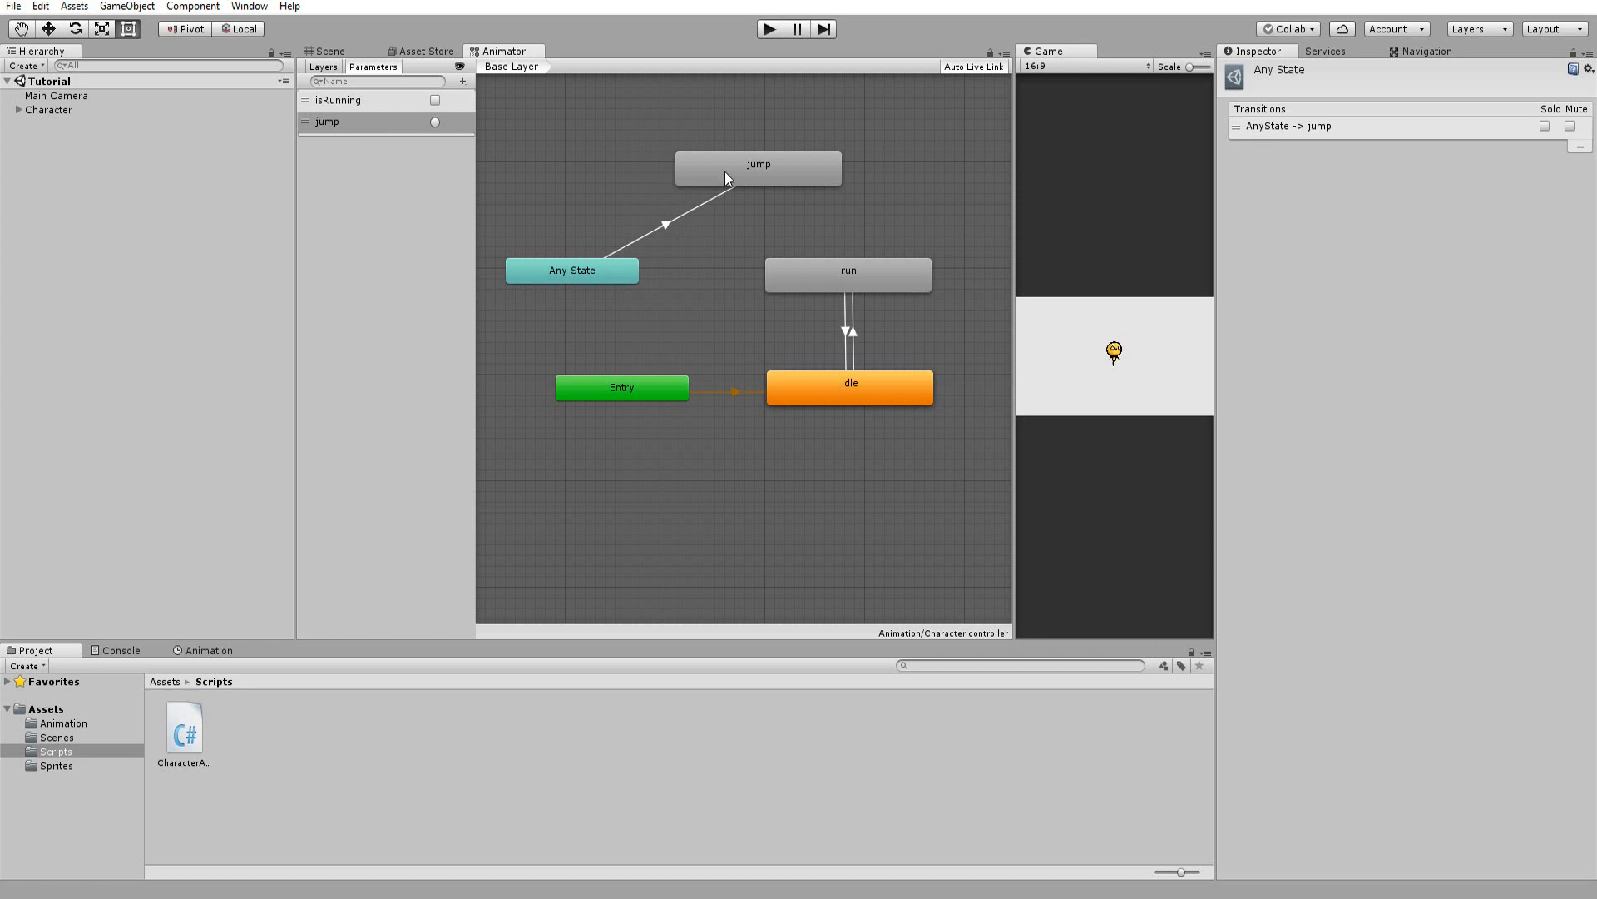
pyautogui.click(662, 219)
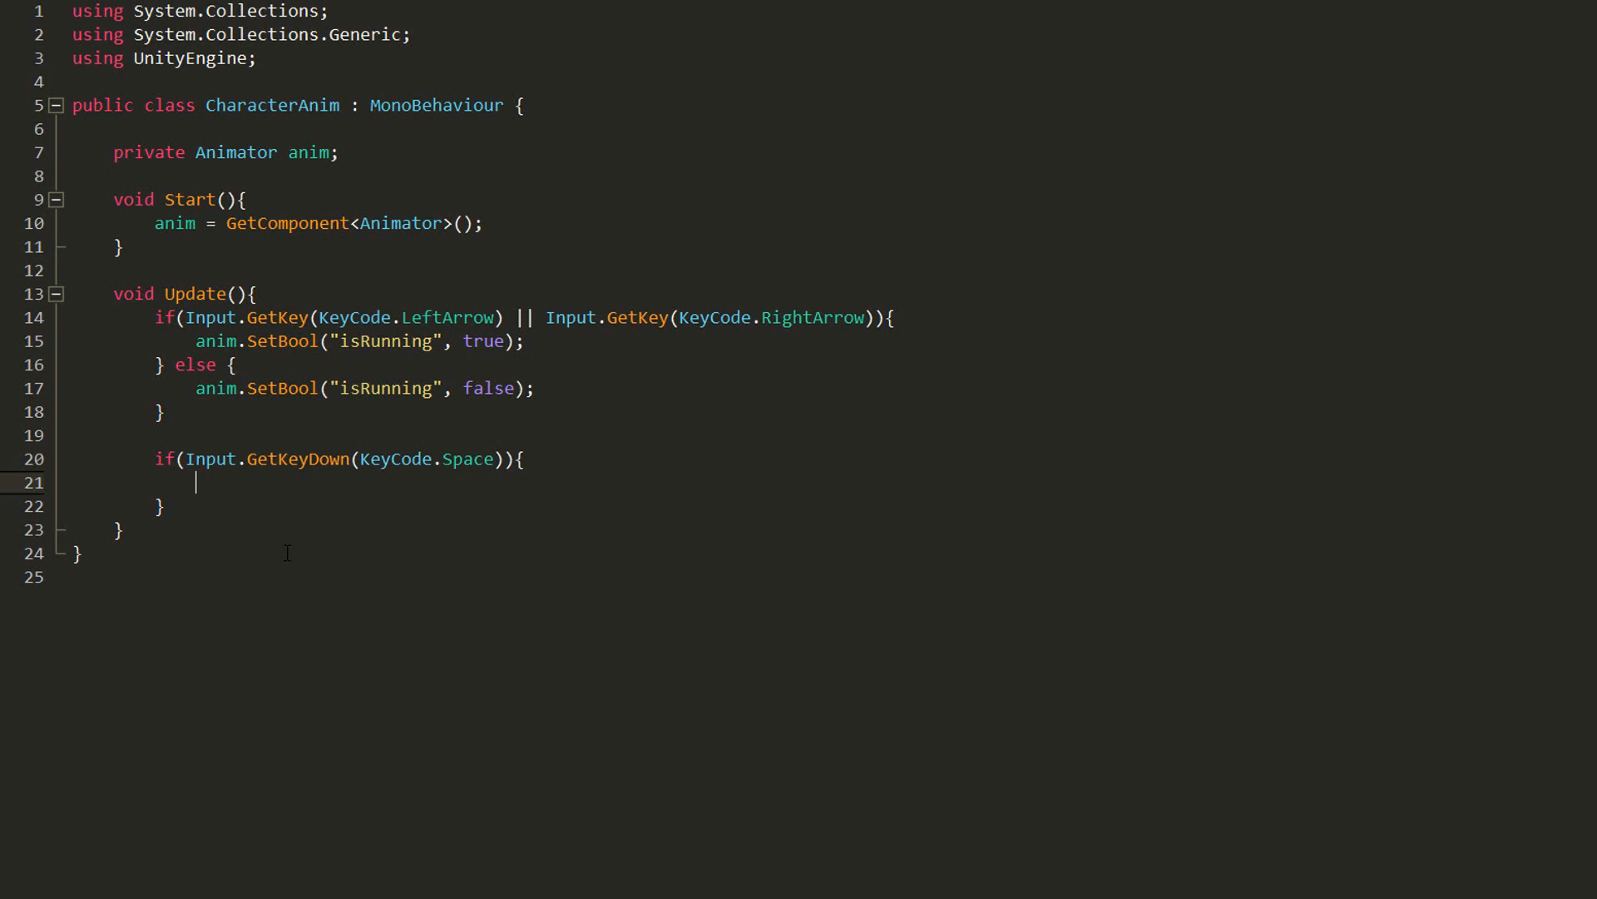
# Step: Call anim.SetTrigger("jump") inside the Space GetKeyDown block
pyautogui.write('a')
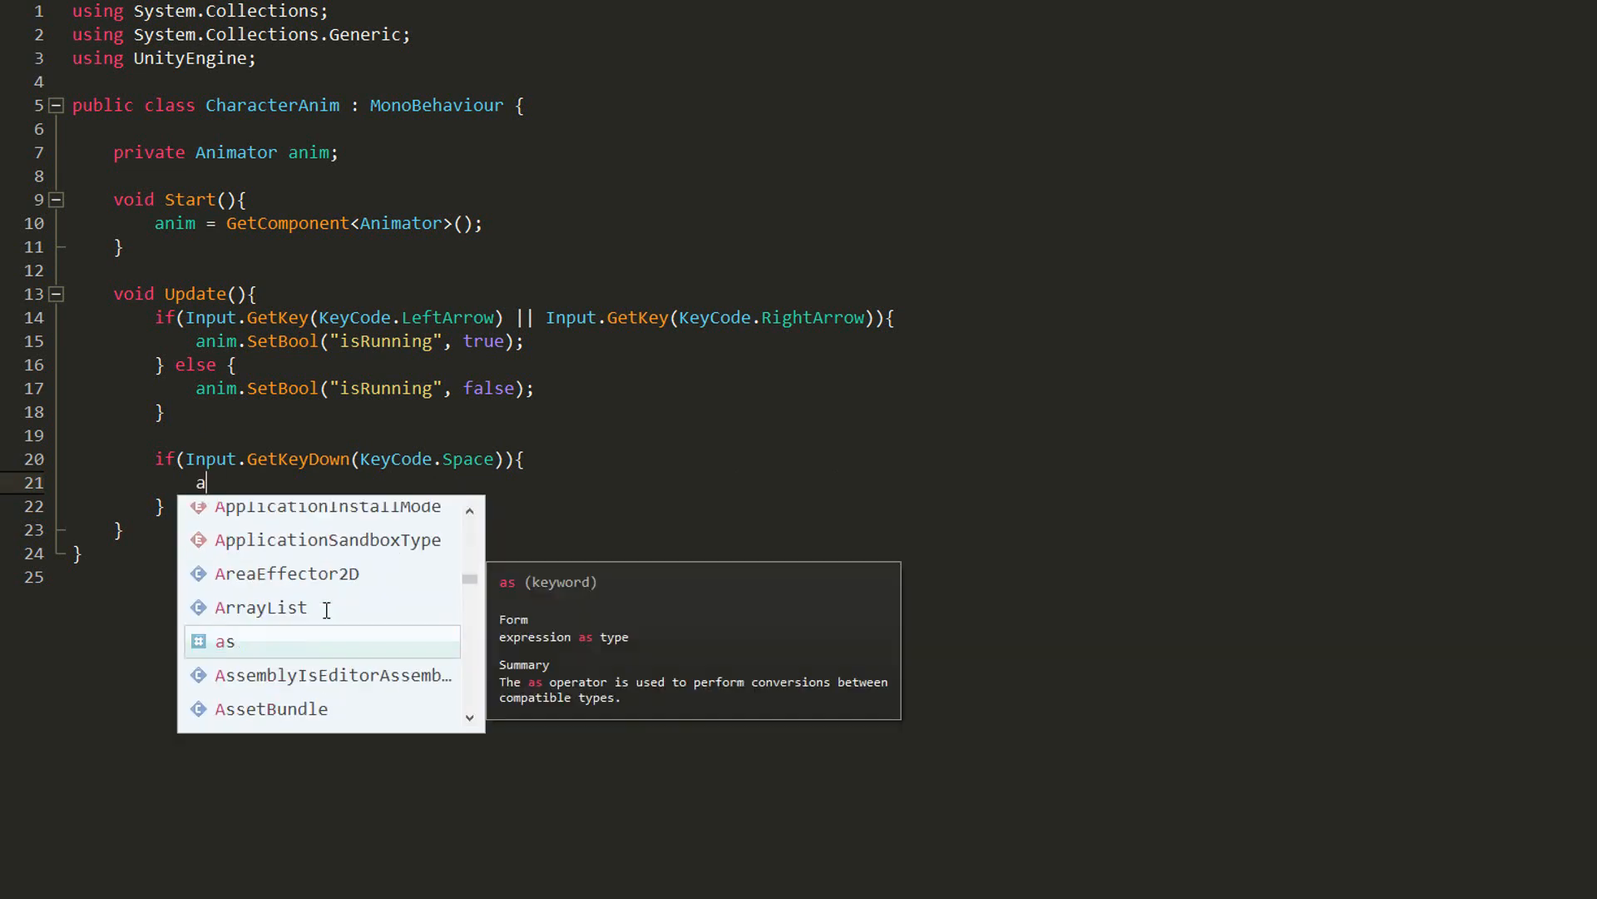
pyautogui.write('nim.')
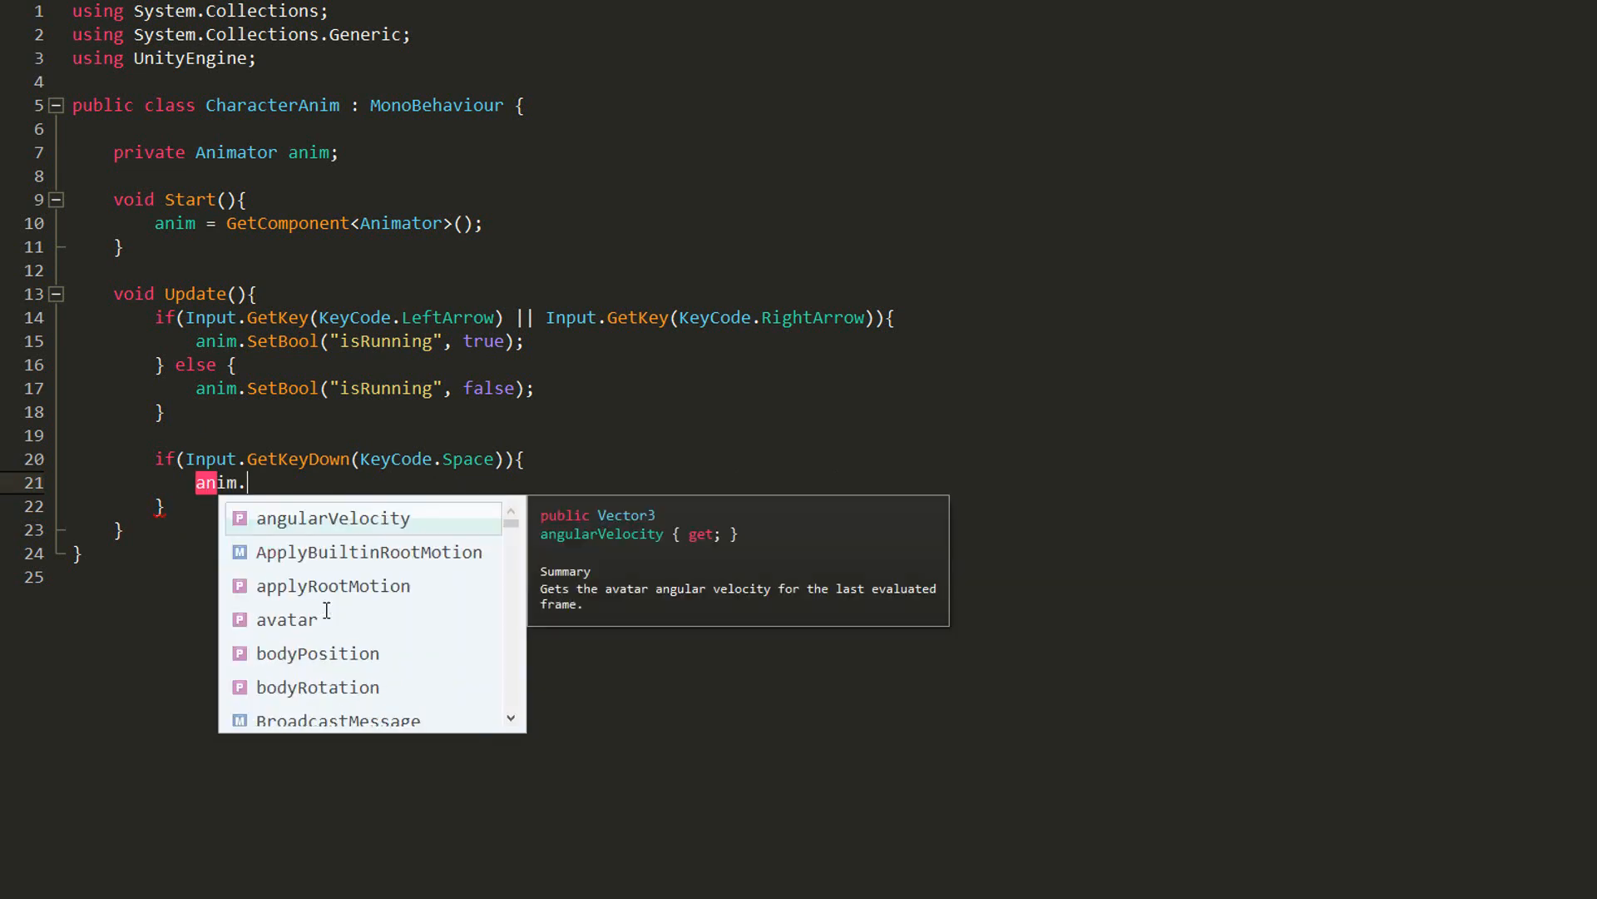
pyautogui.write('SetTrigger();')
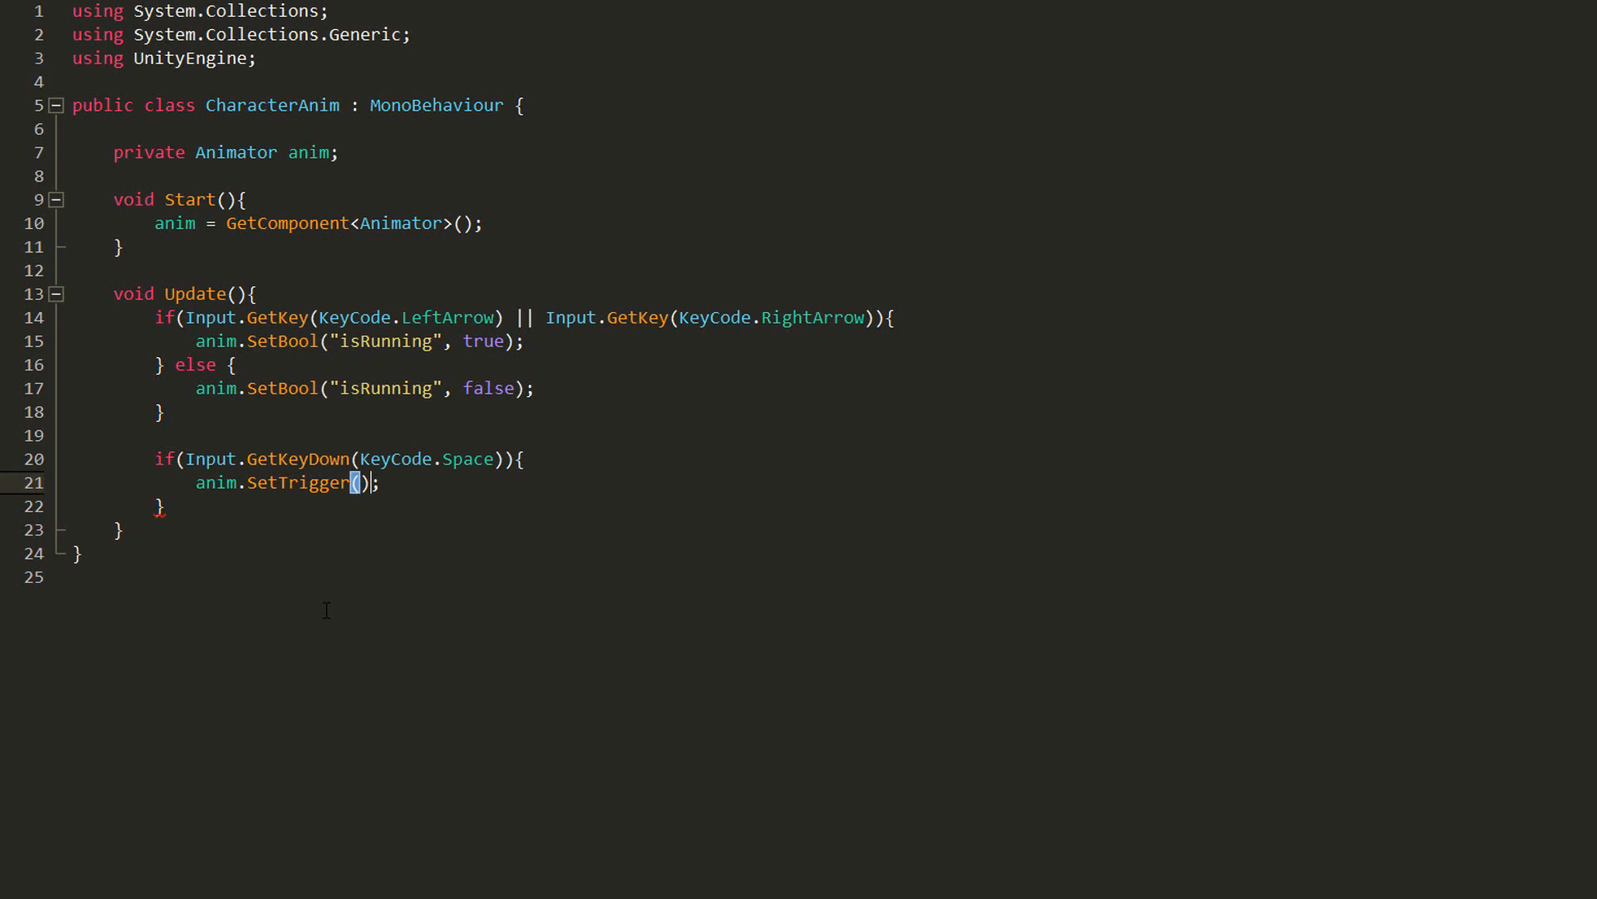
pyautogui.write('"jum')
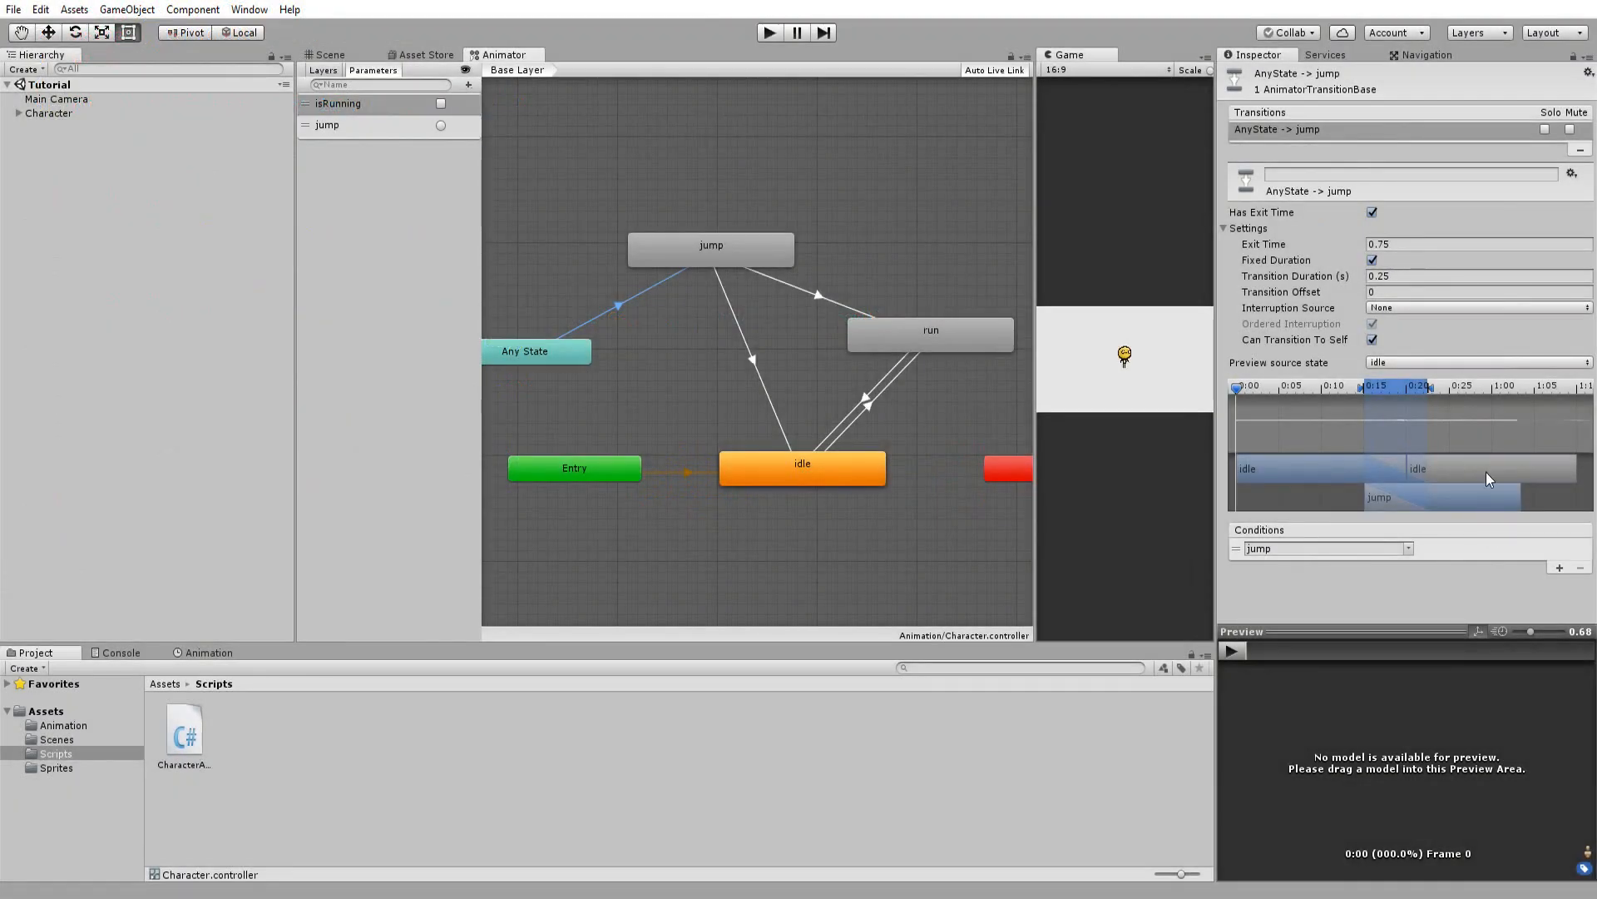
pyautogui.moveTo(1461, 332)
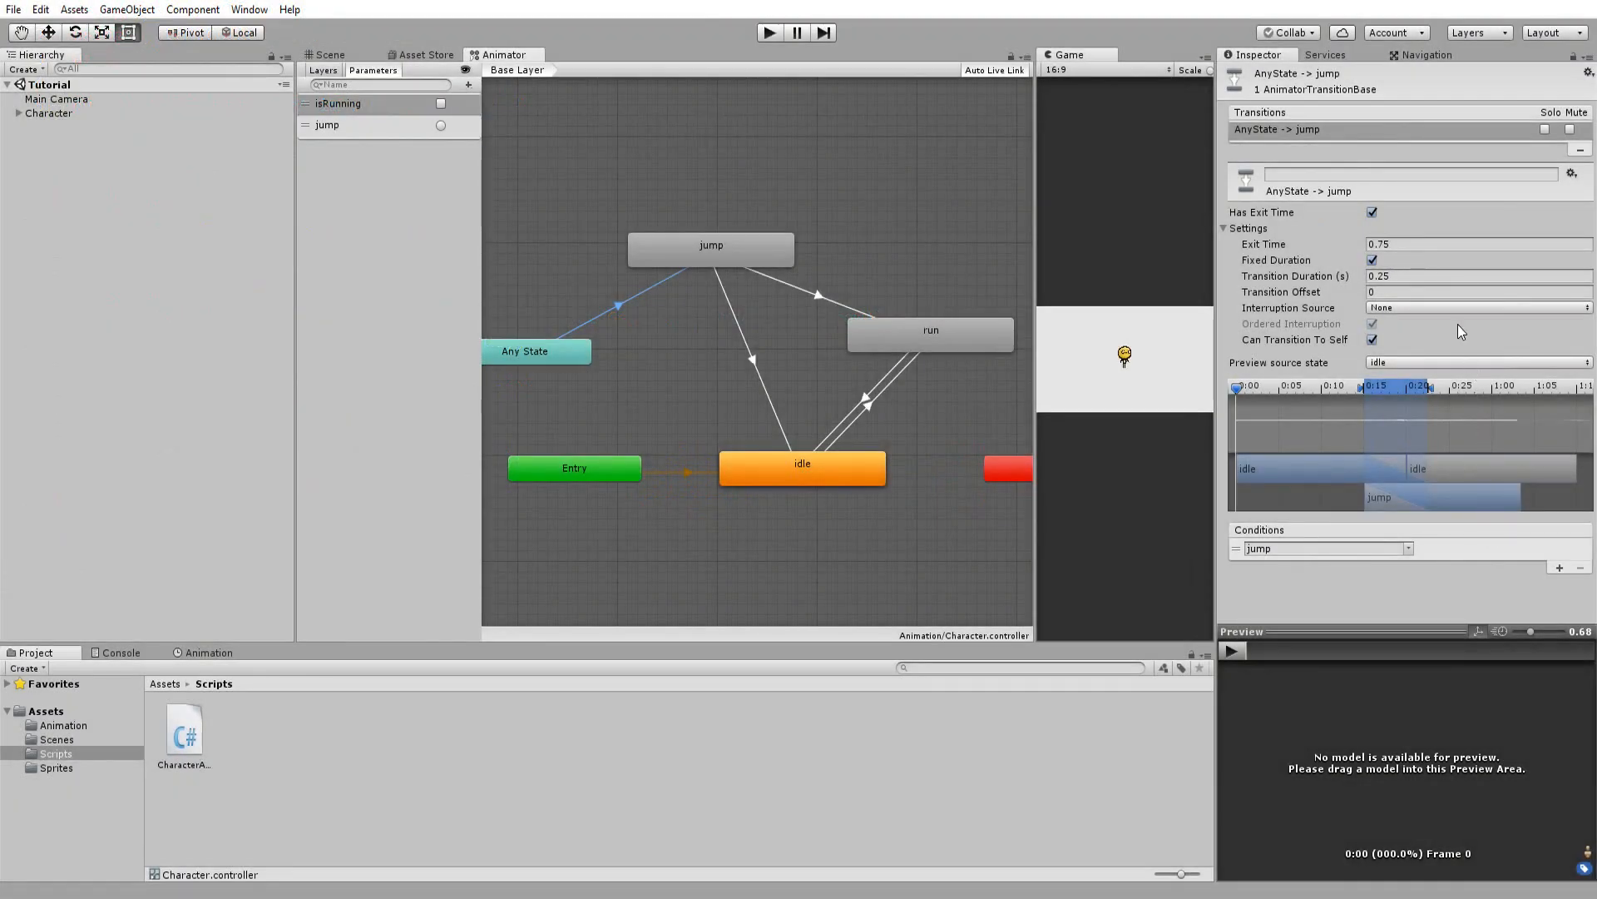
# Step: Give Any State→jump no exit time and 0 duration; add isRunning conditions to jump→run and jump→idle
pyautogui.click(1372, 212)
pyautogui.write('0')
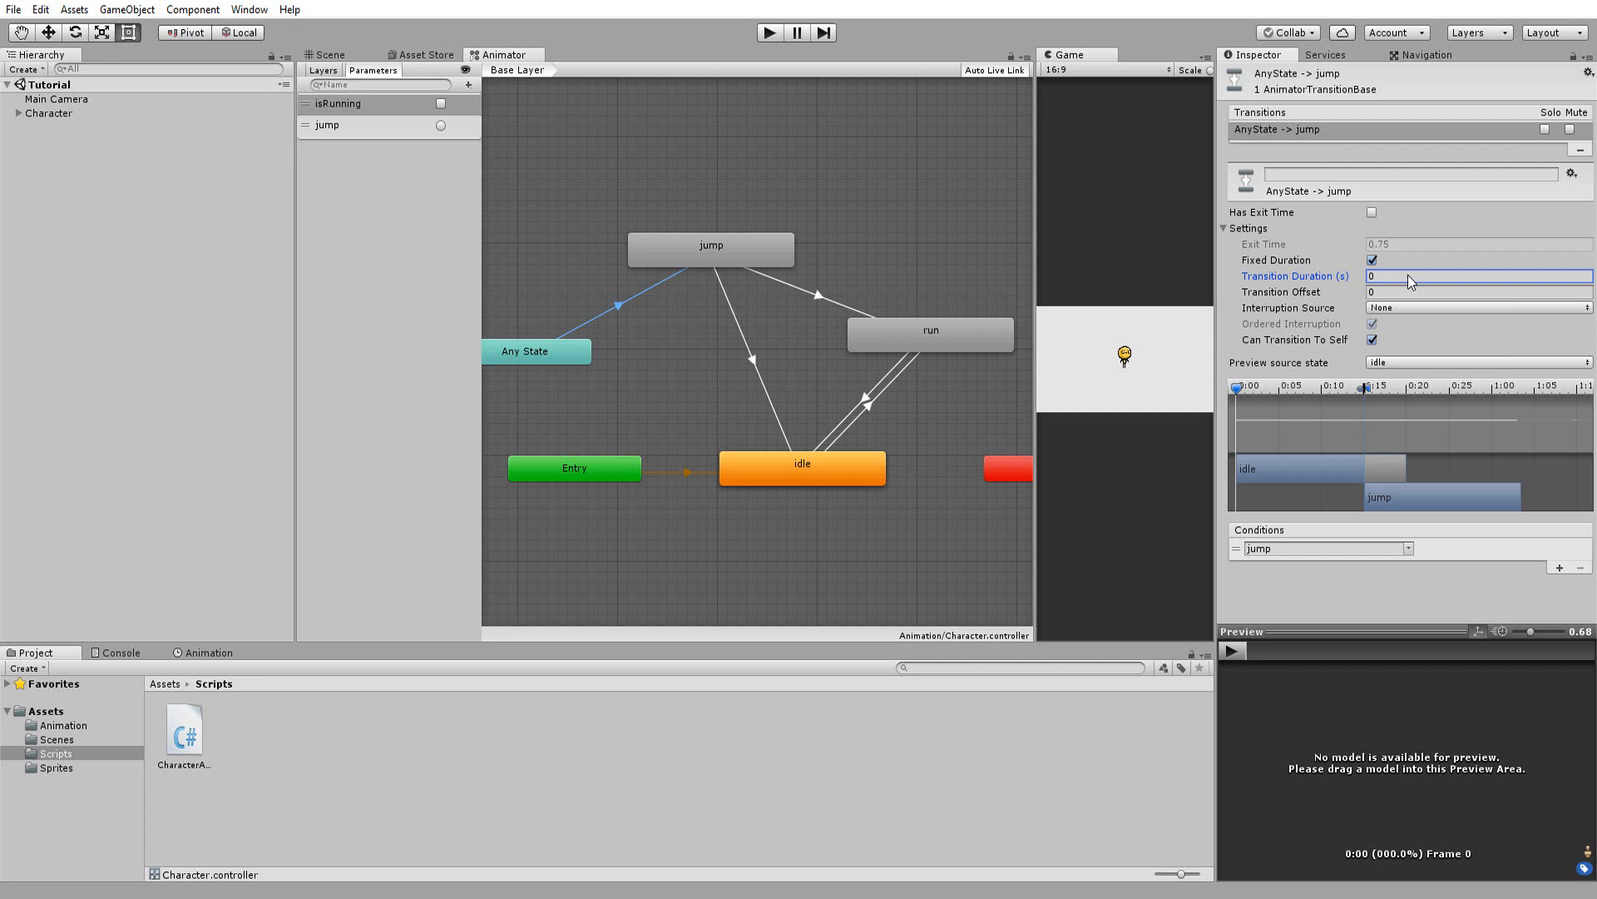
pyautogui.moveTo(713, 269); pyautogui.dragTo(794, 458)
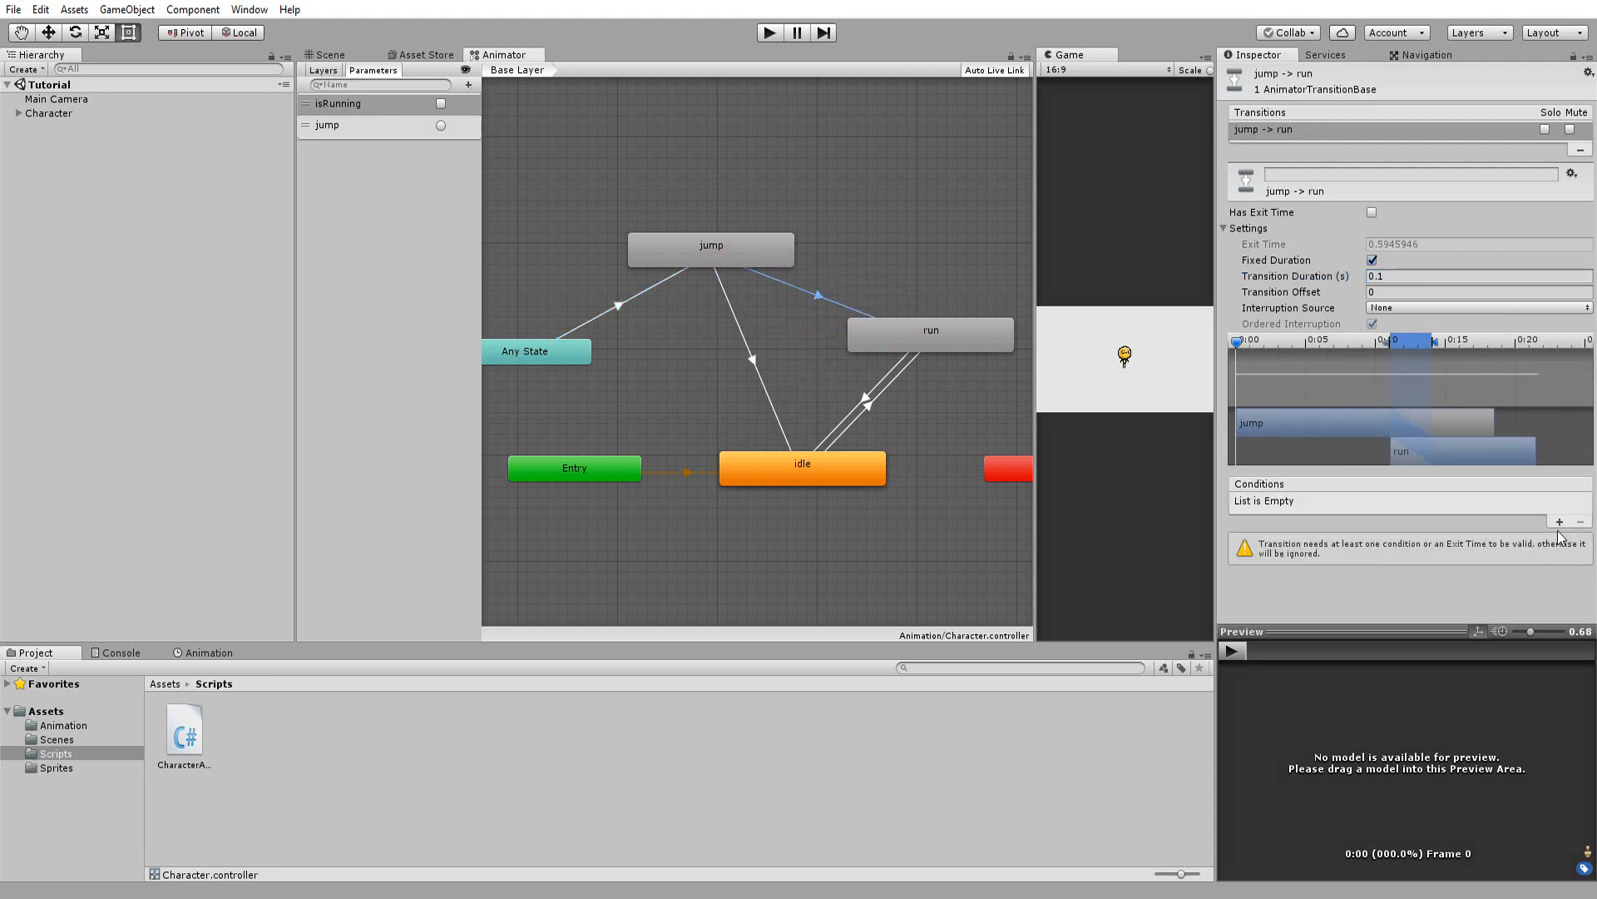
pyautogui.click(1573, 521)
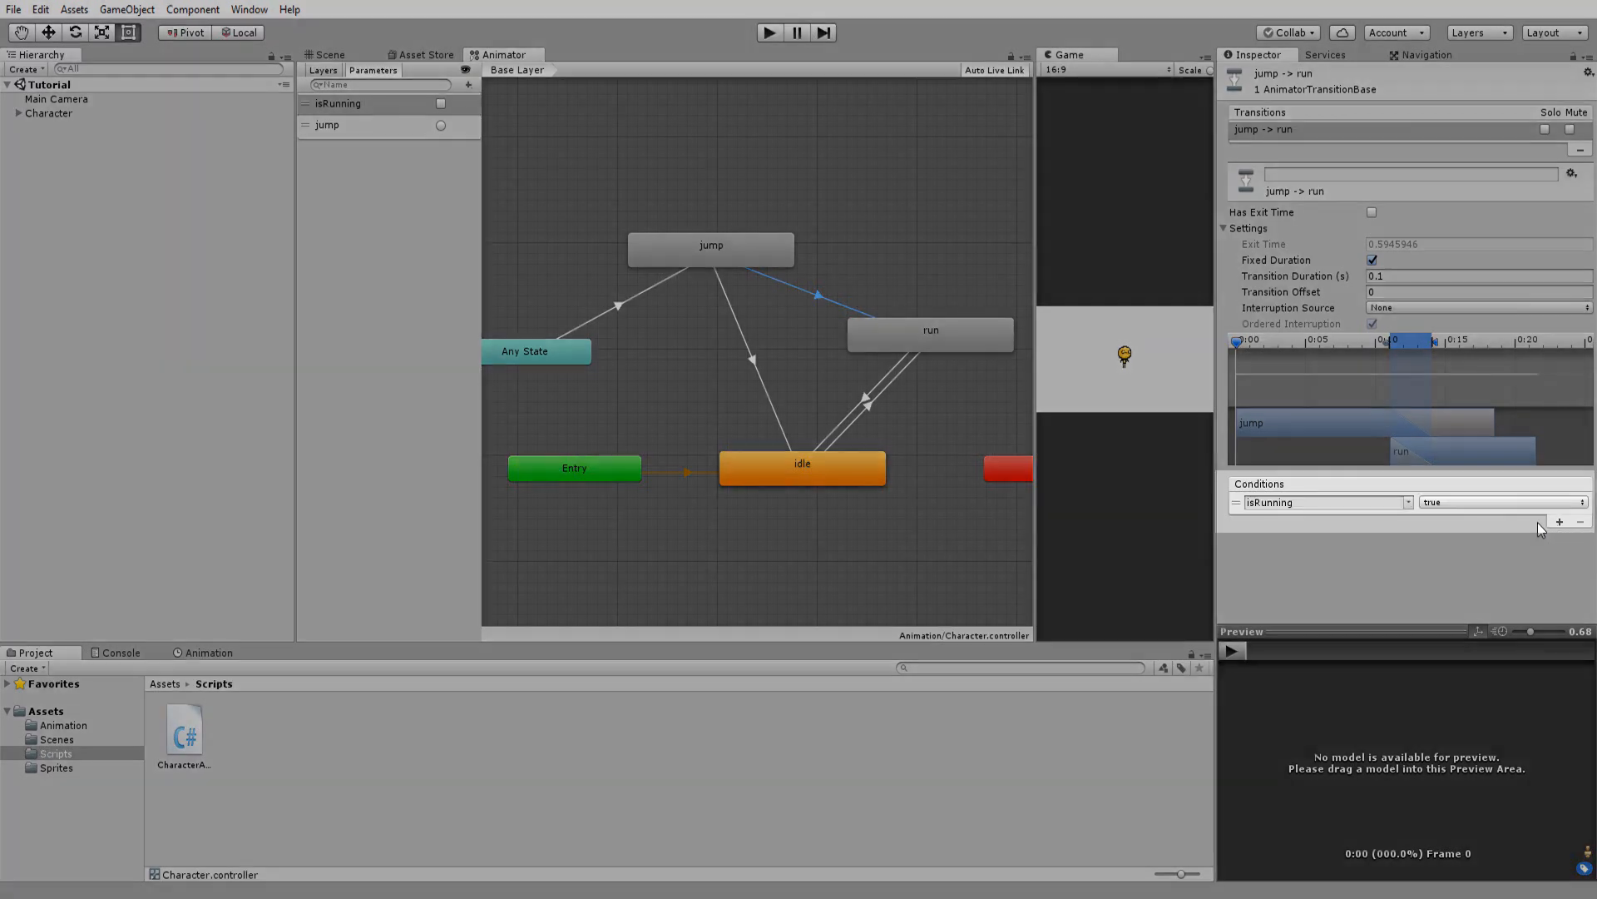
pyautogui.click(749, 362)
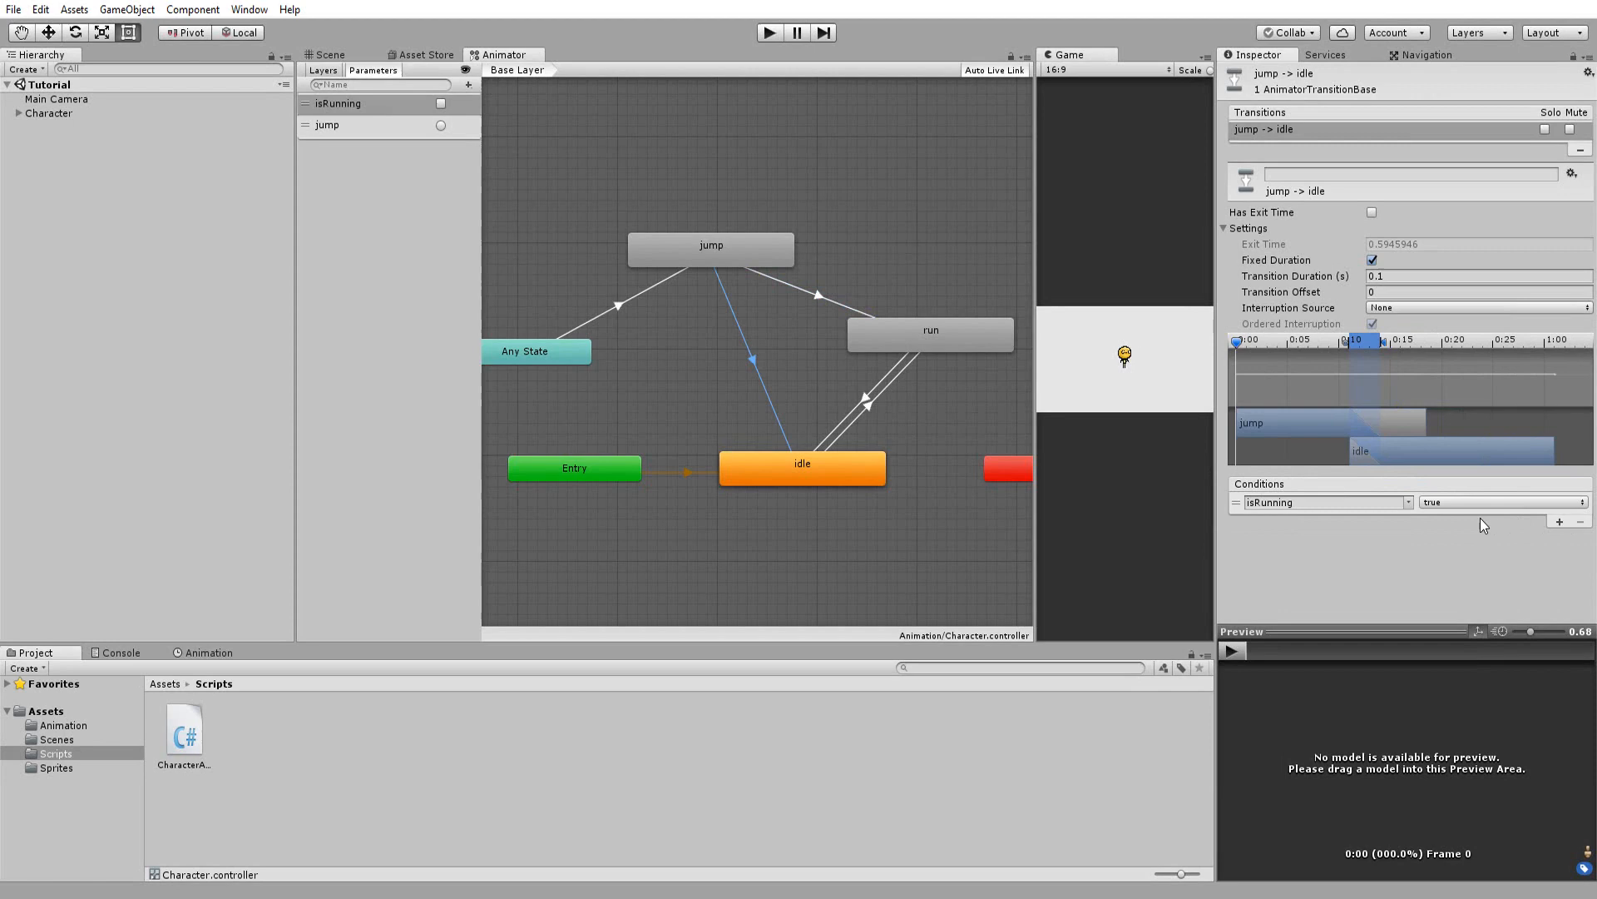
pyautogui.click(1499, 501)
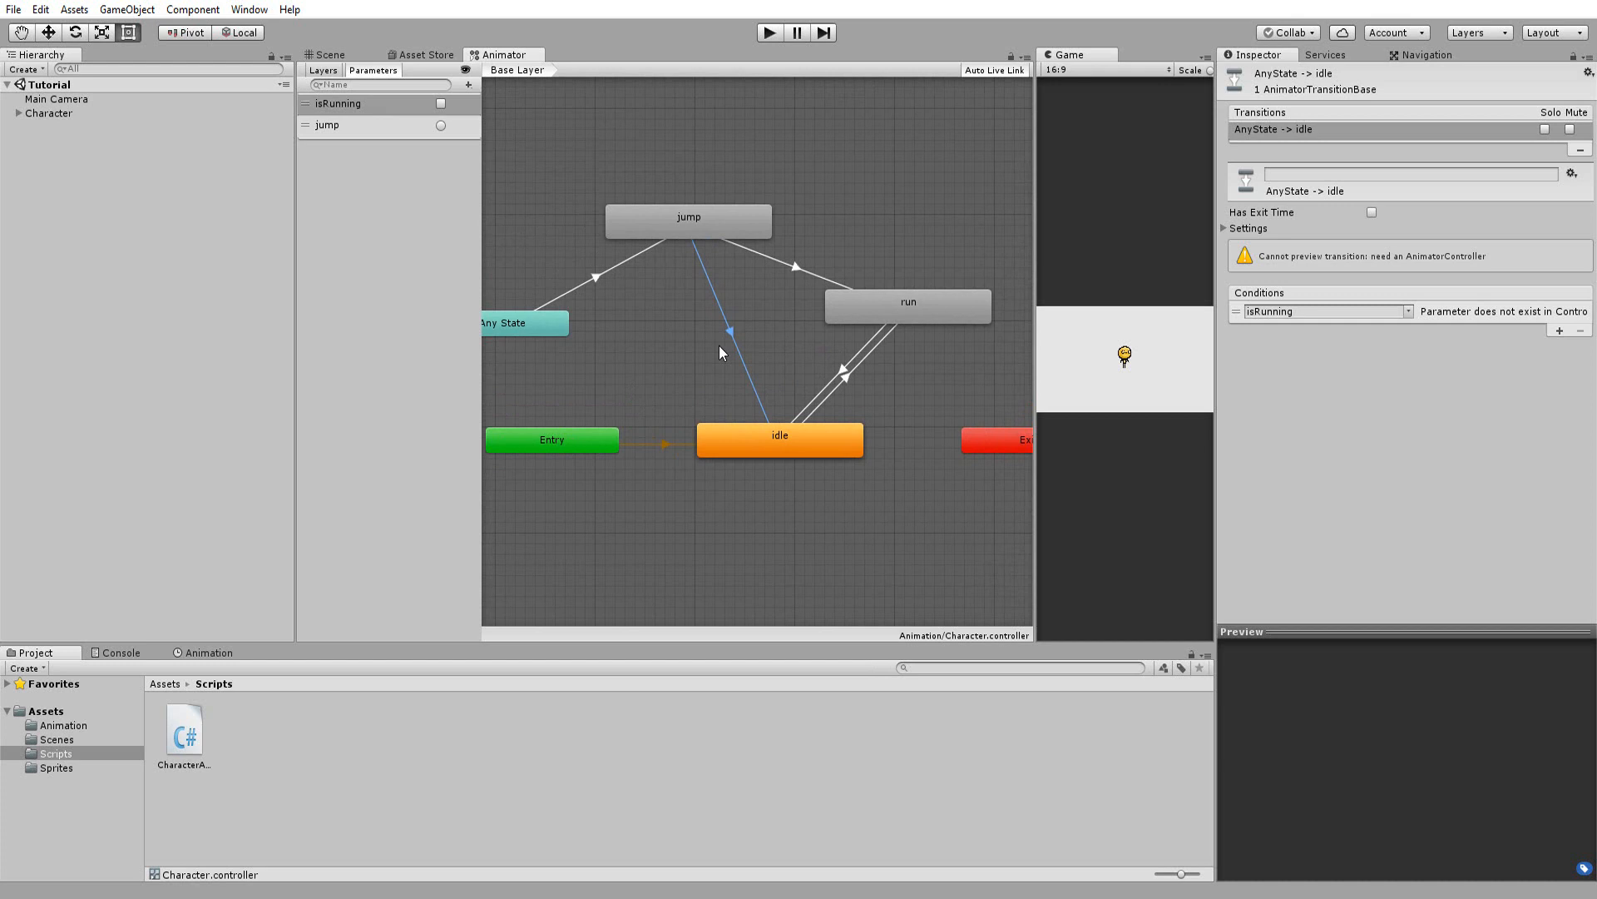
pyautogui.moveTo(743, 328)
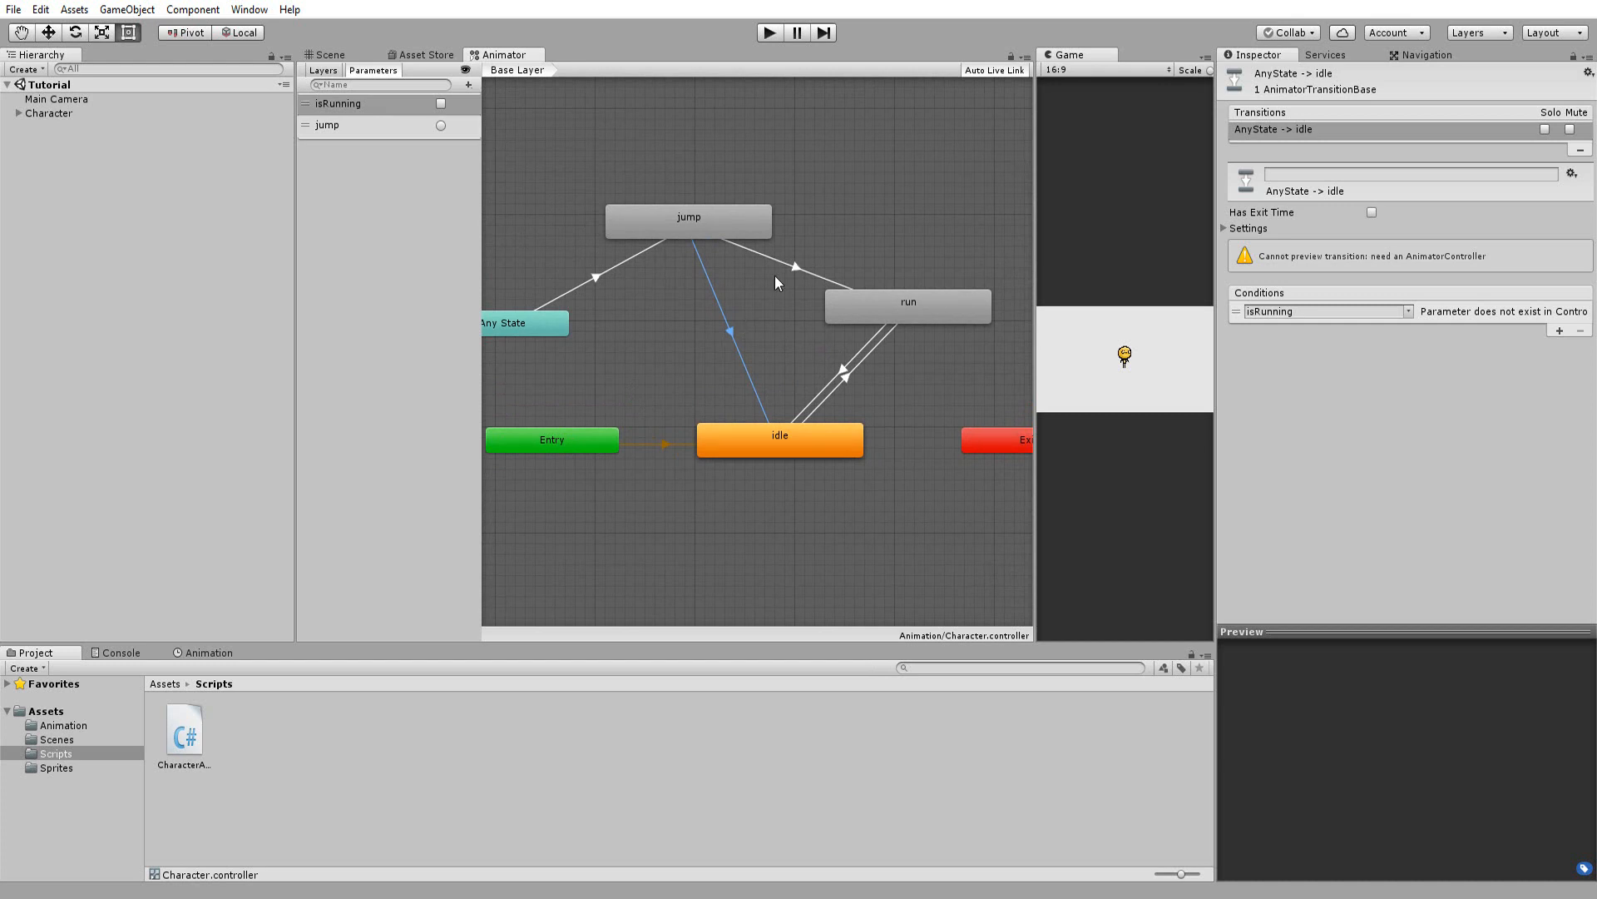
# Step: Turn on Has Exit Time for the jump→run transition and set Exit Time to 1
pyautogui.click(788, 258)
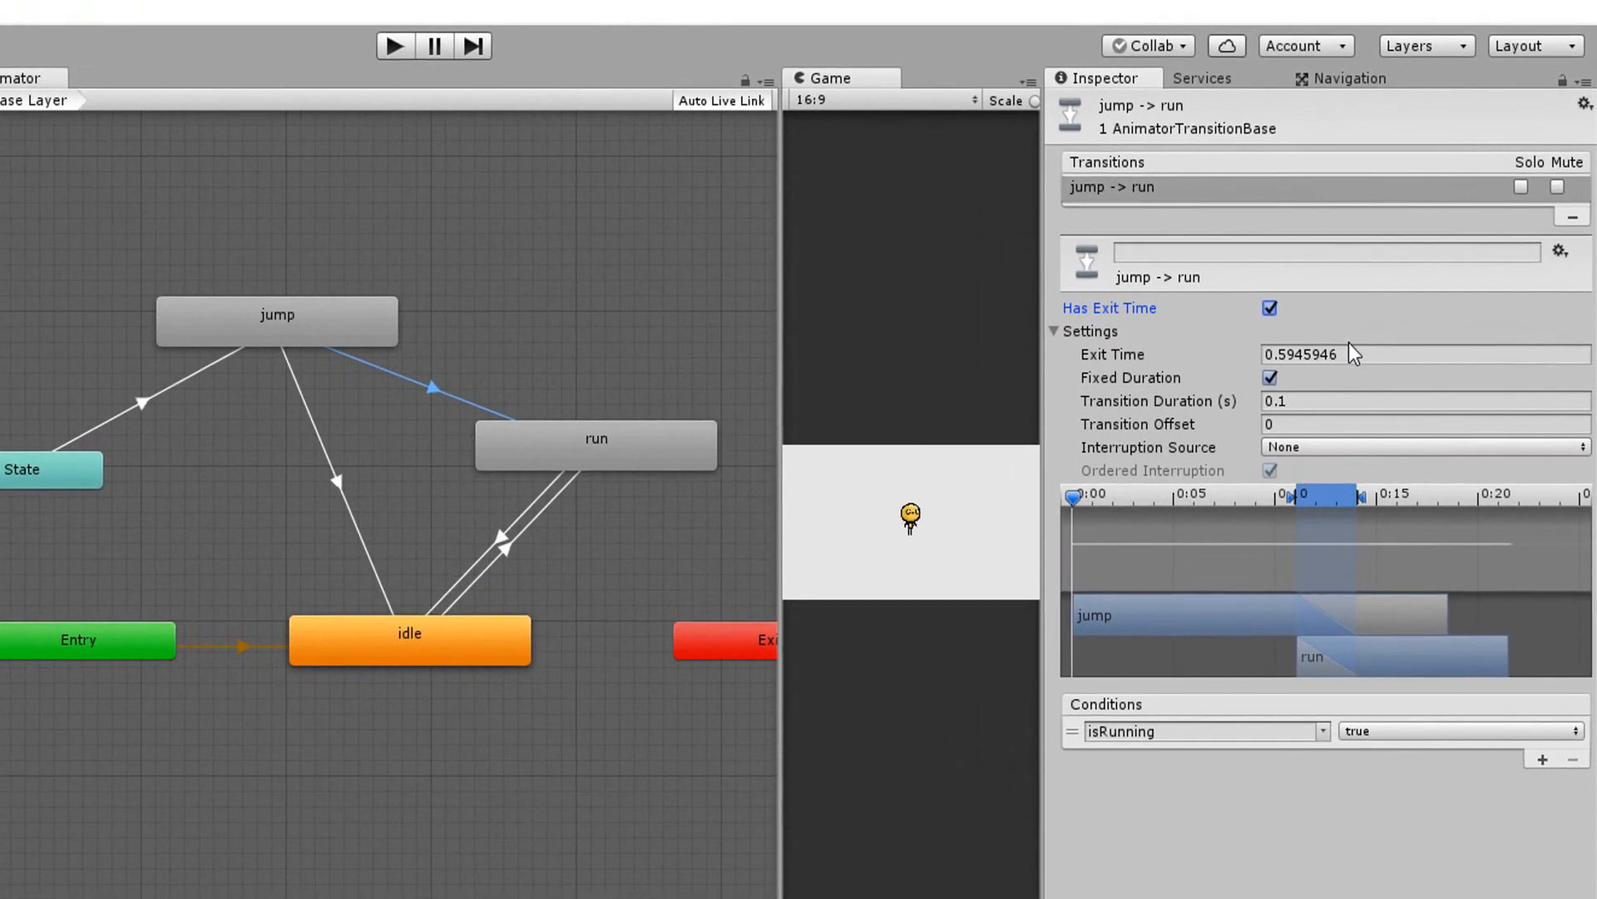
pyautogui.click(1416, 353)
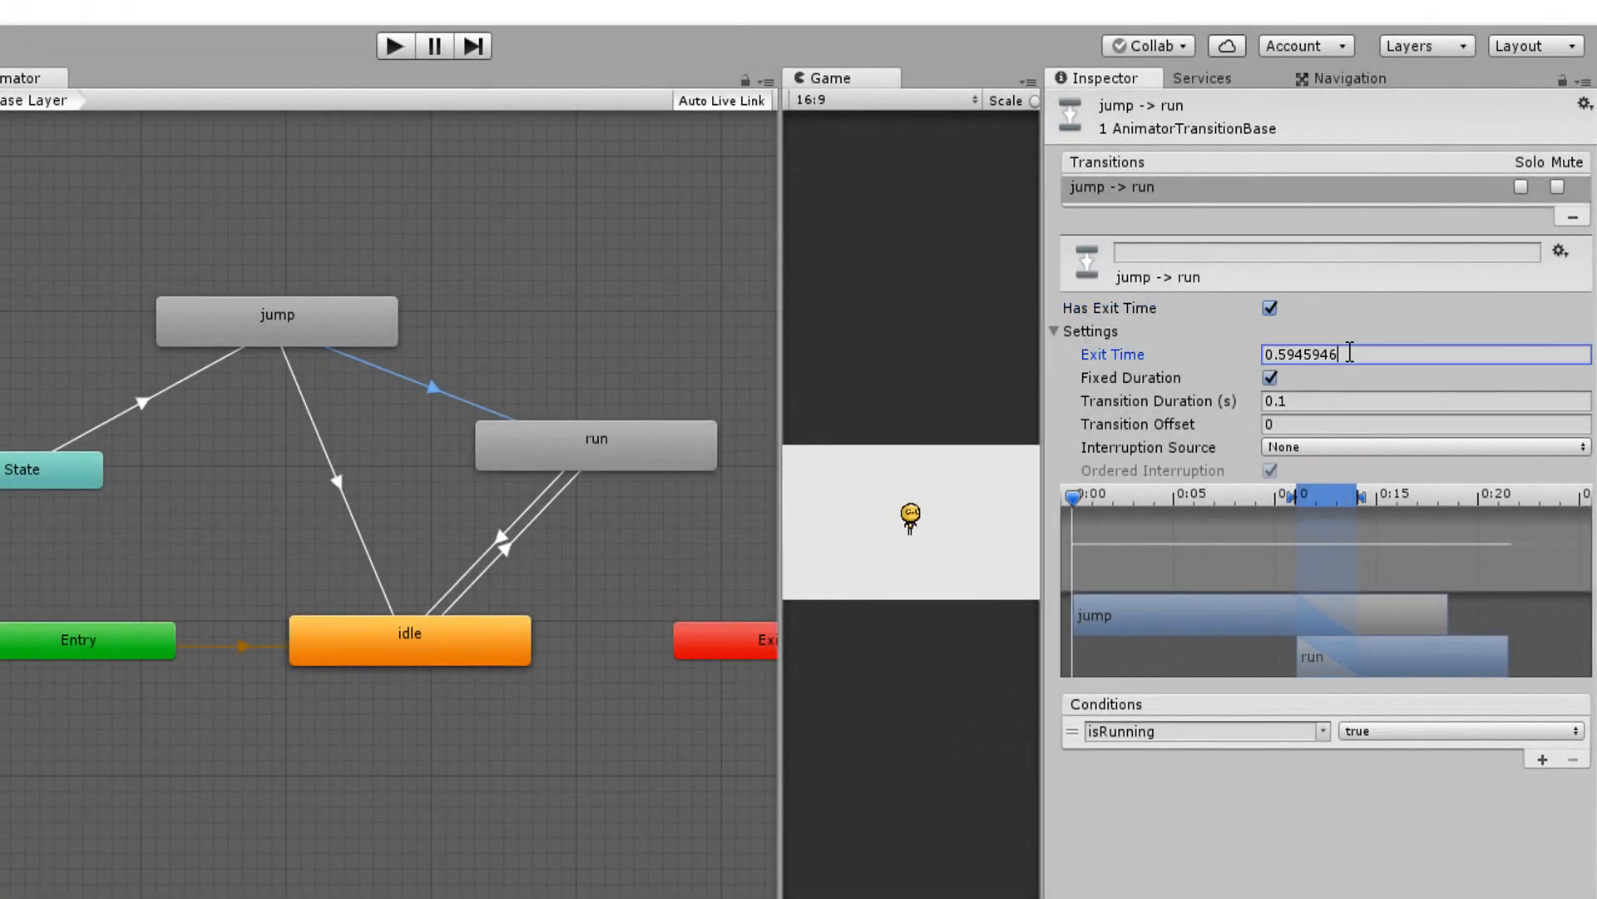
pyautogui.write('1')
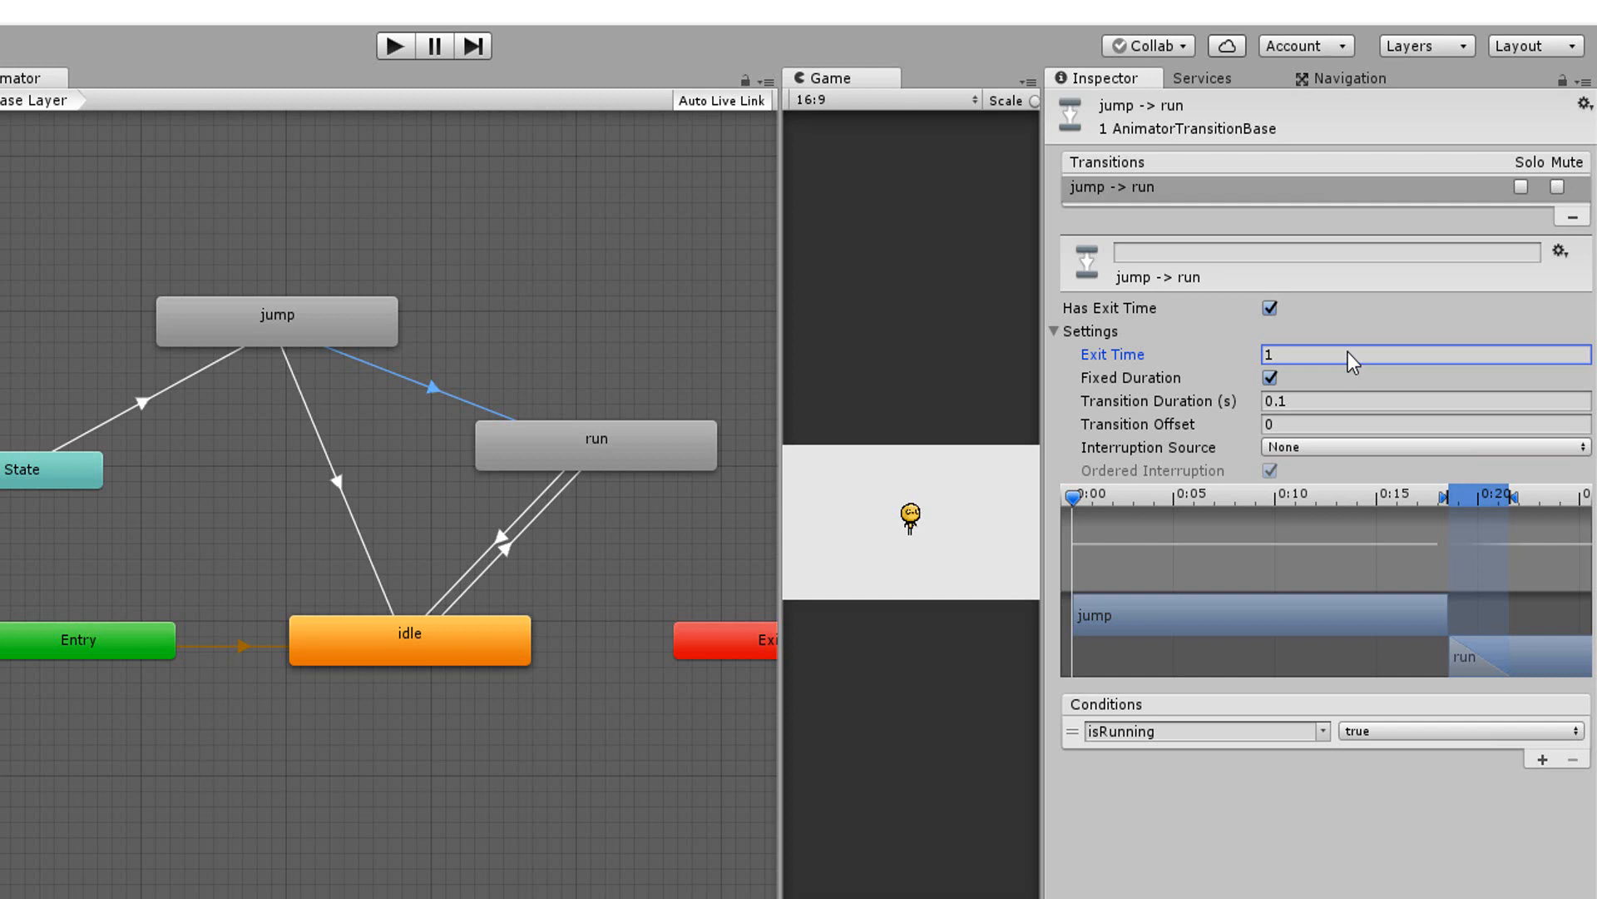
pyautogui.write('0.5')
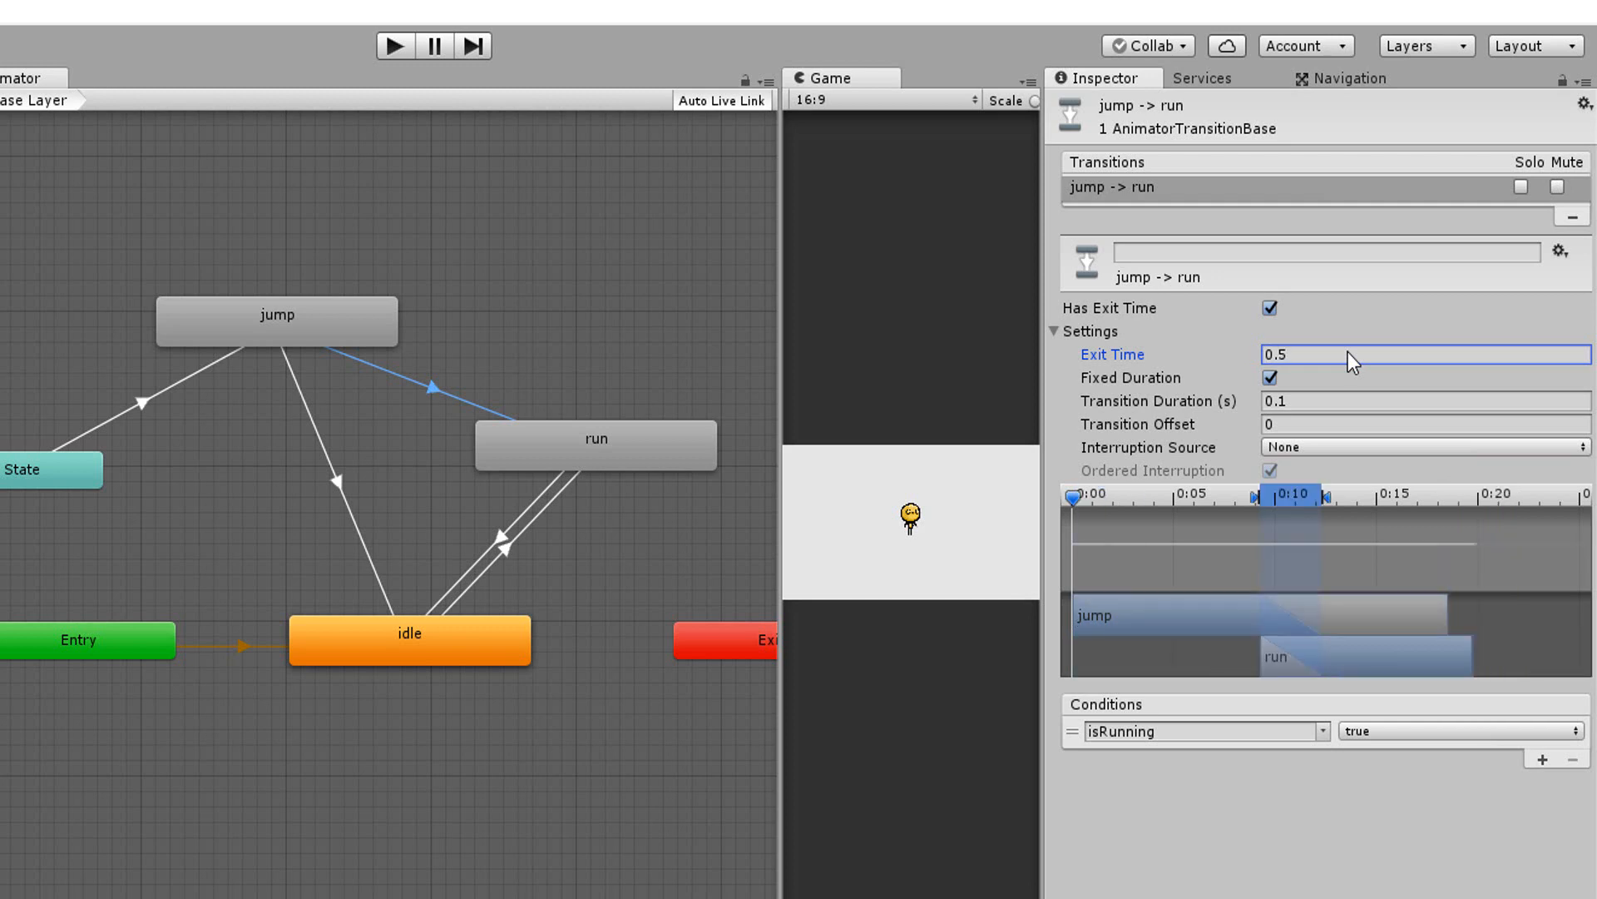
pyautogui.write('1')
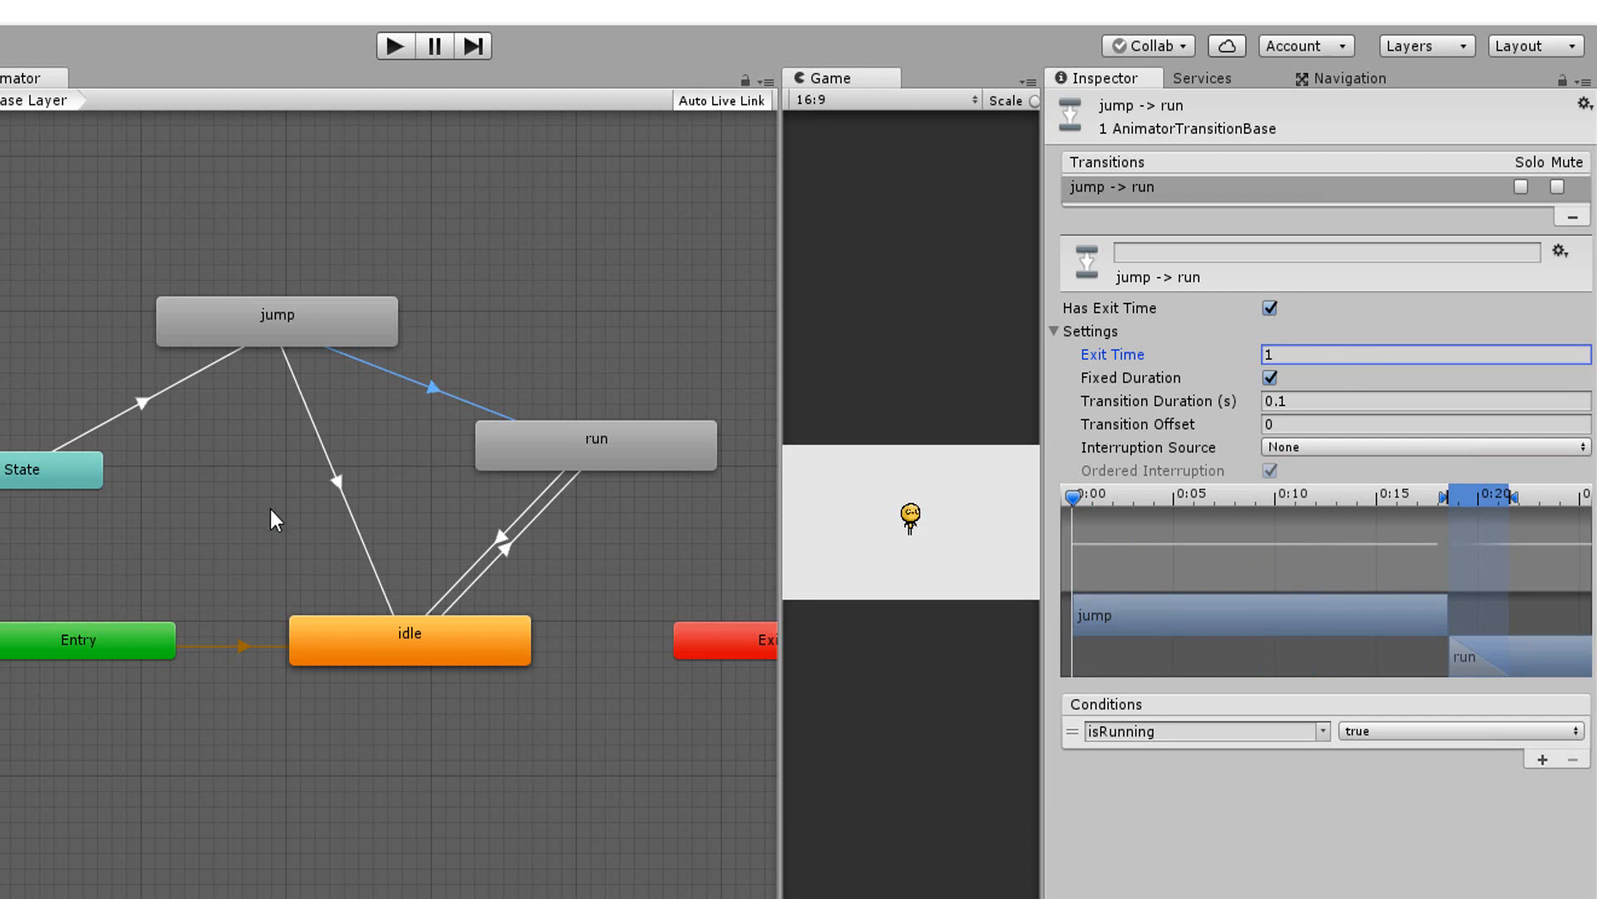
pyautogui.moveTo(318, 499)
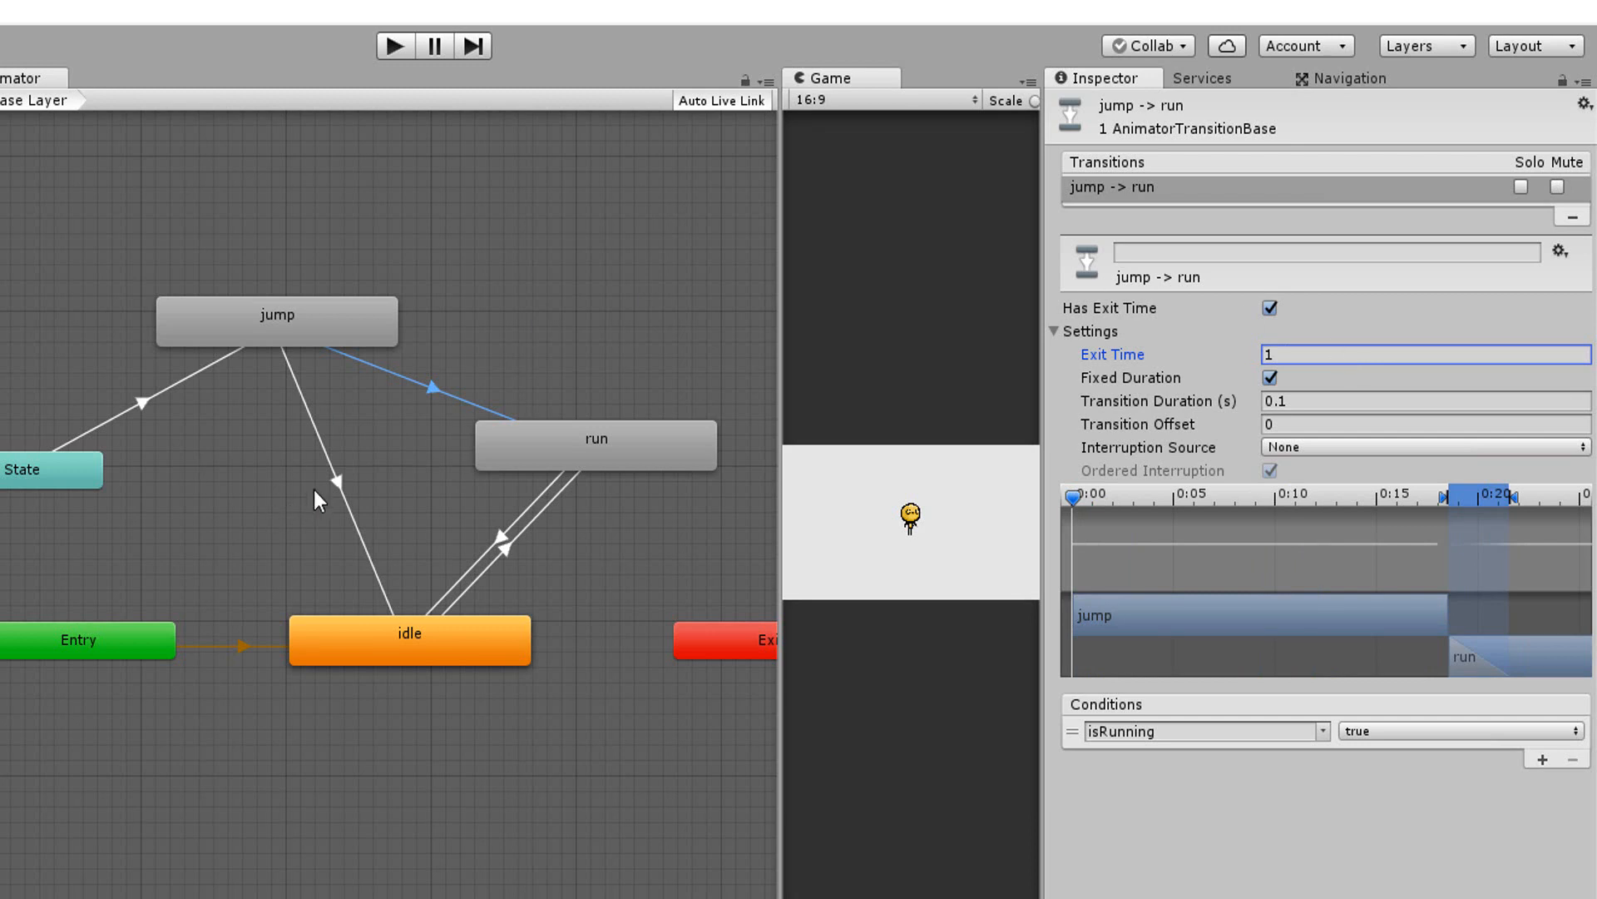
pyautogui.moveTo(326, 498)
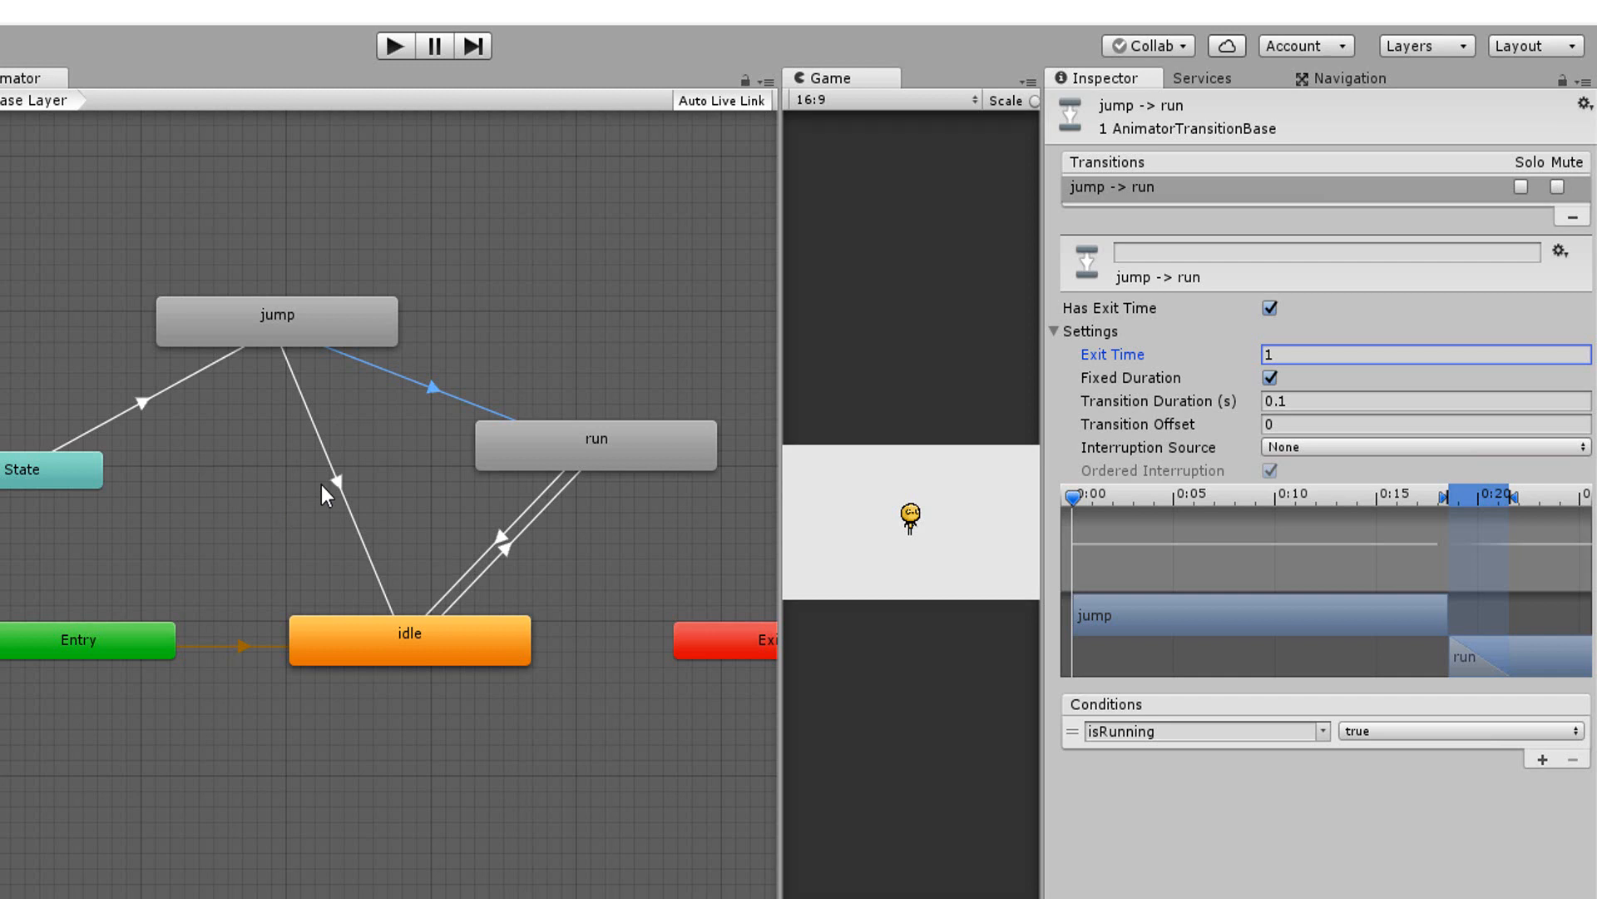
pyautogui.click(1270, 308)
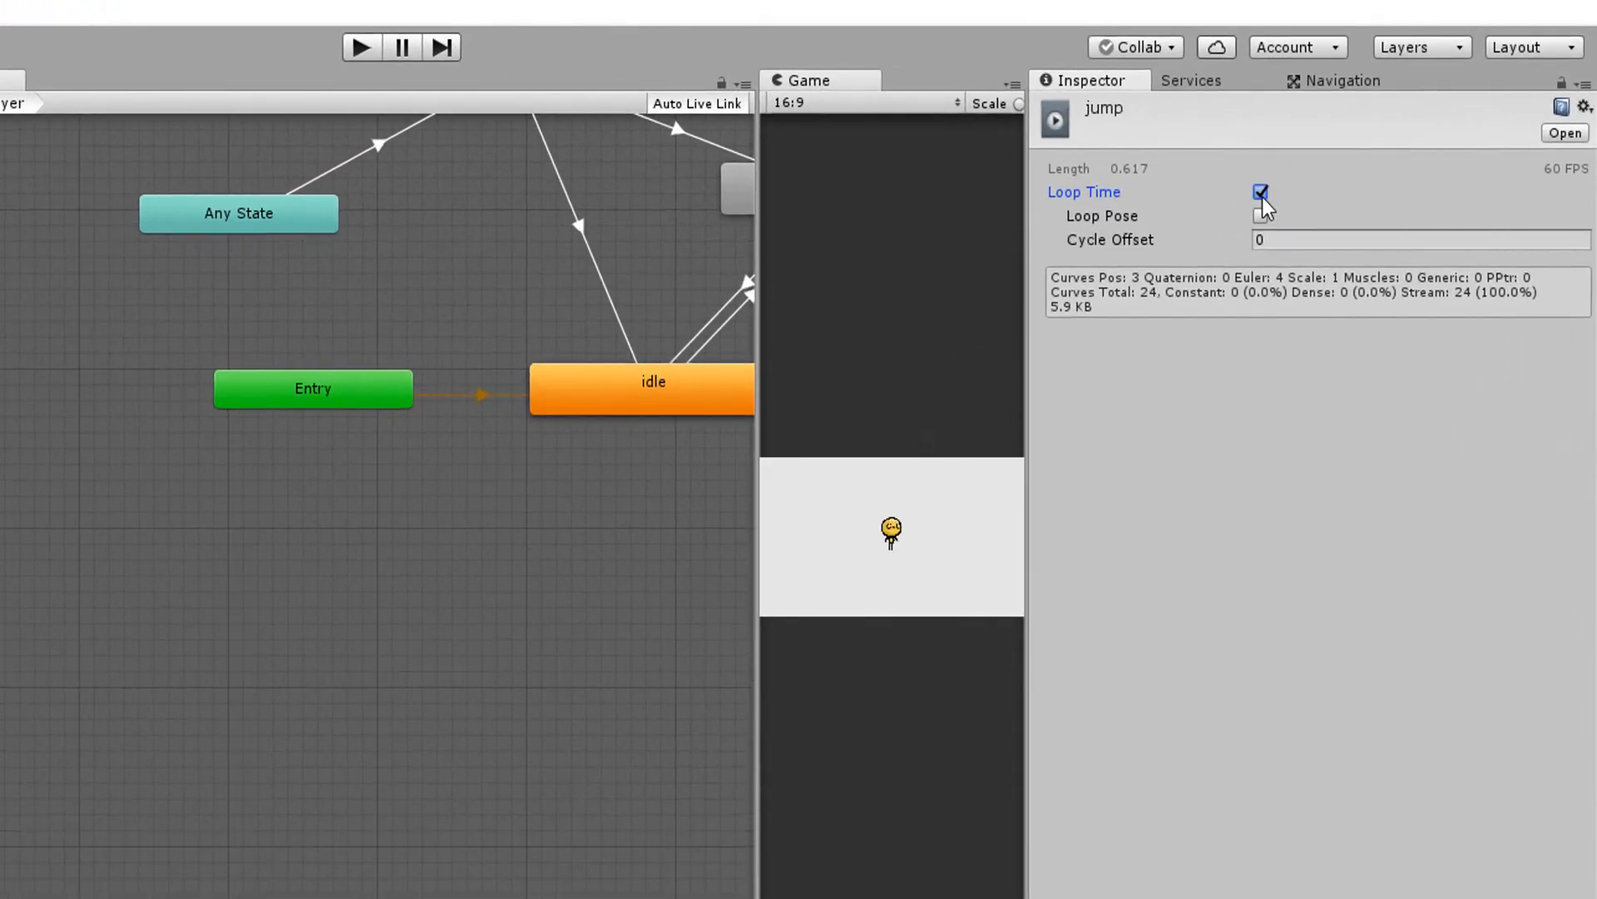
# Step: Untick Loop Time on the jump animation clip
pyautogui.click(1261, 192)
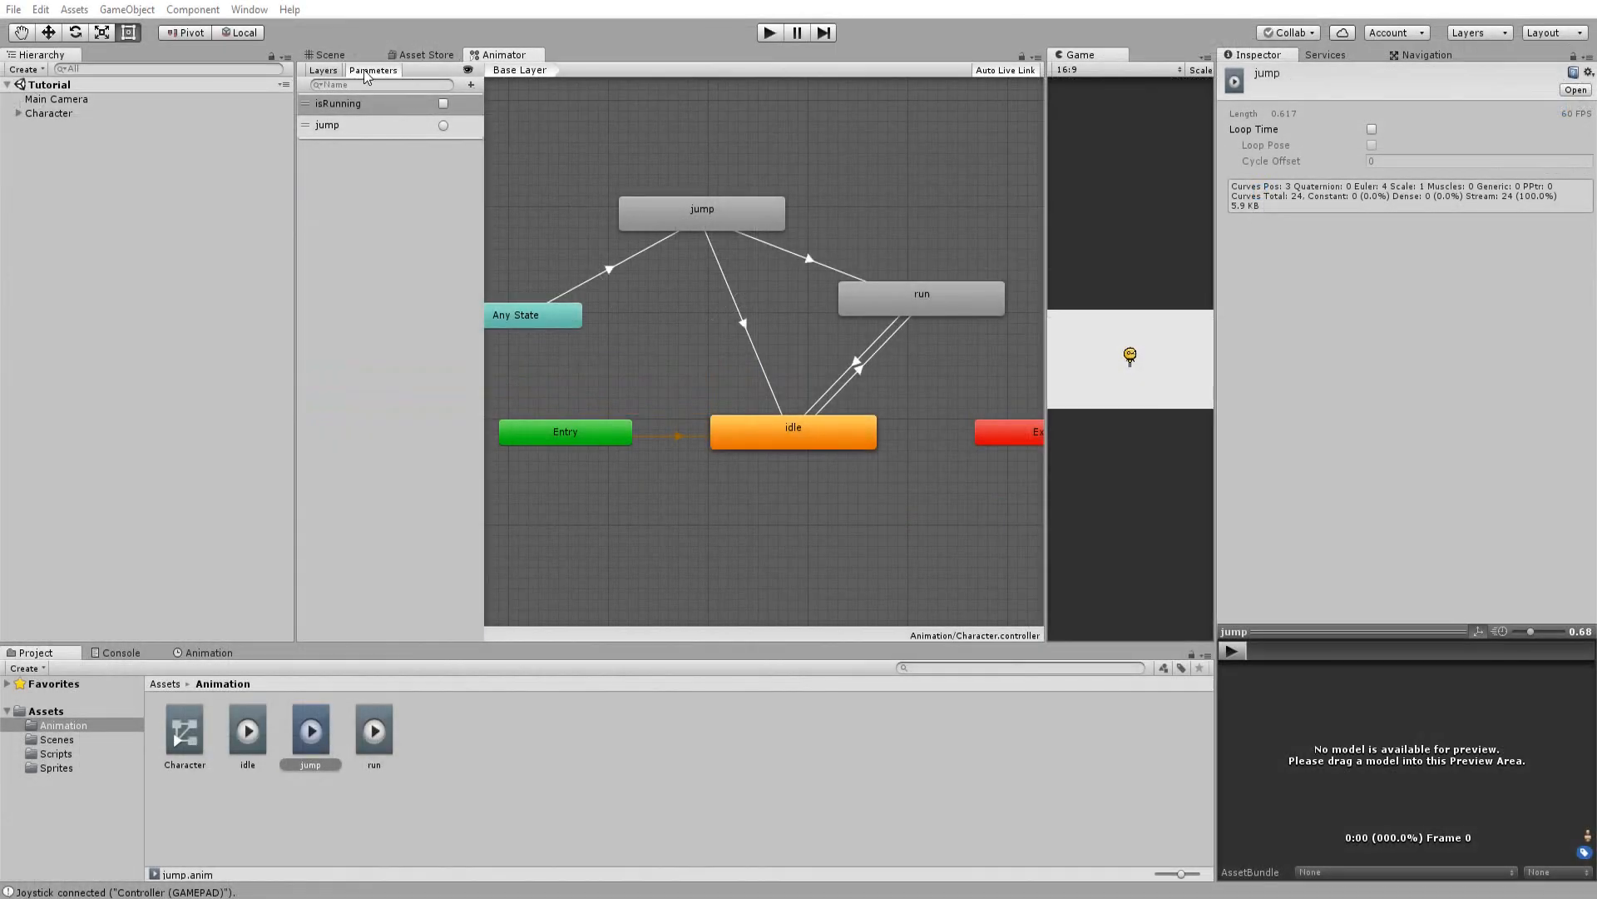
# Step: Add a float parameter 'test' and give jump→idle a second condition: test Less than 0
pyautogui.click(471, 85)
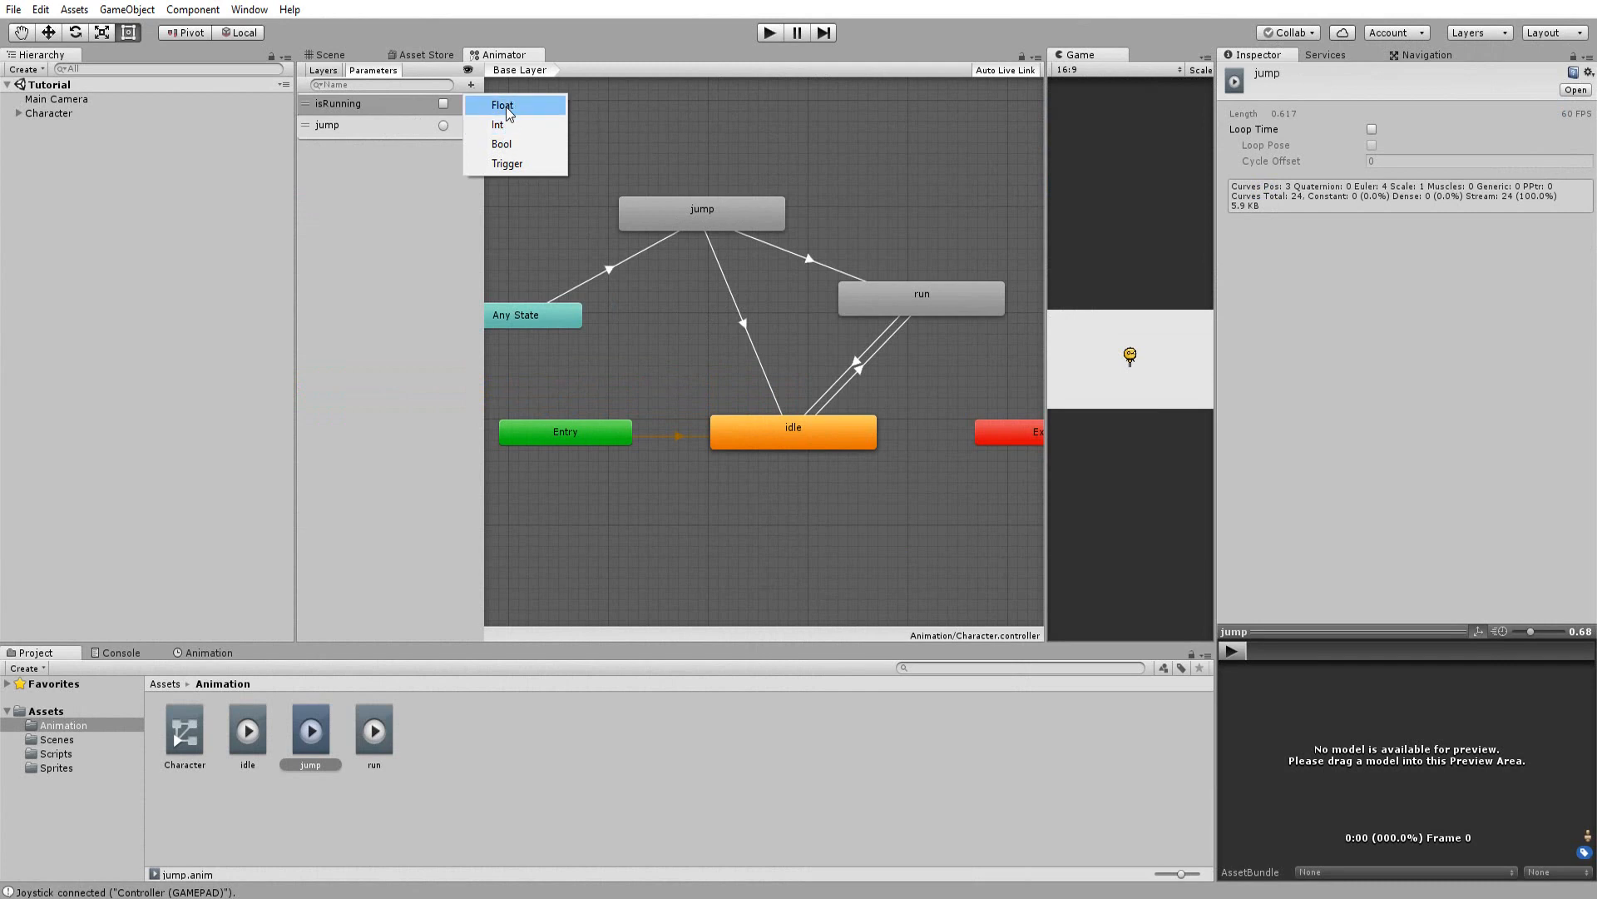
pyautogui.click(501, 104)
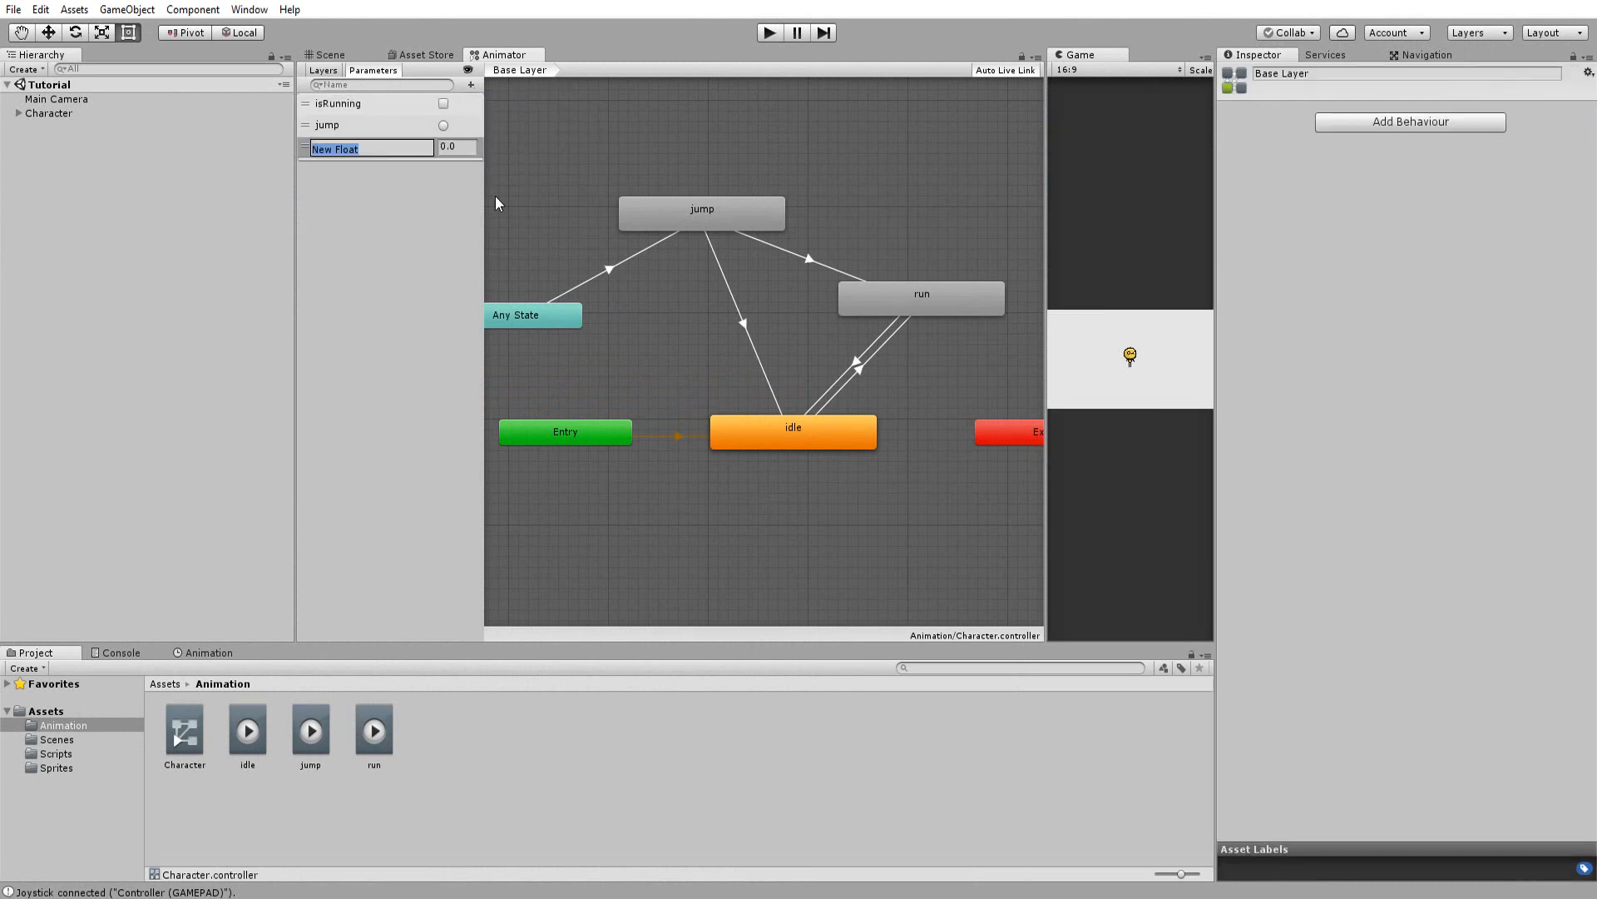
pyautogui.click(723, 321)
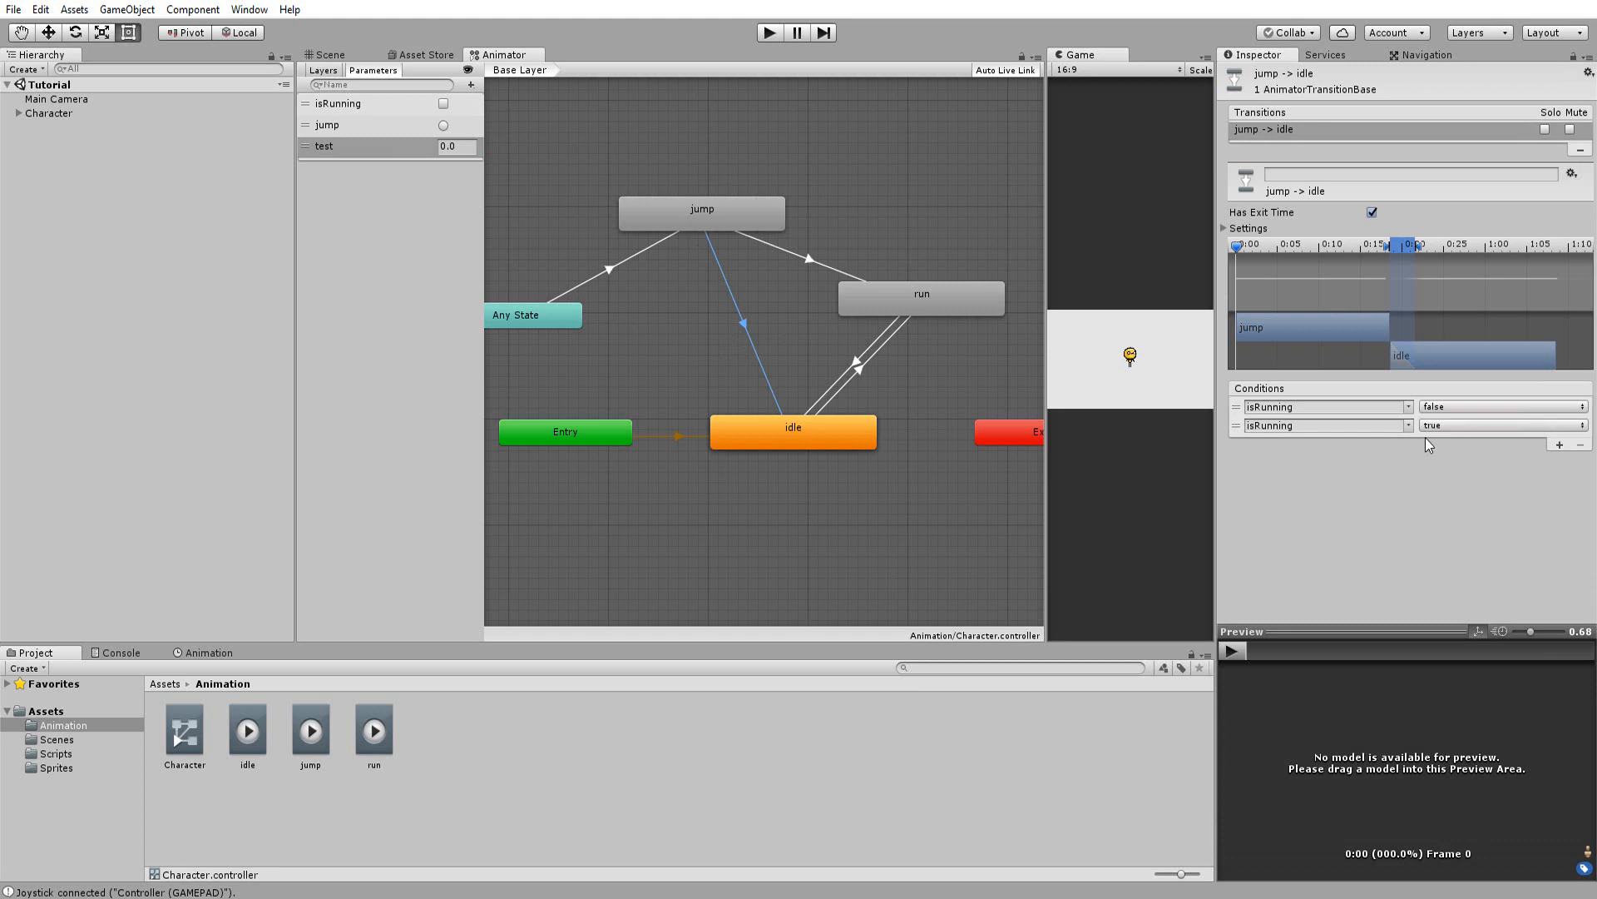
pyautogui.click(1324, 425)
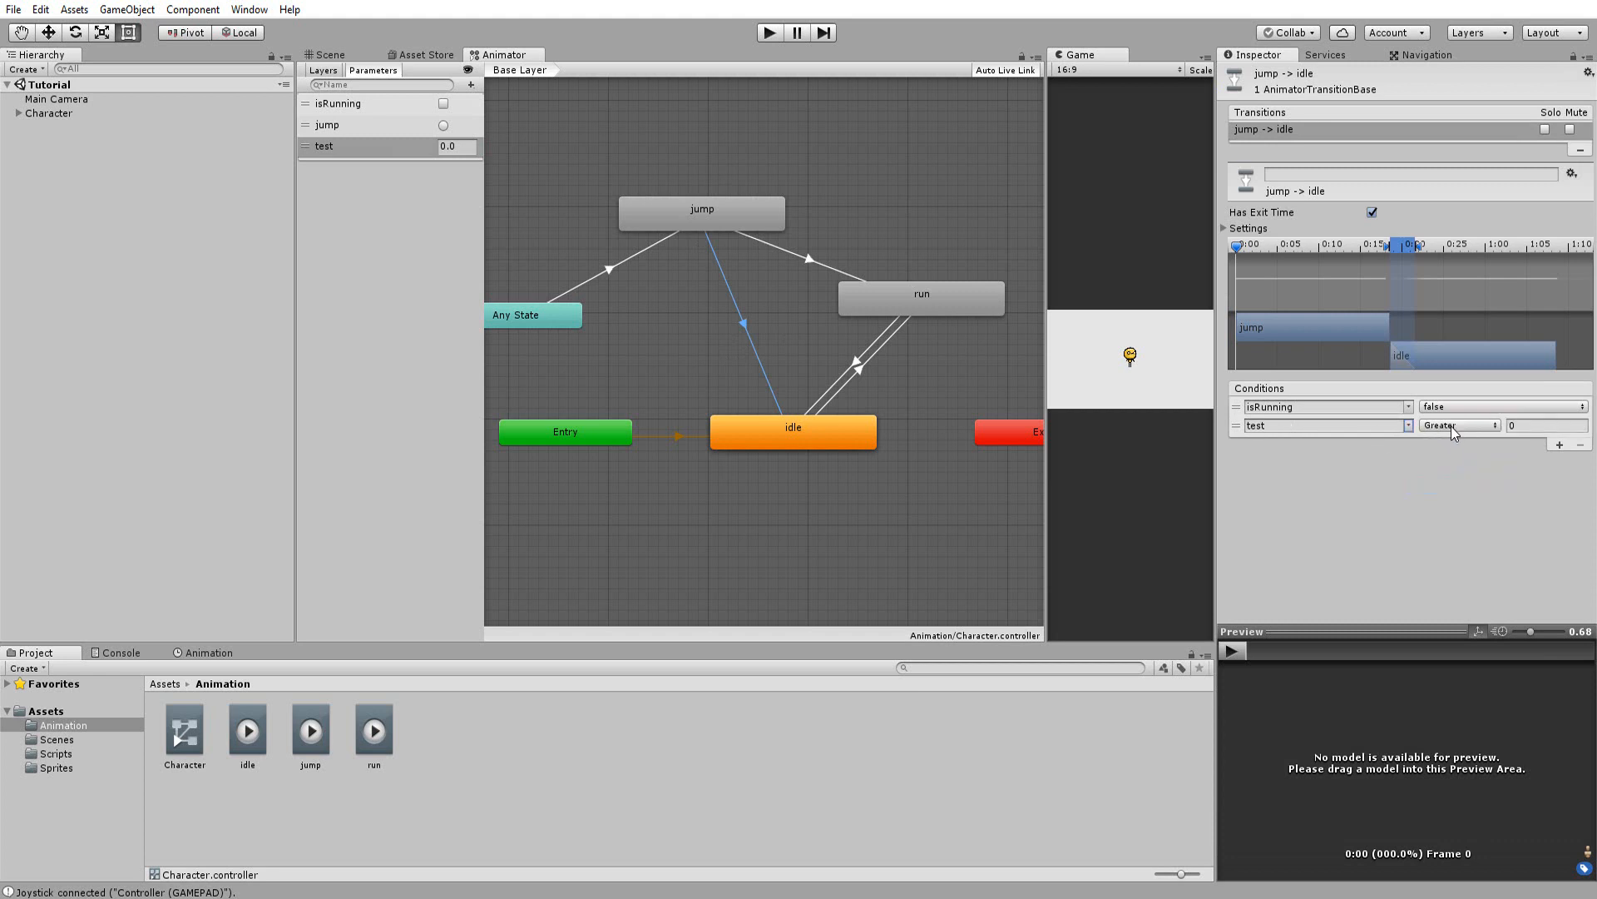
pyautogui.click(1459, 425)
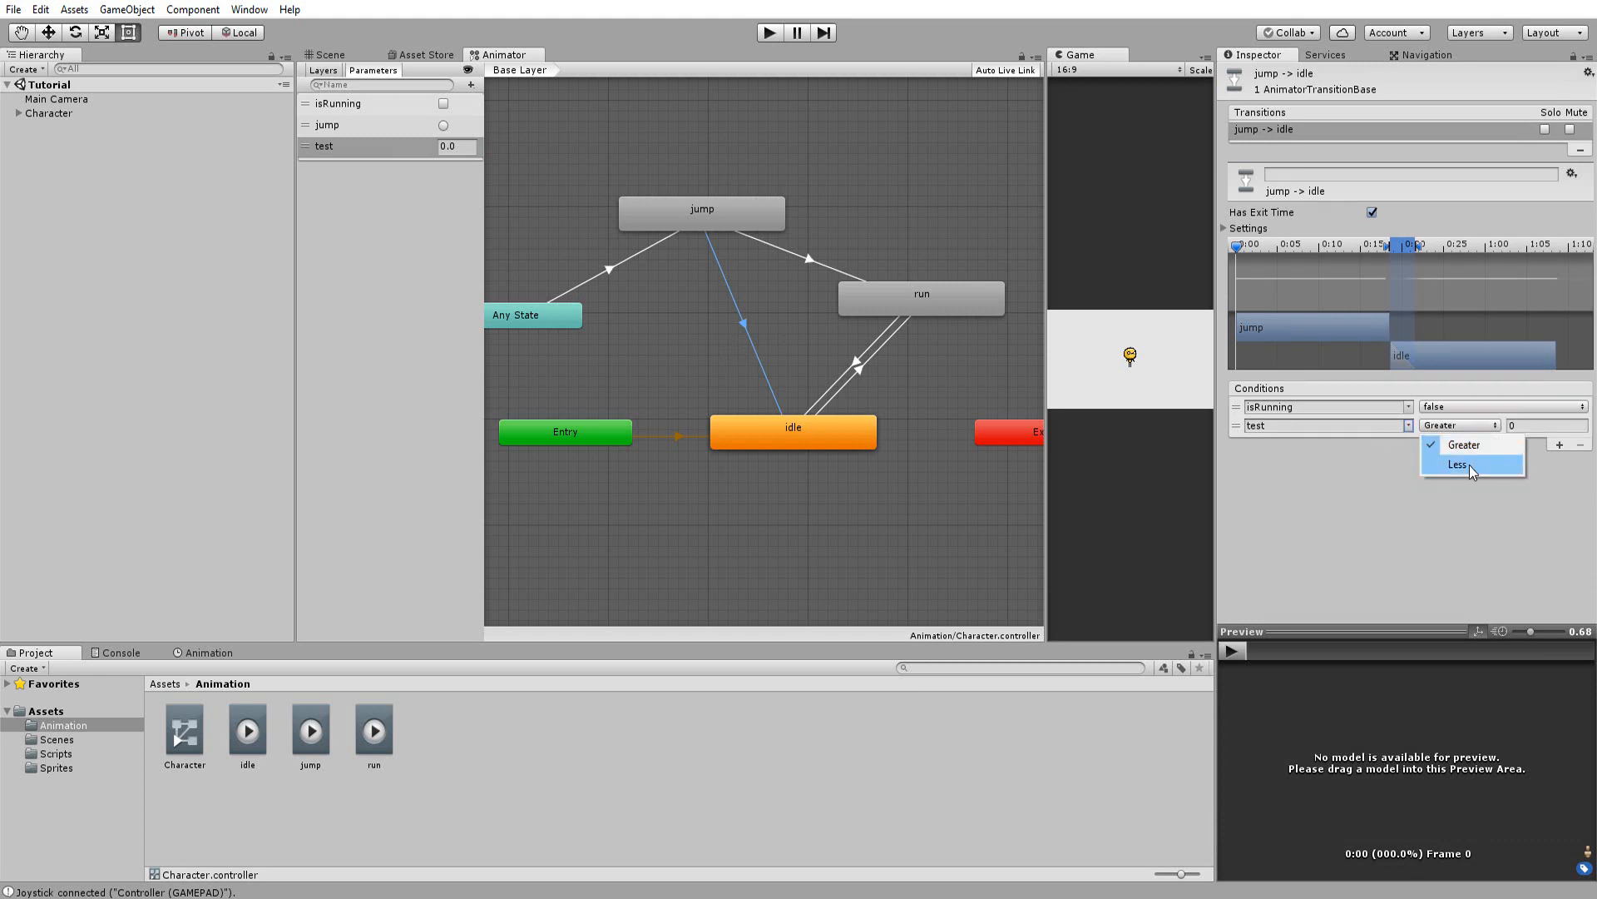
pyautogui.click(1459, 464)
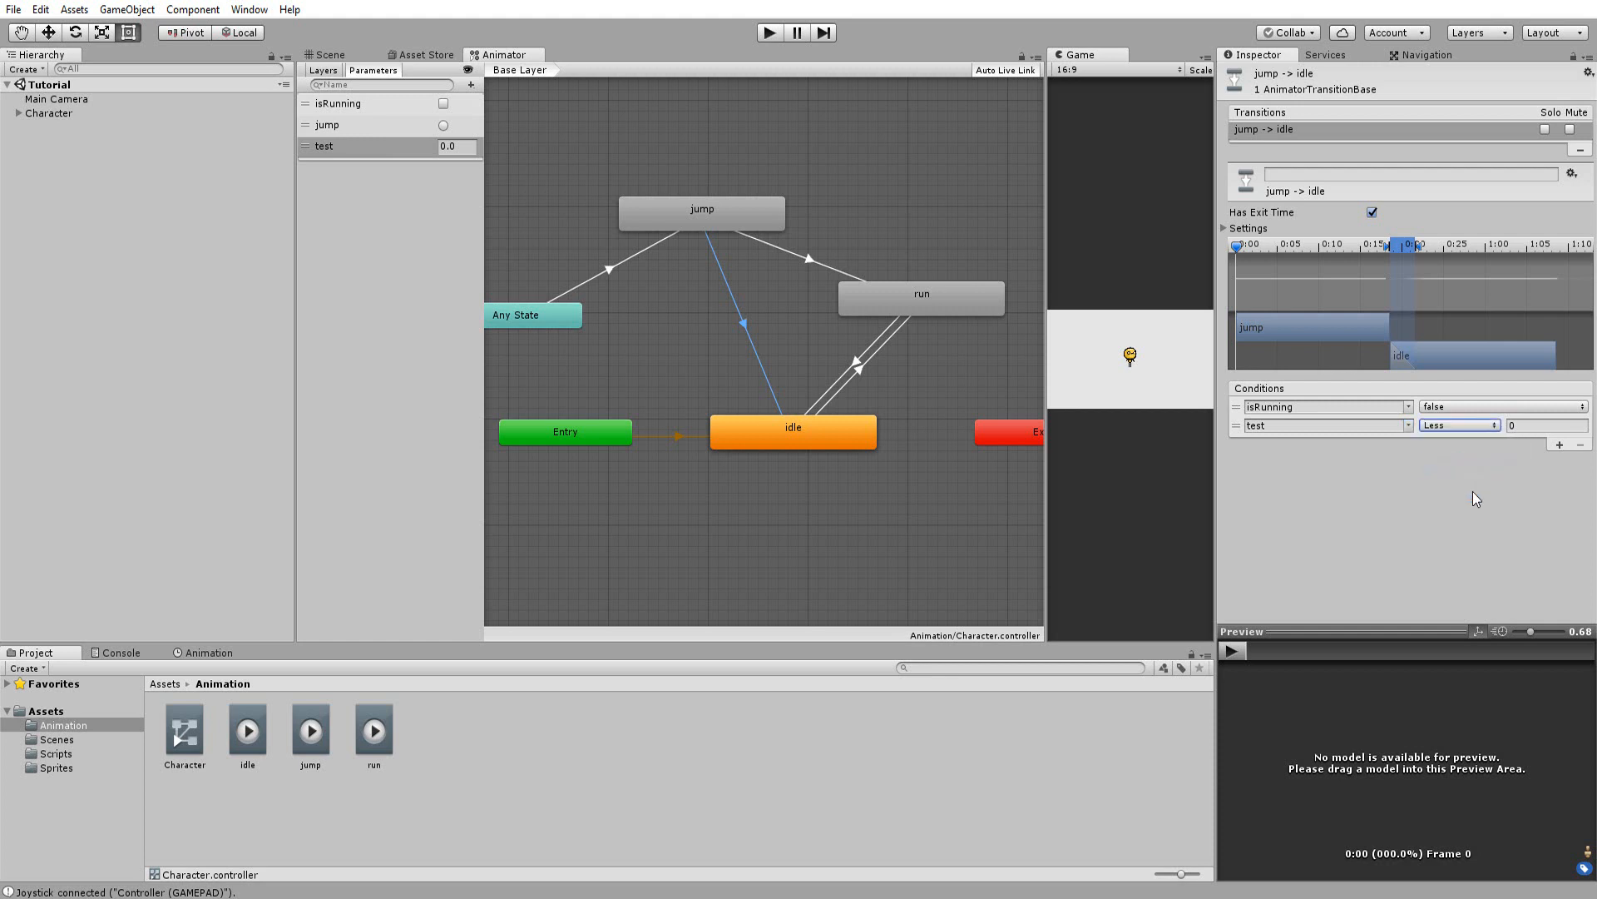
pyautogui.moveTo(1484, 503)
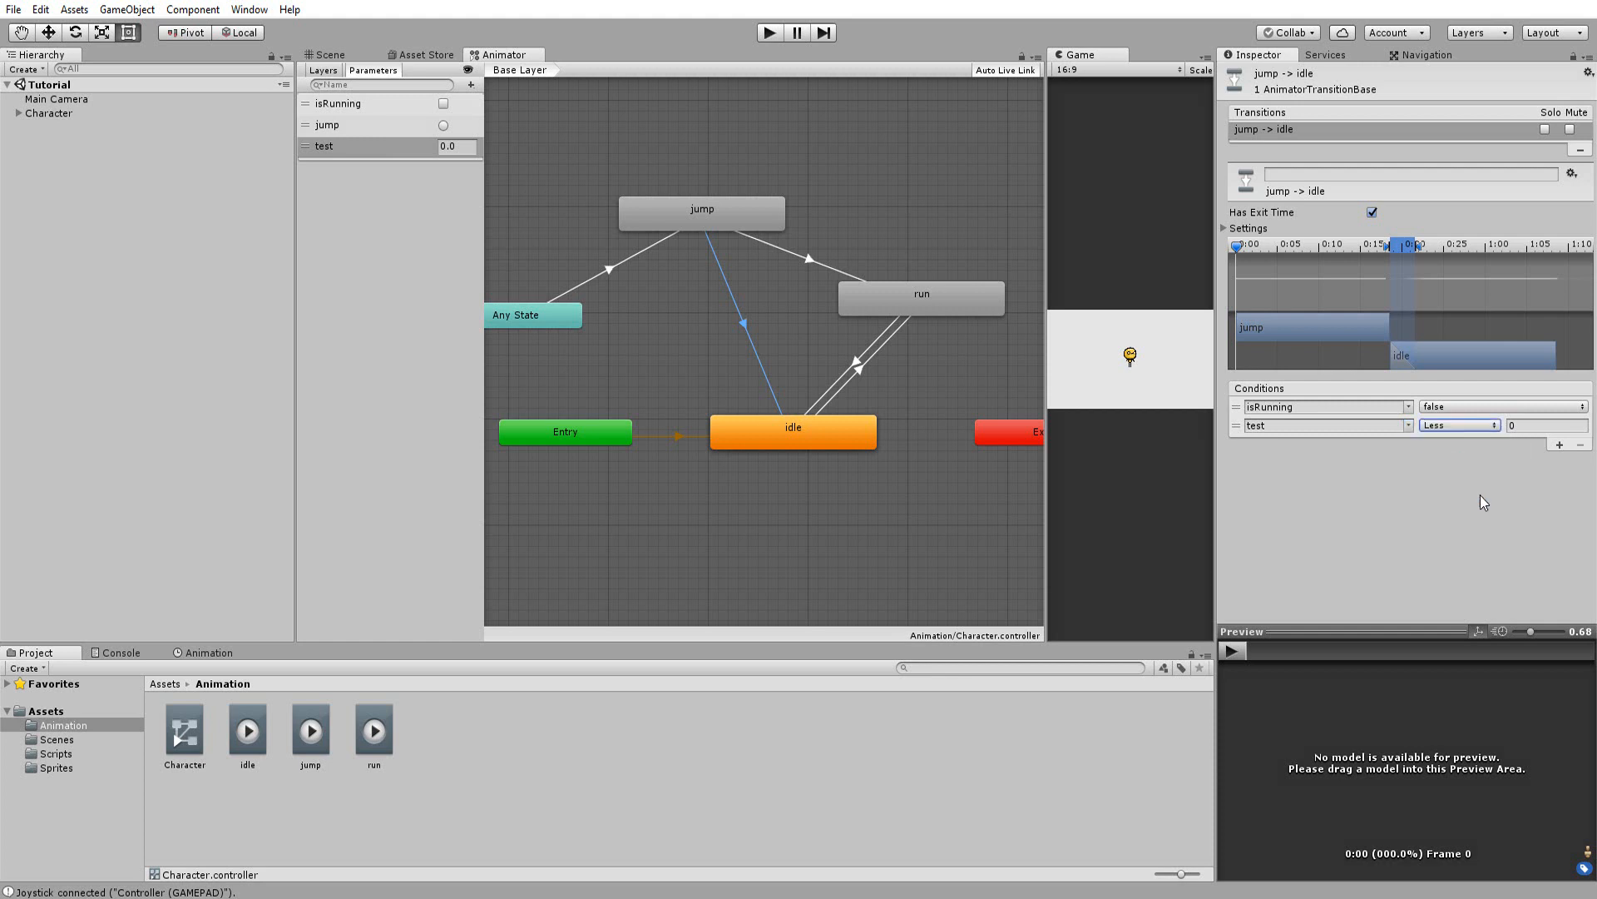